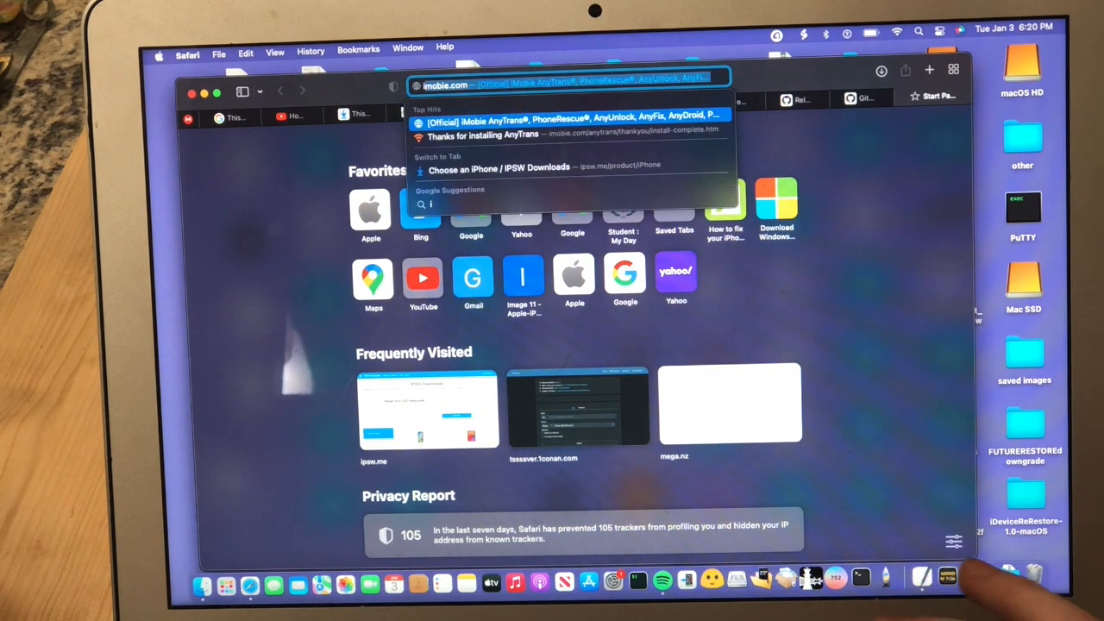
# Step: Load the ipsw.me firmware download site from Safari's address bar
pyautogui.write('ipsw.me')
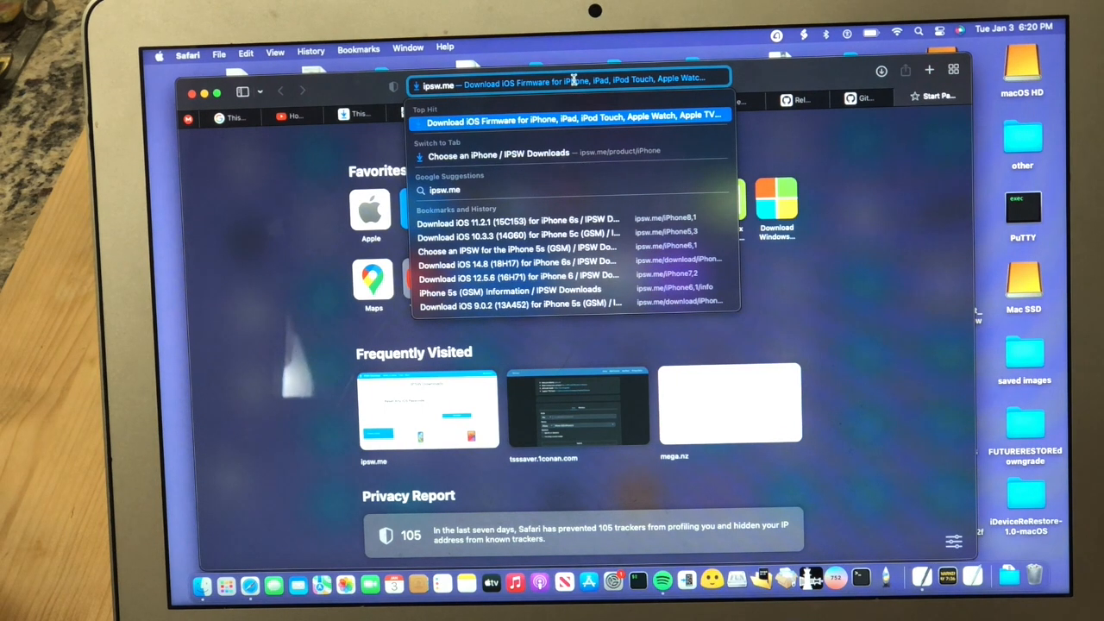
pyautogui.click(570, 113)
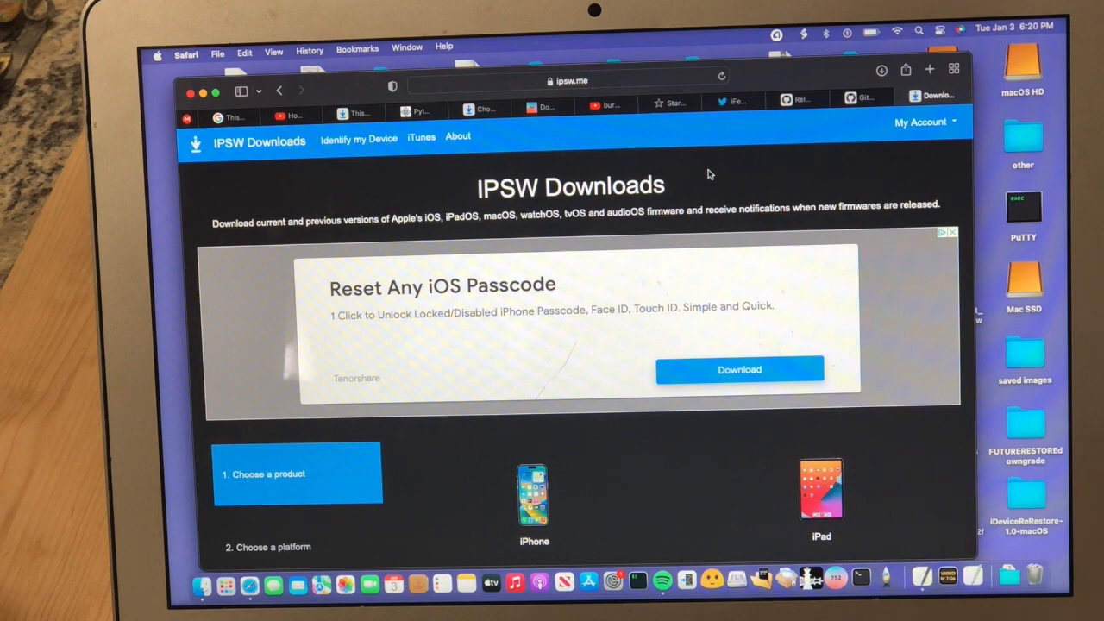
# Step: Dismiss the passcode-unlock ad and open the iPhone 5c (GSM) firmware list
pyautogui.scroll(-3)
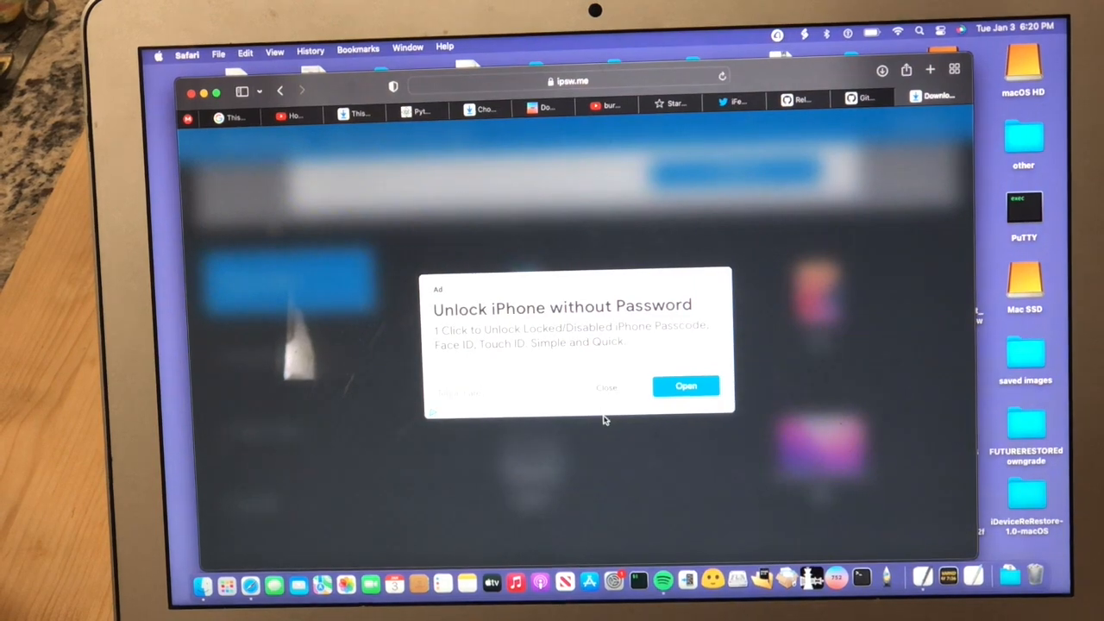
pyautogui.click(607, 388)
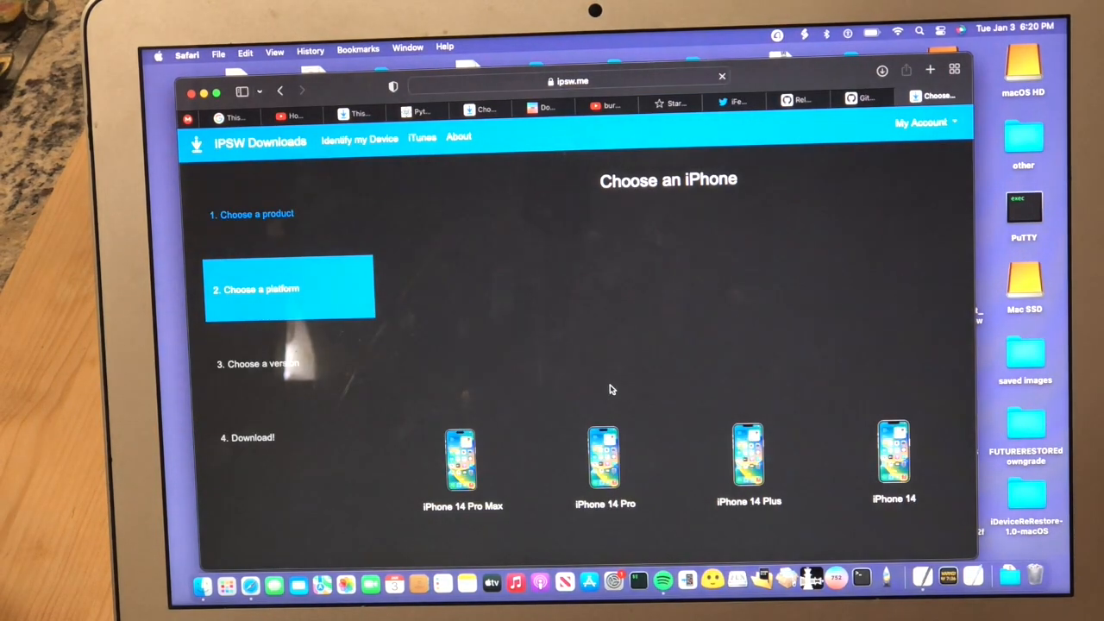
pyautogui.scroll(-3)
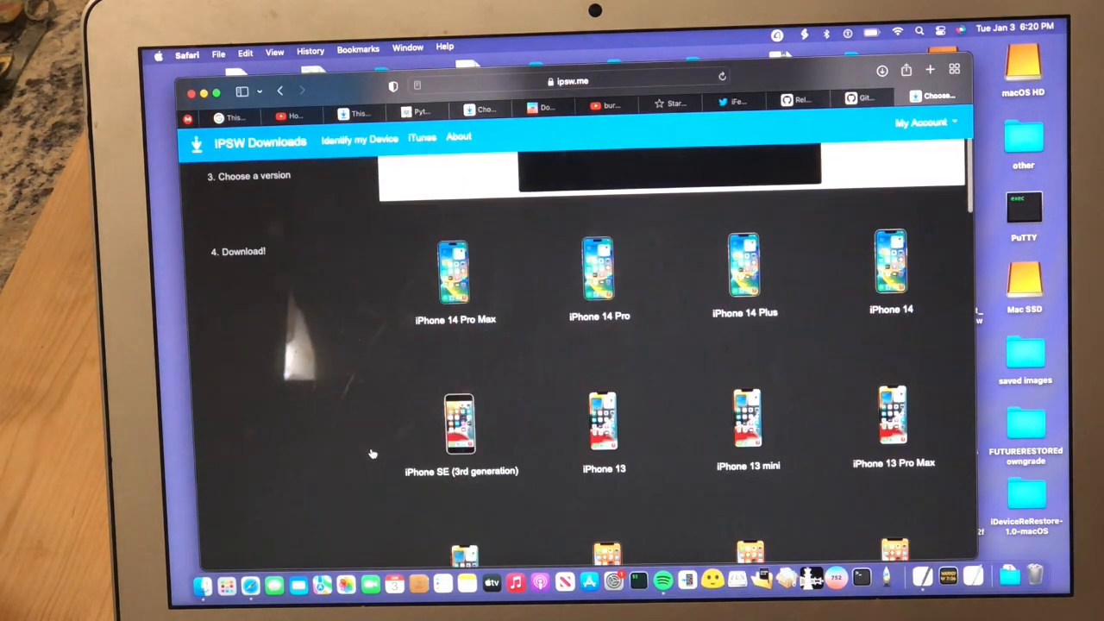
pyautogui.scroll(-3)
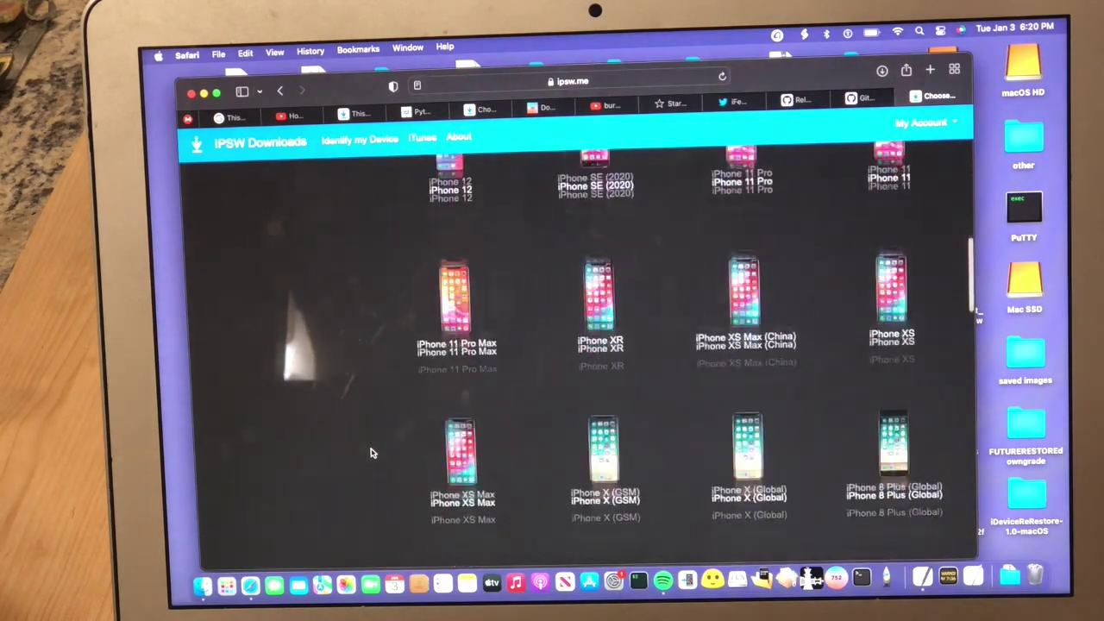
pyautogui.scroll(-3)
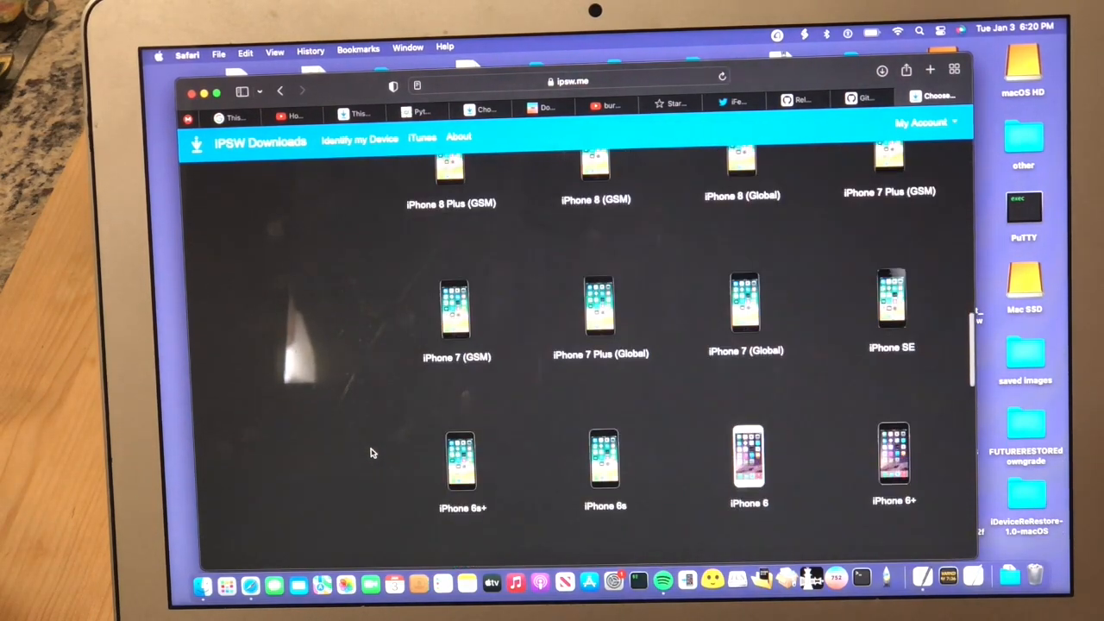
pyautogui.scroll(-3)
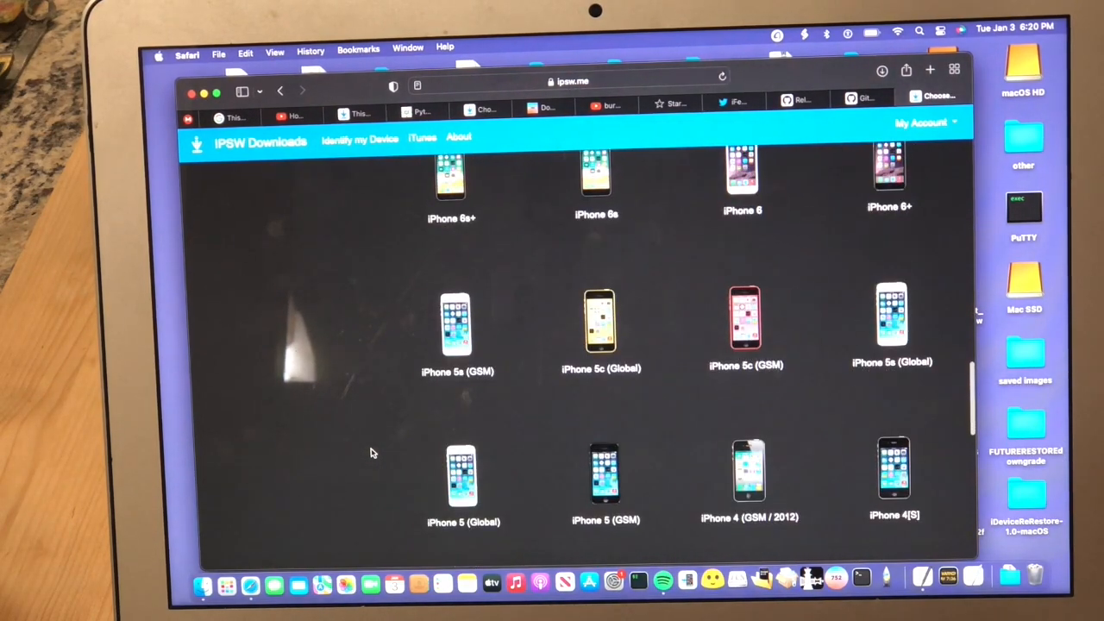
pyautogui.scroll(-3)
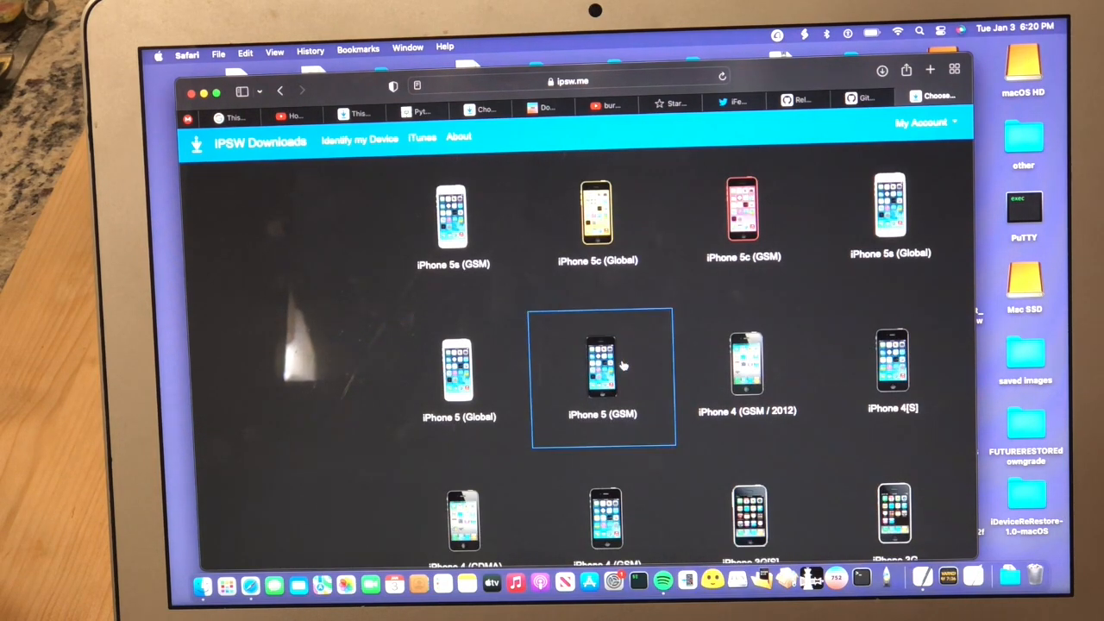
pyautogui.click(743, 207)
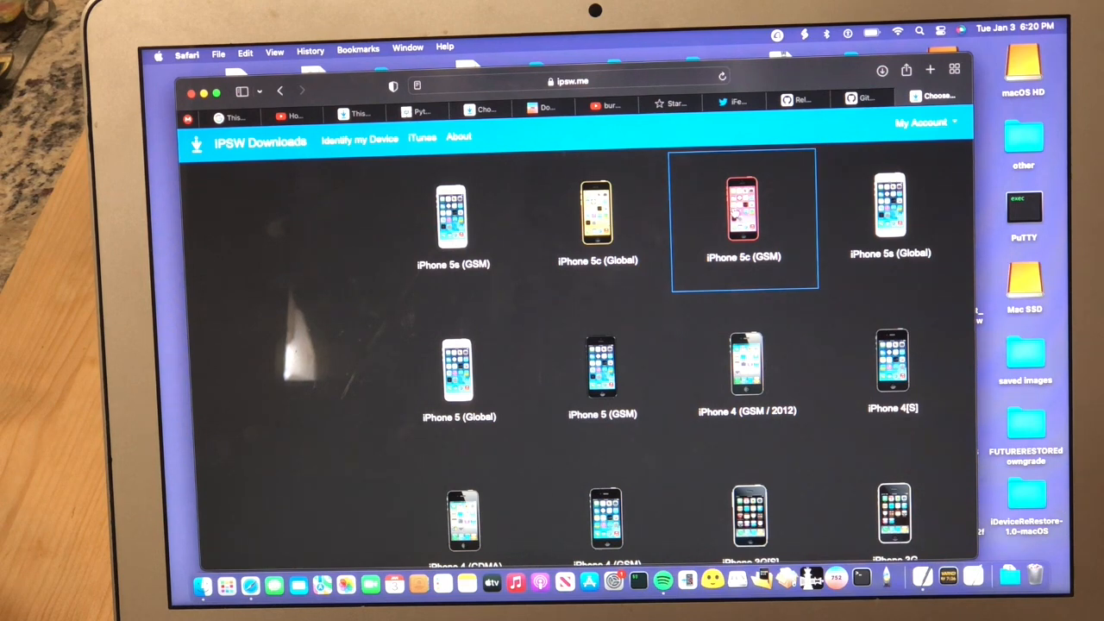
pyautogui.click(743, 211)
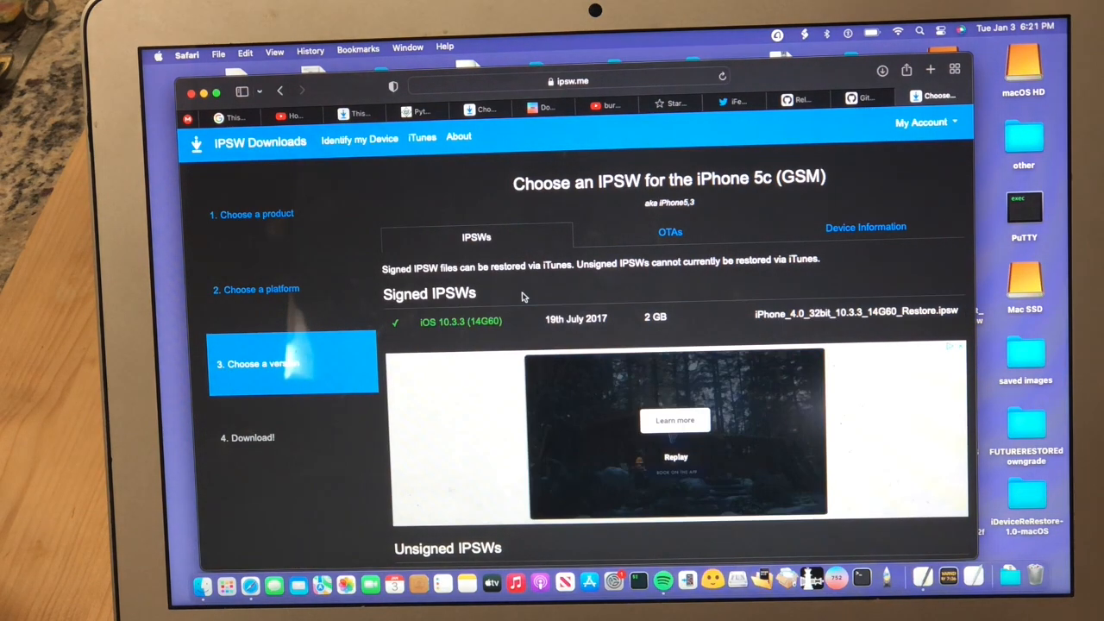
pyautogui.moveTo(436, 291)
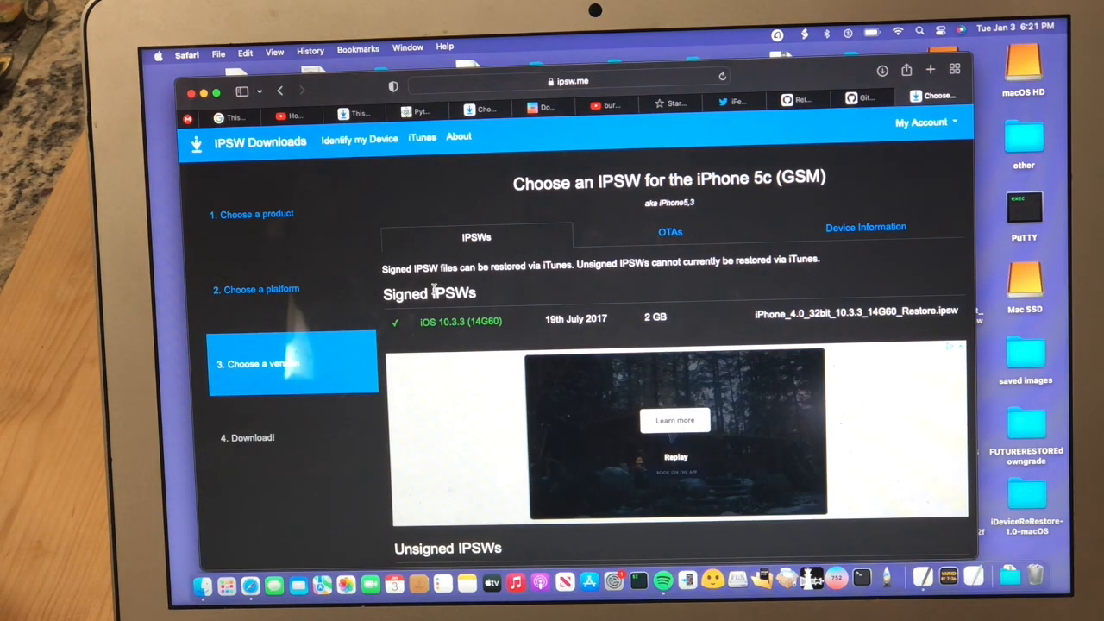
pyautogui.moveTo(526, 292)
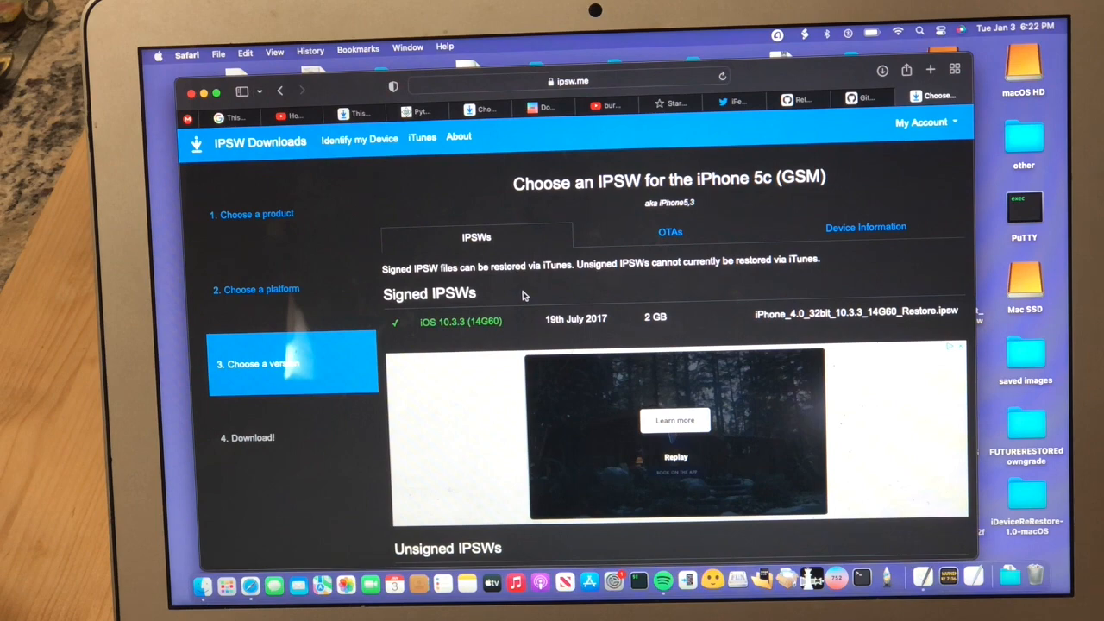
pyautogui.moveTo(527, 319)
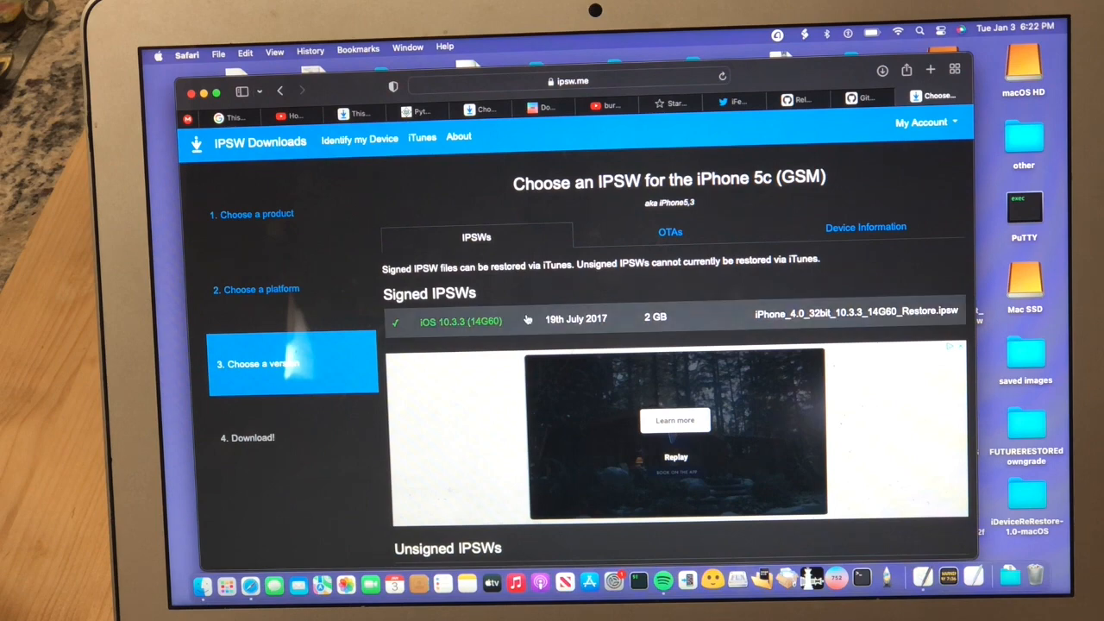
# Step: Find iOS 8.0 (12A365) in the iPhone 5c firmware list and open its page
pyautogui.scroll(-3)
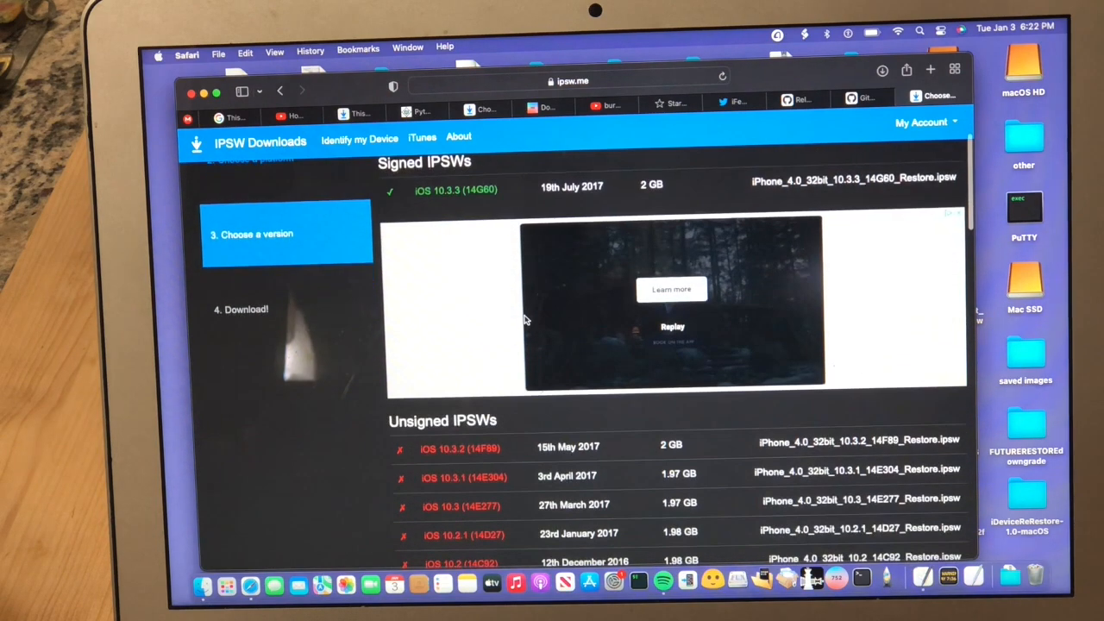
pyautogui.scroll(-3)
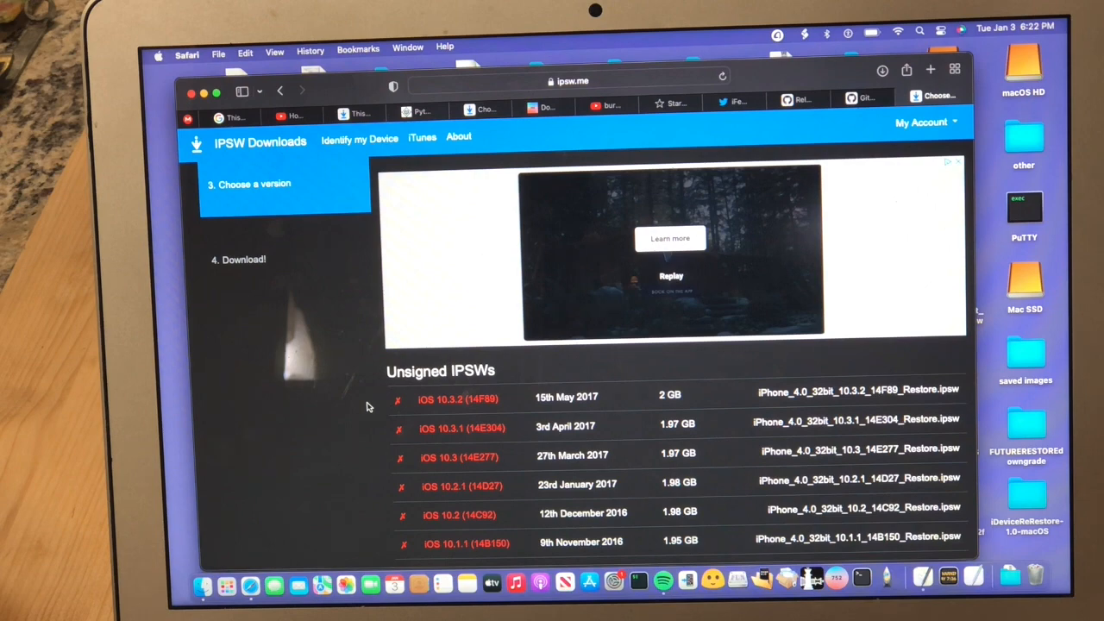
pyautogui.scroll(-3)
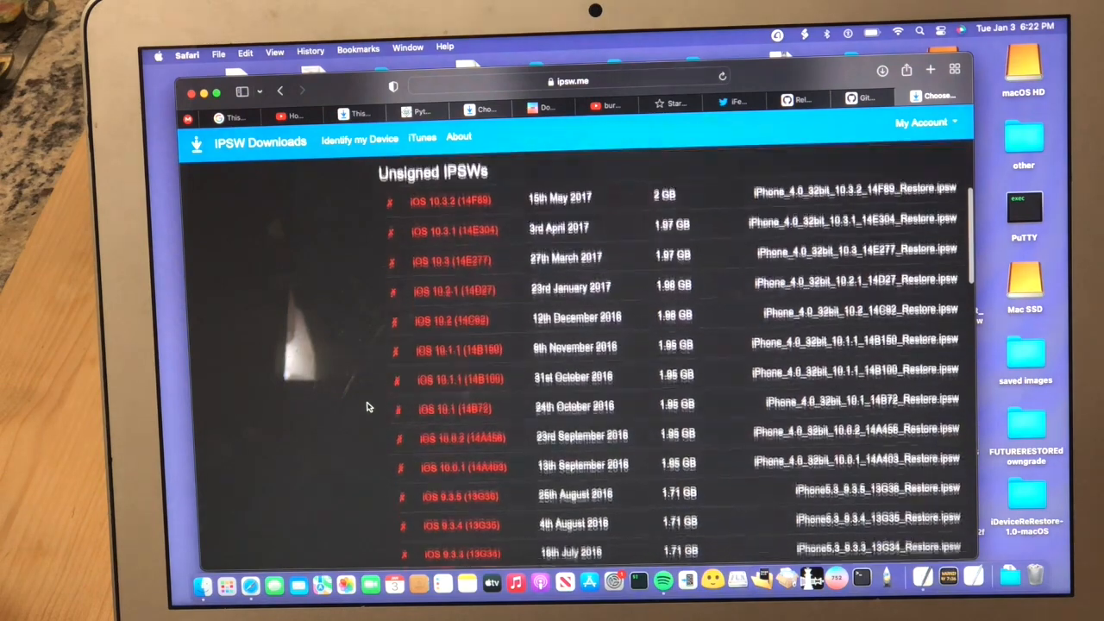
pyautogui.scroll(-3)
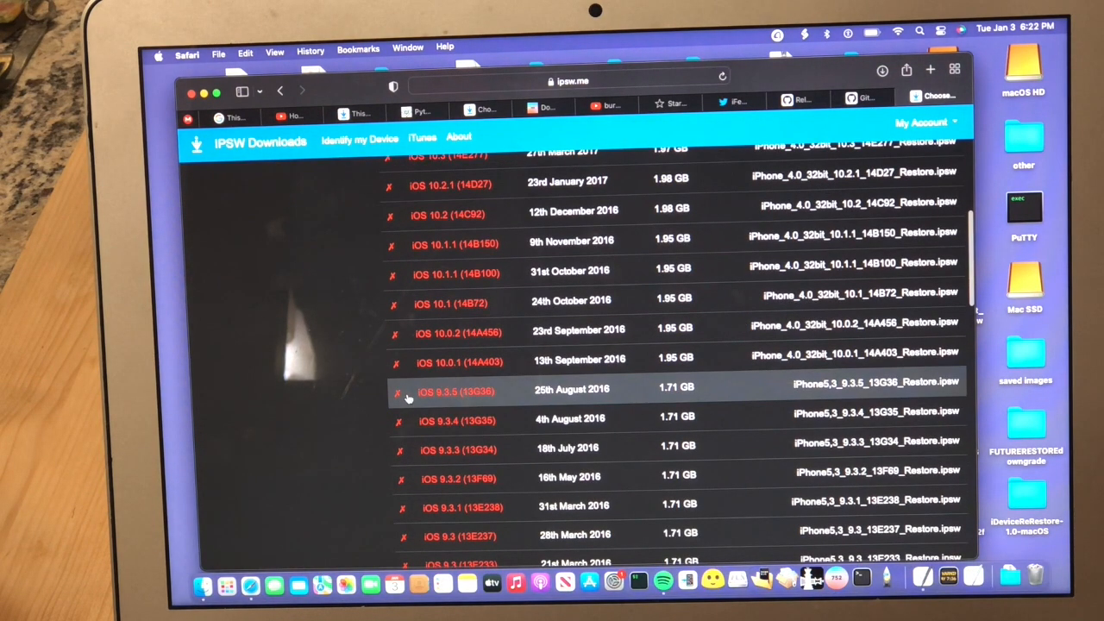
pyautogui.moveTo(362, 386)
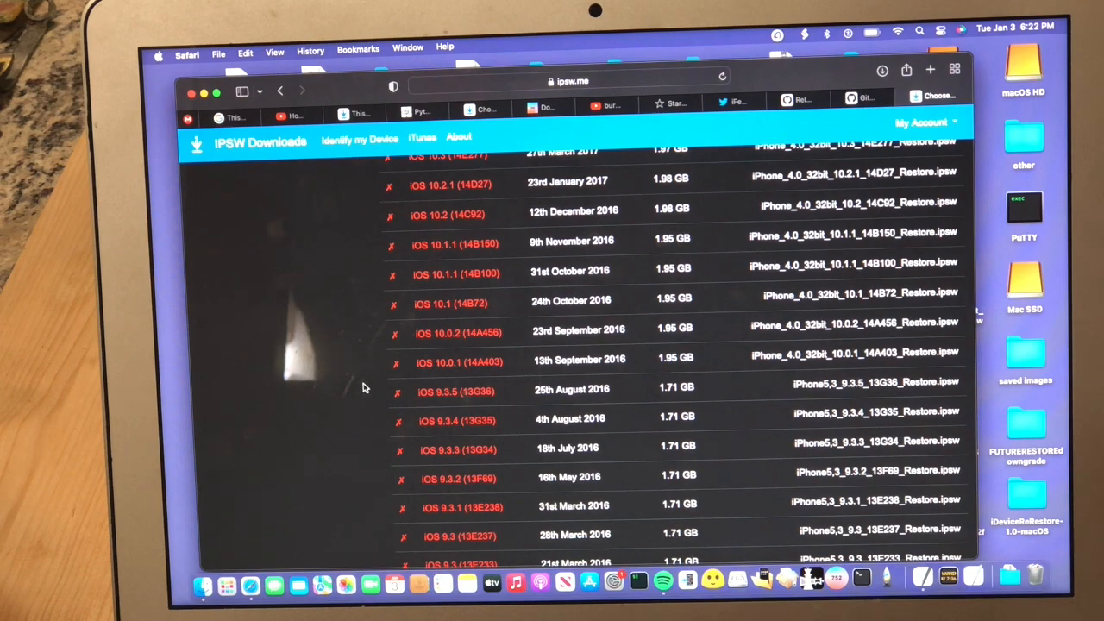
pyautogui.scroll(3)
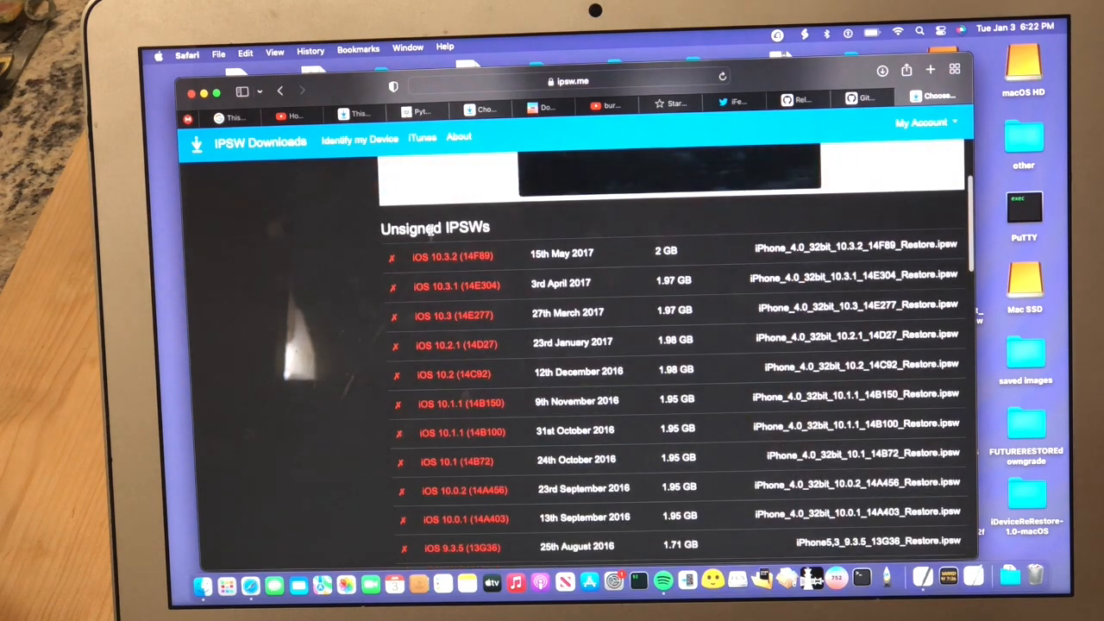
pyautogui.moveTo(371, 433)
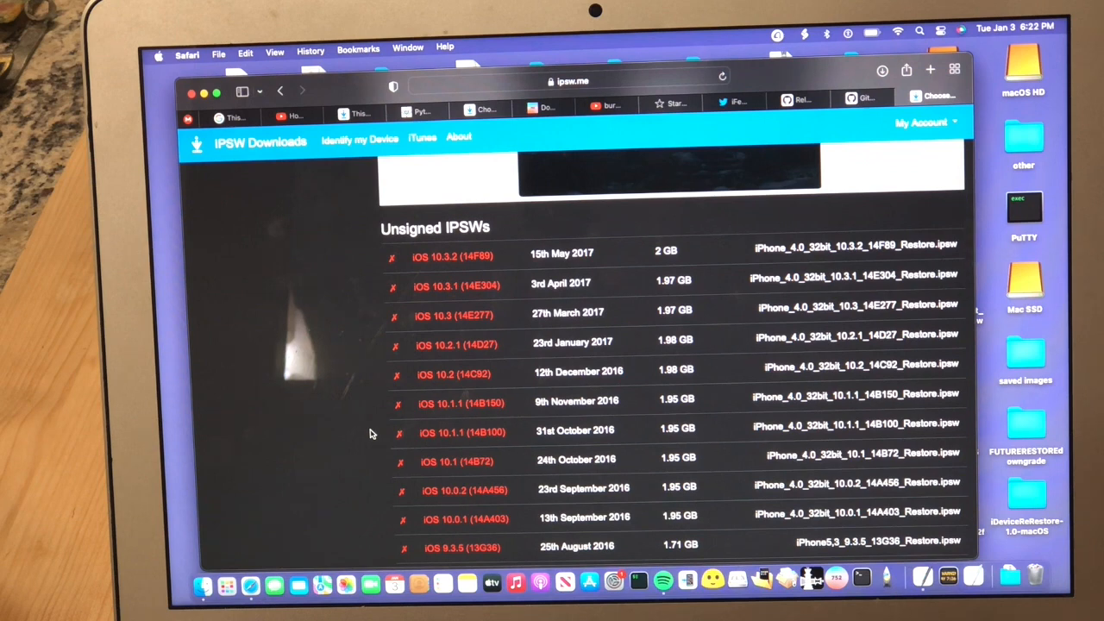
pyautogui.moveTo(364, 326)
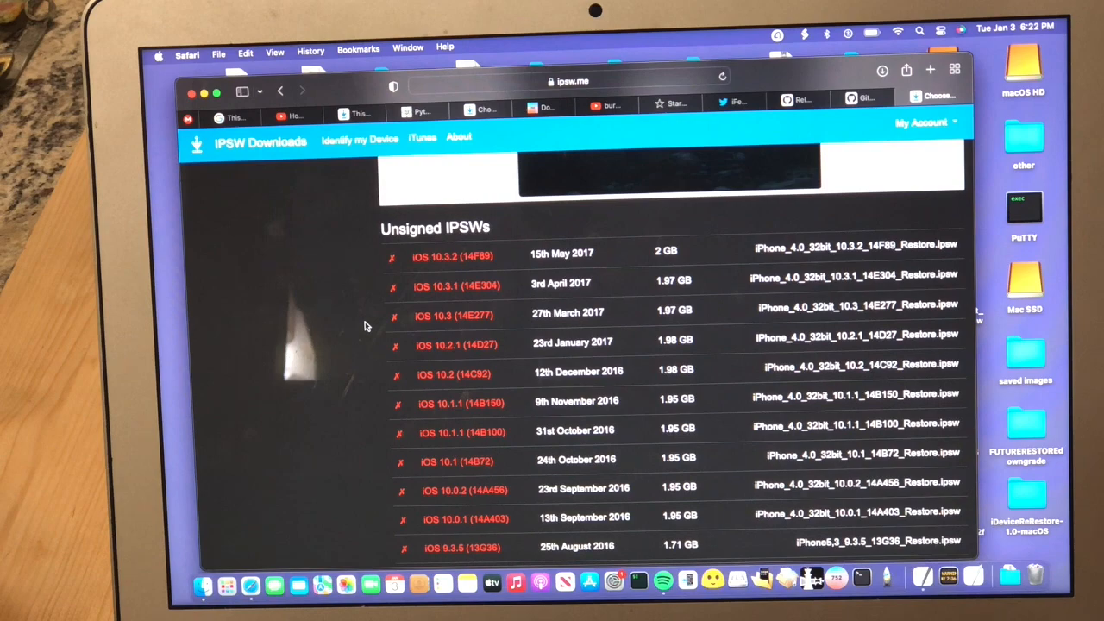
pyautogui.scroll(-3)
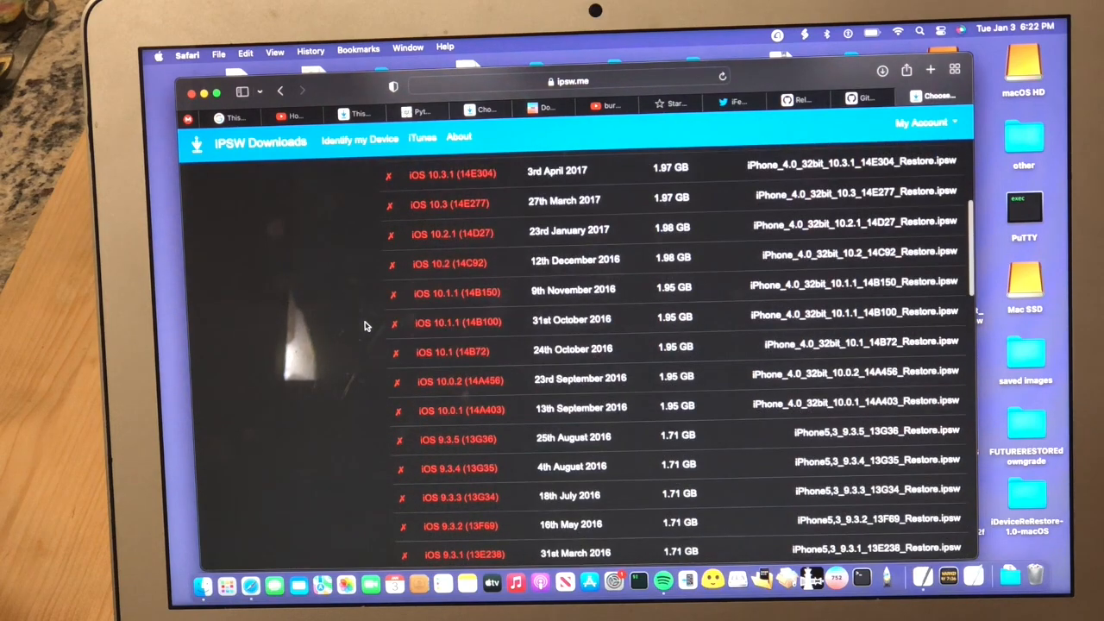
pyautogui.scroll(-3)
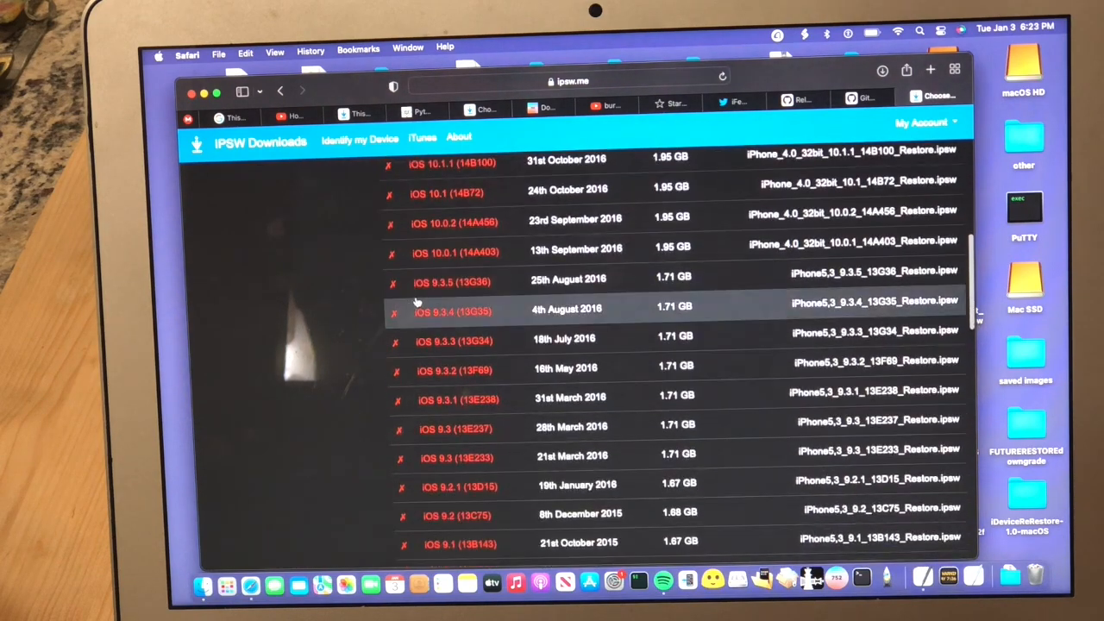
pyautogui.scroll(-3)
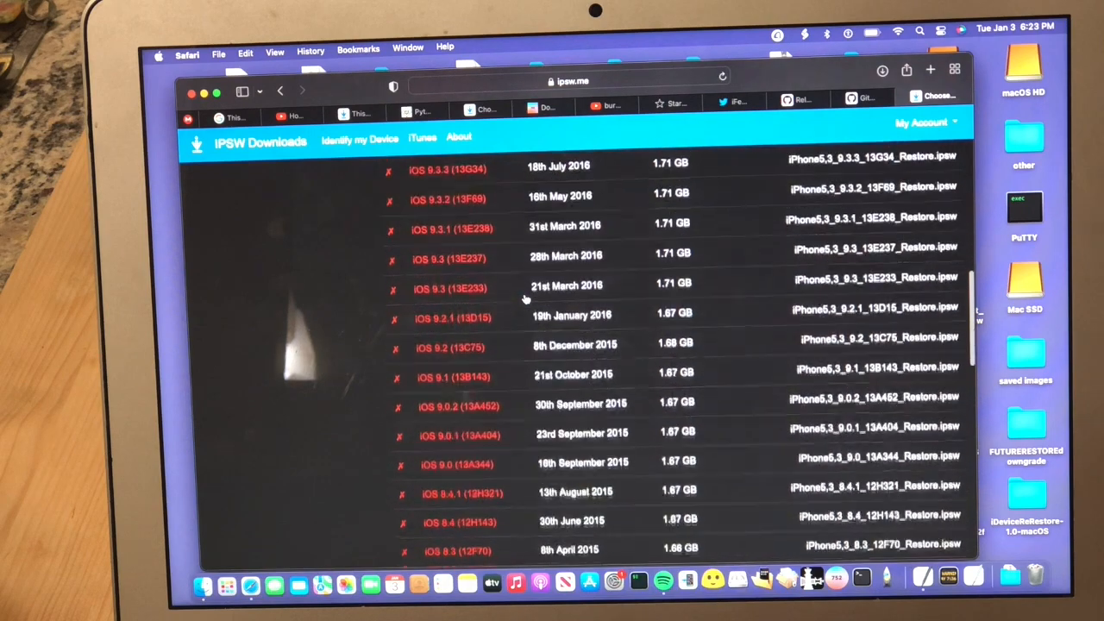
pyautogui.scroll(-3)
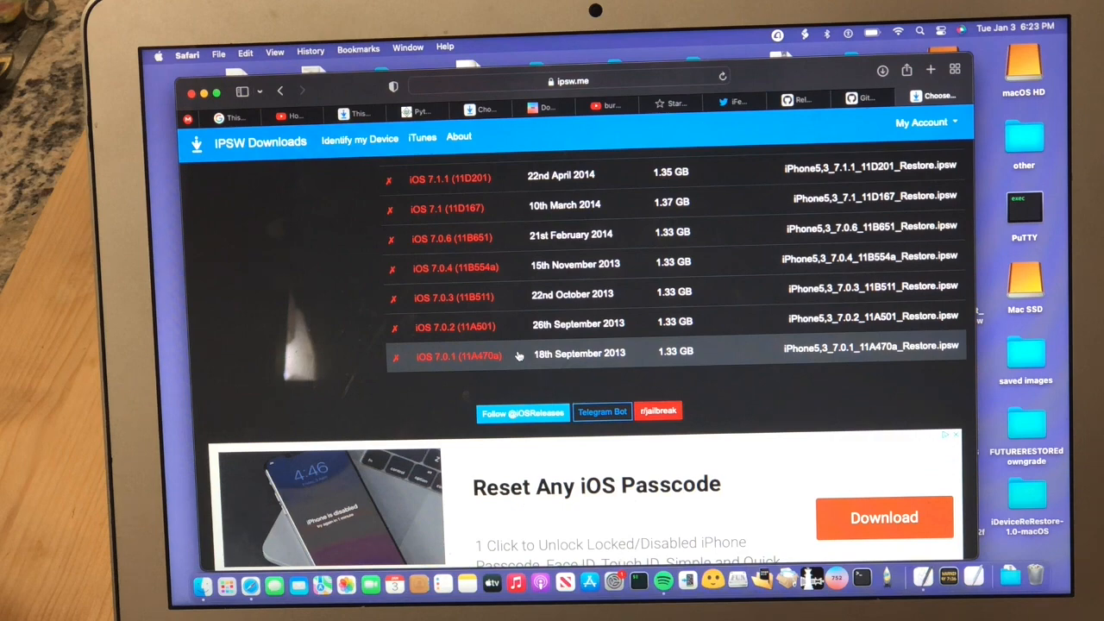
pyautogui.scroll(3)
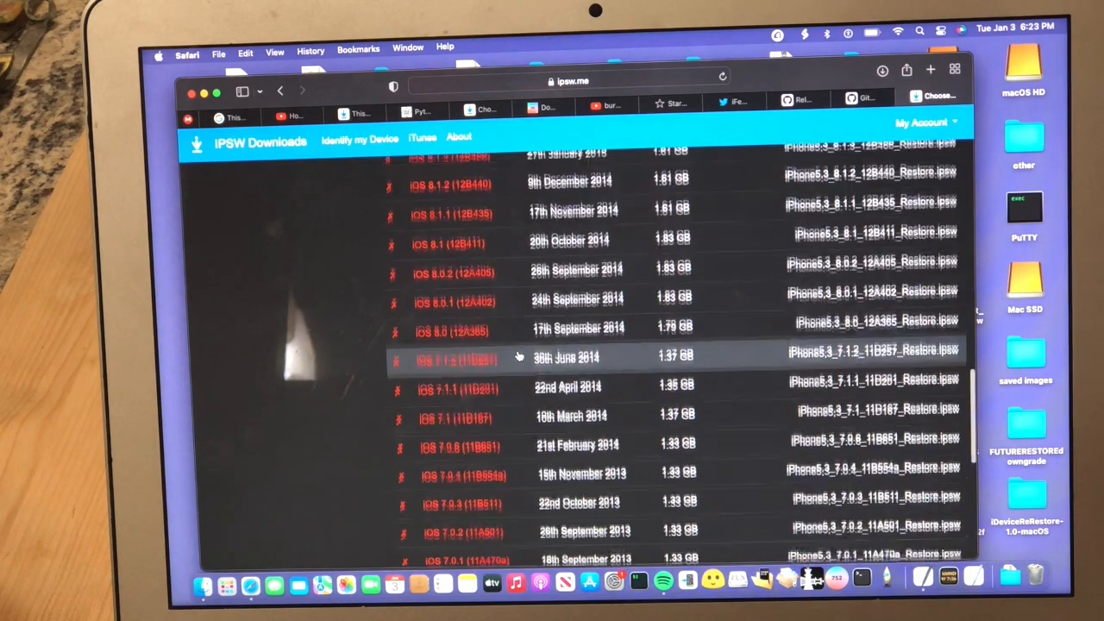
pyautogui.scroll(3)
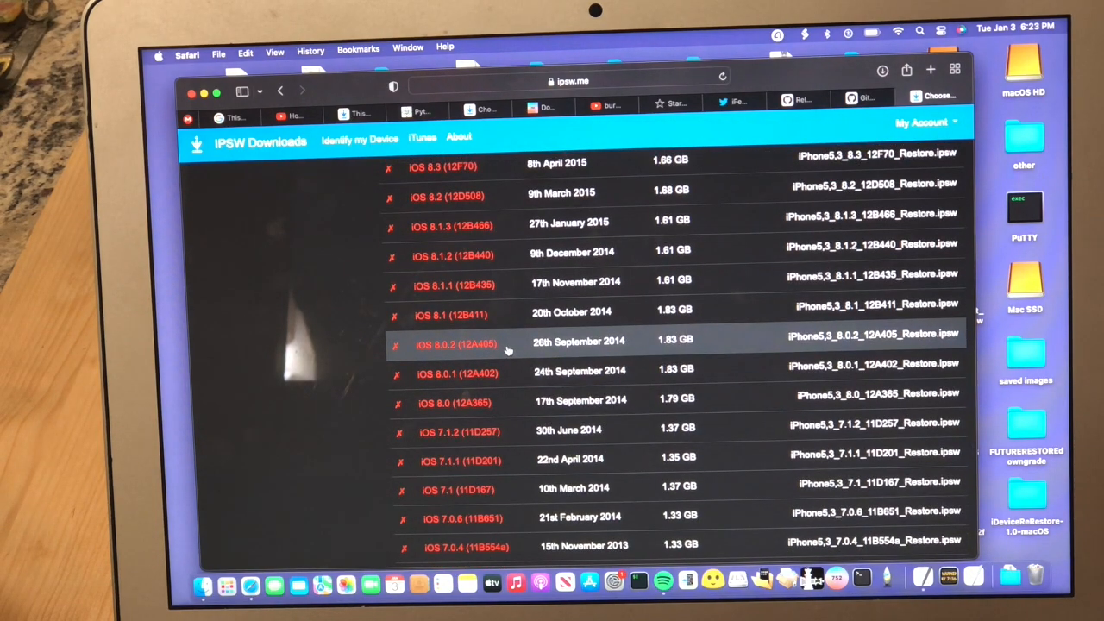
pyautogui.moveTo(504, 402)
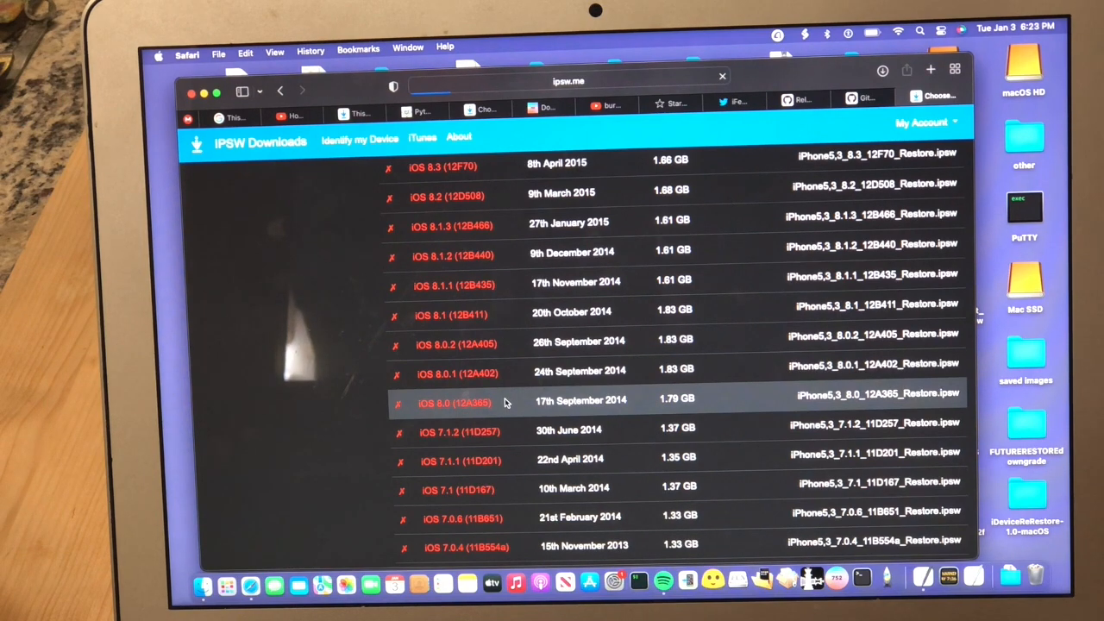
pyautogui.click(454, 403)
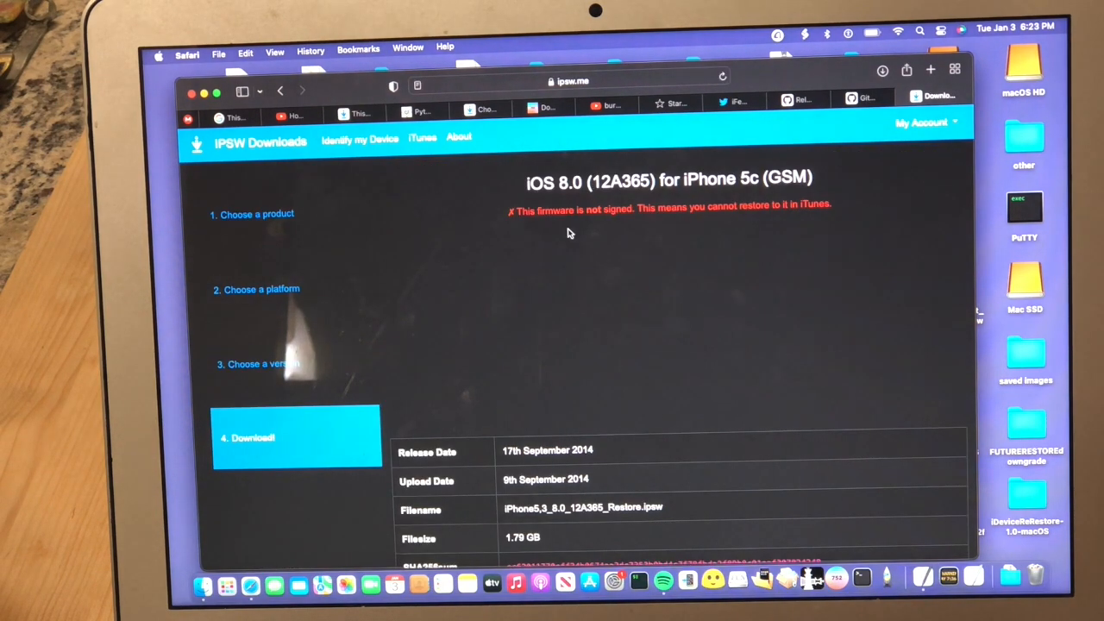
pyautogui.moveTo(690, 233)
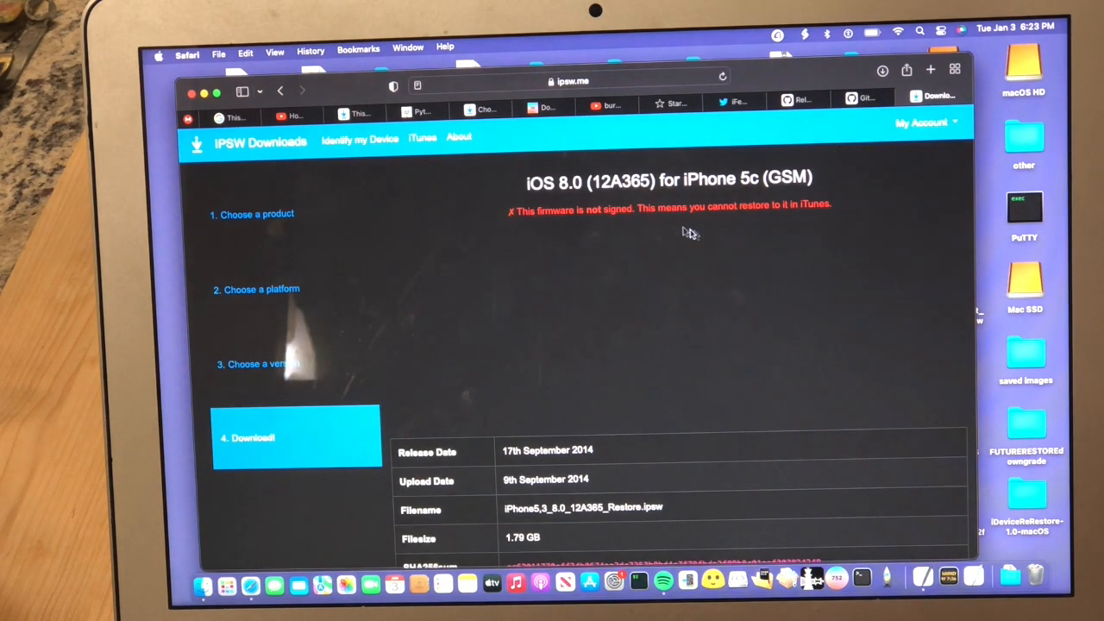
pyautogui.moveTo(834, 238)
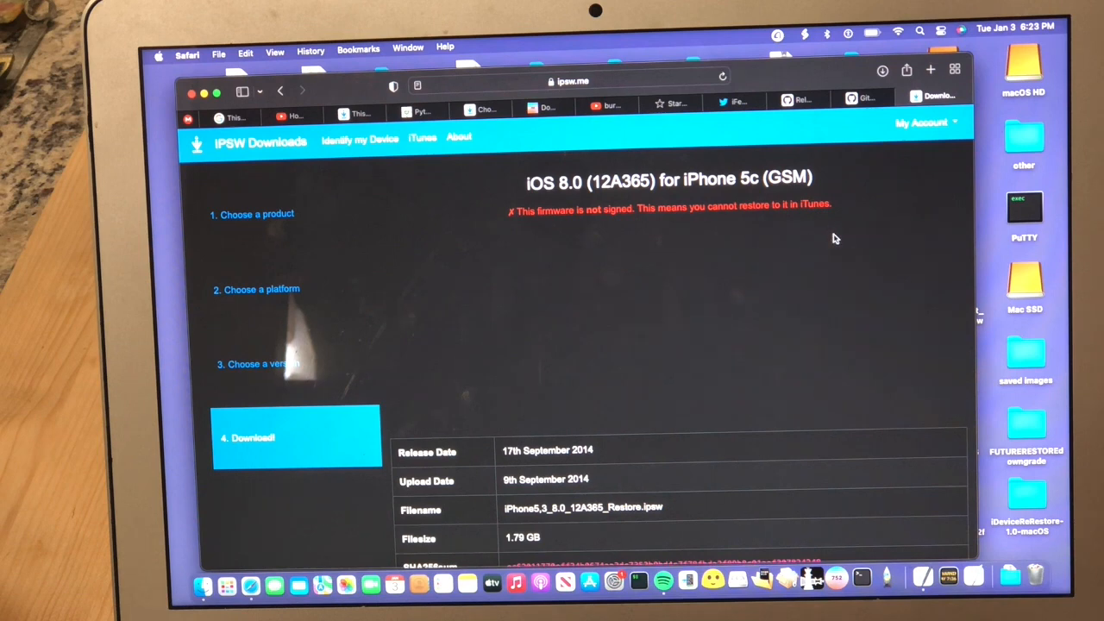
pyautogui.moveTo(845, 323)
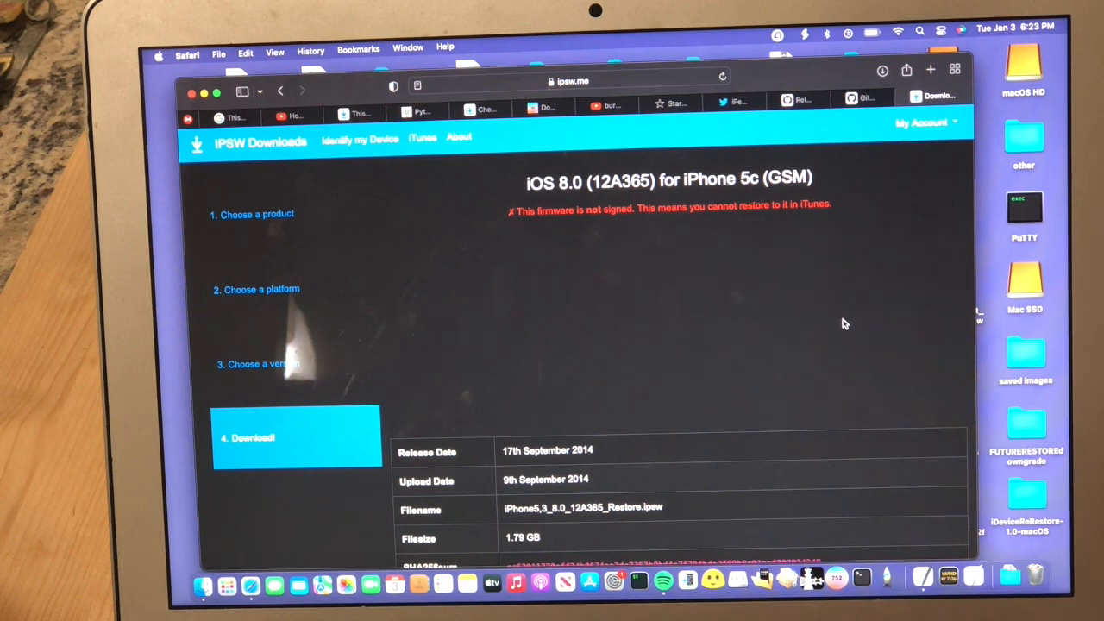
pyautogui.moveTo(844, 341)
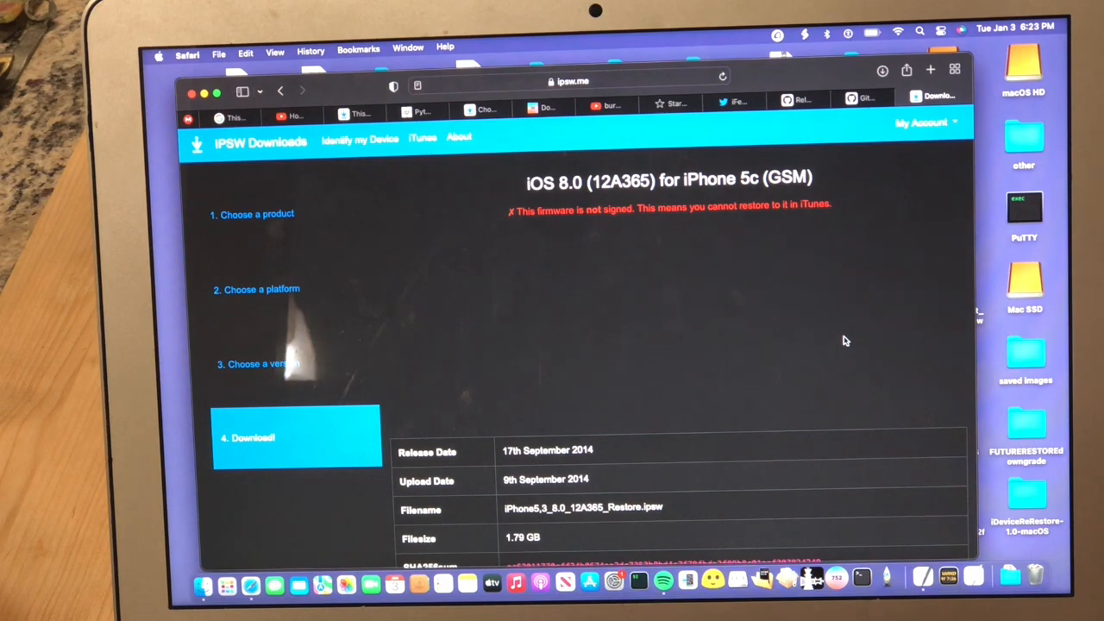
# Step: Scroll the iOS 8.0 page down to the checksums and Download (1.79 GB) button
pyautogui.scroll(-3)
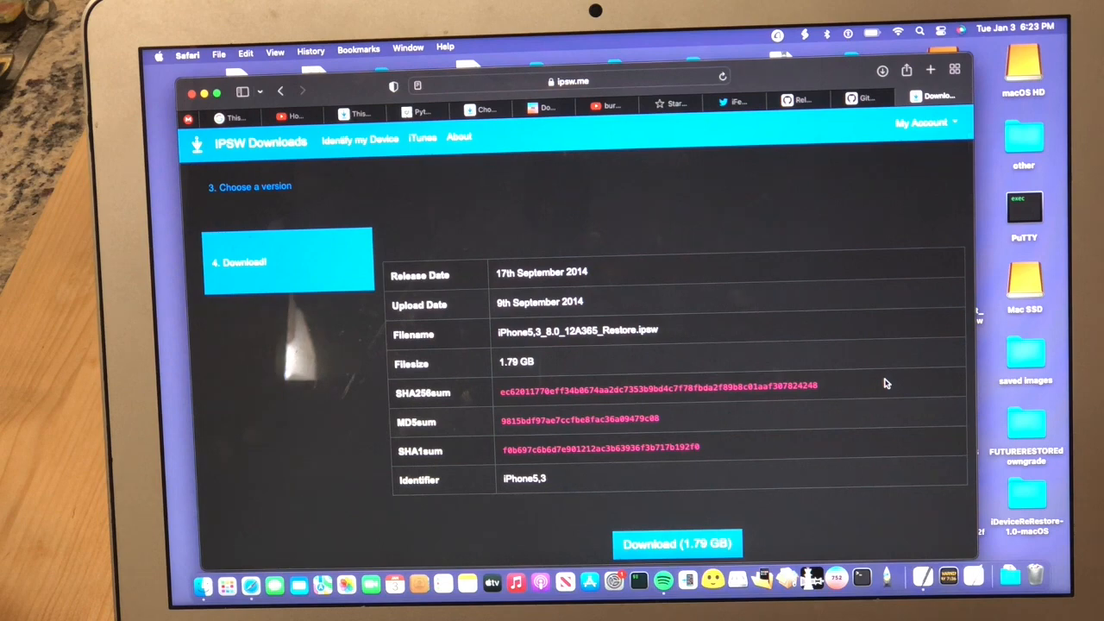
pyautogui.scroll(-3)
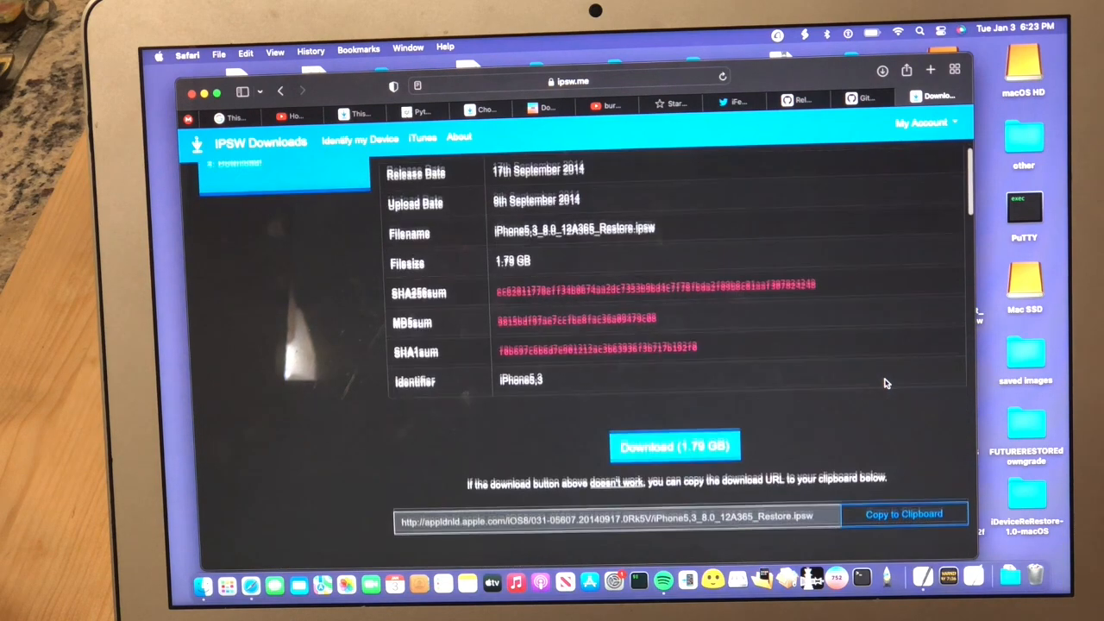
pyautogui.scroll(-3)
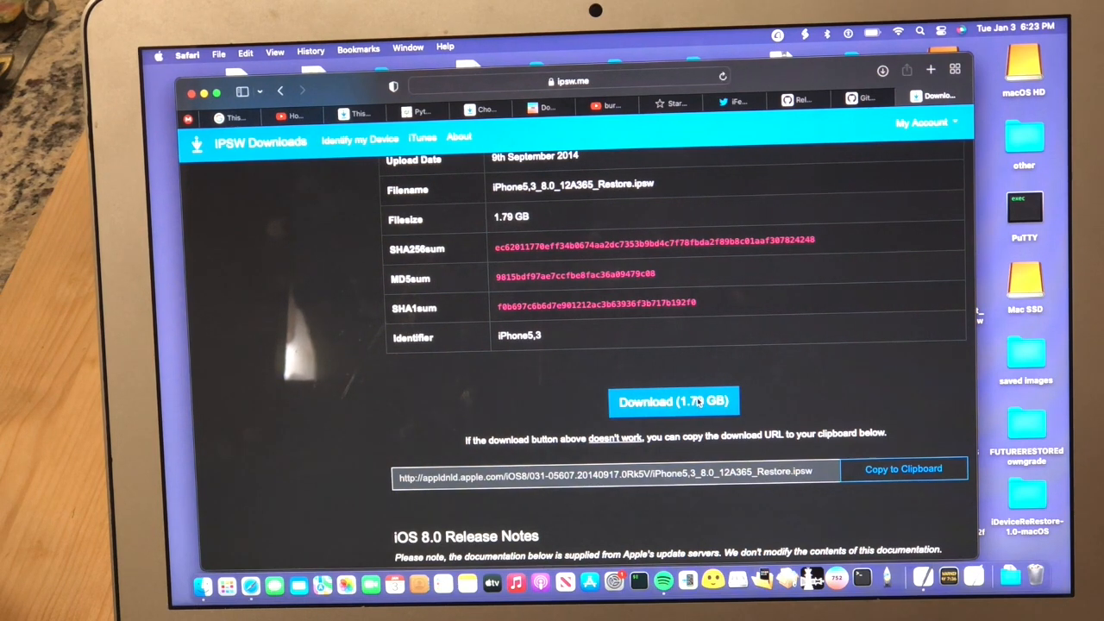
# Step: Download the 1.79 GB iOS 8.0 restore file for iPhone 5c (GSM)
pyautogui.click(673, 401)
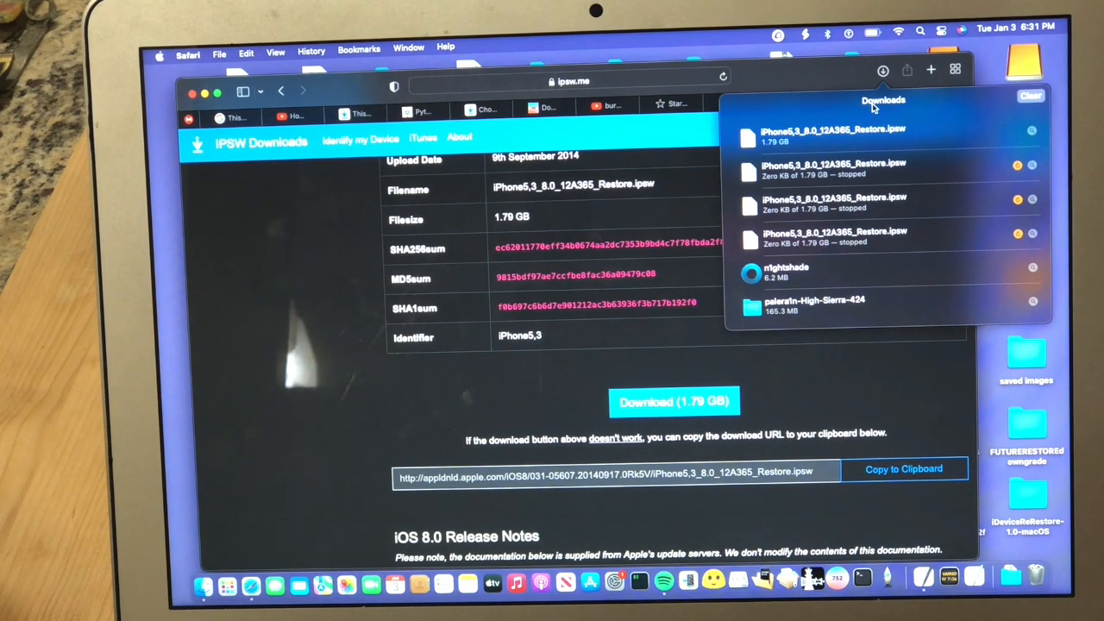
pyautogui.moveTo(889, 138)
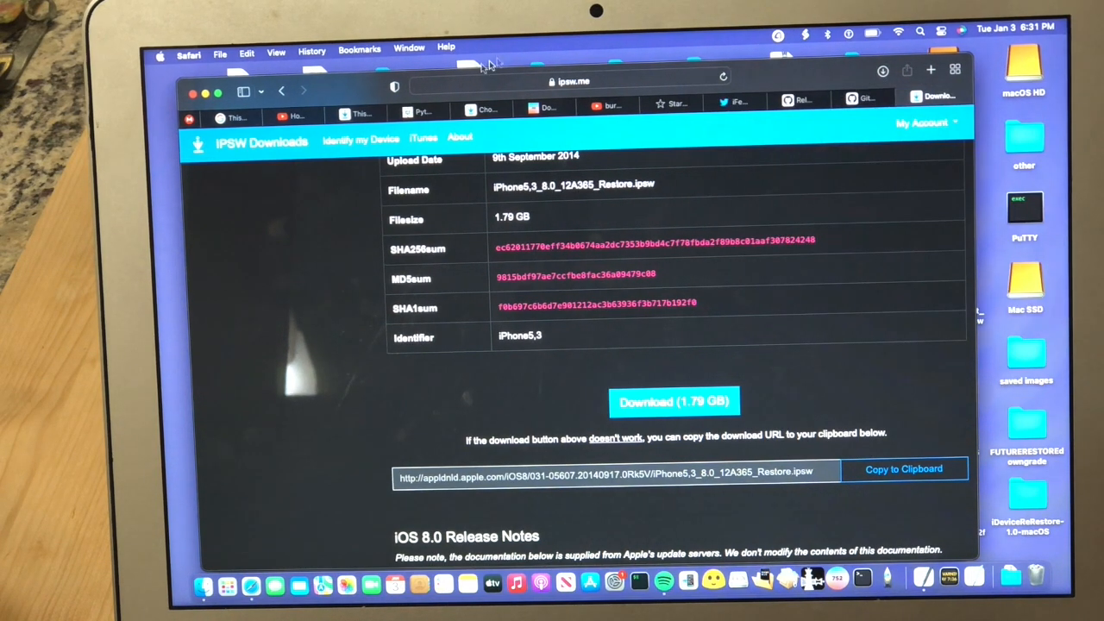
pyautogui.moveTo(793, 71)
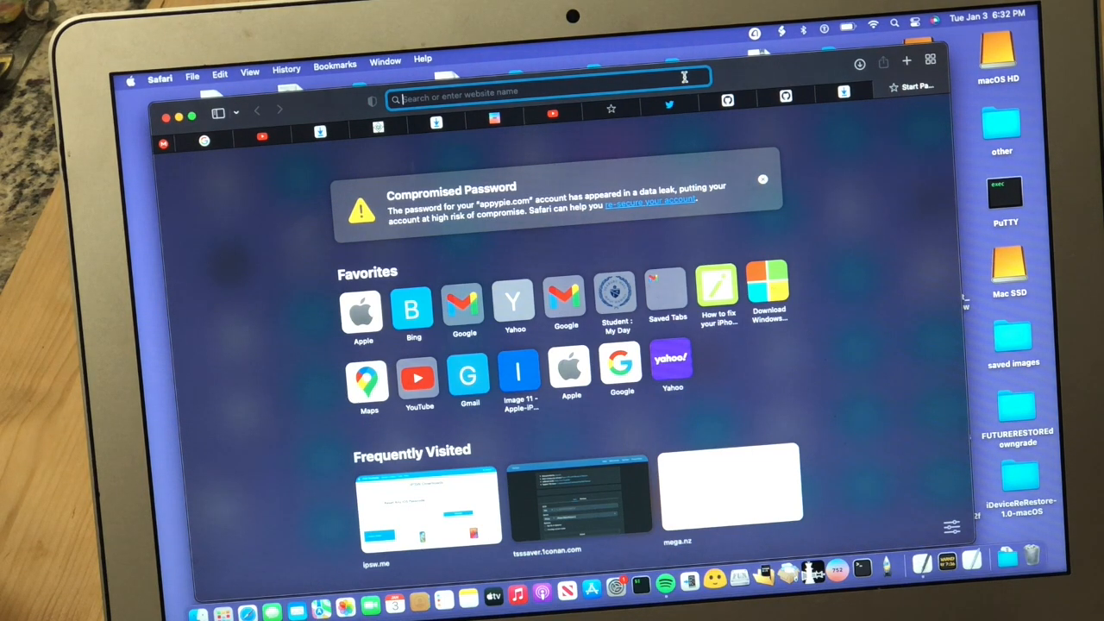
# Step: Enter the github.com/synackuk/n1ghtshade address in Safari to reach the repository
pyautogui.write('google.com')
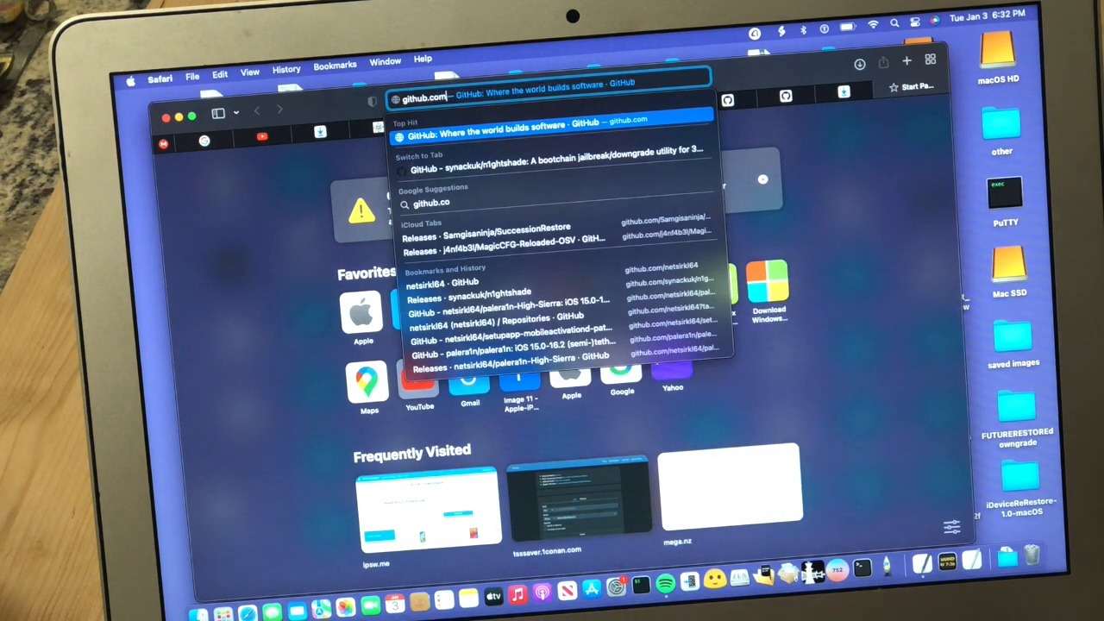
pyautogui.write('/synackuk/')
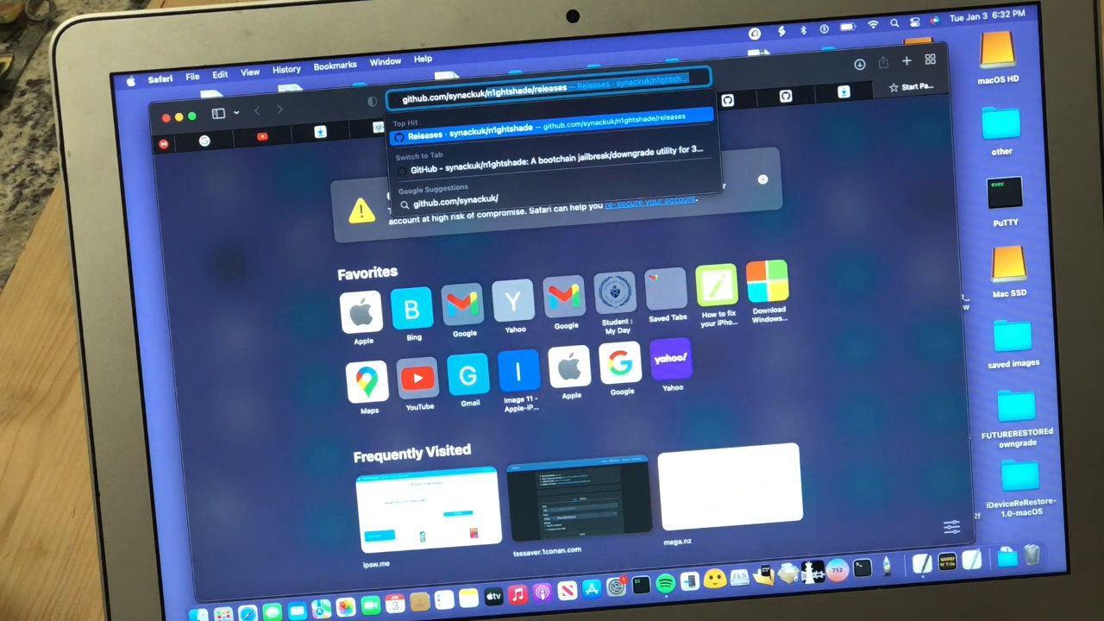
pyautogui.write('n')
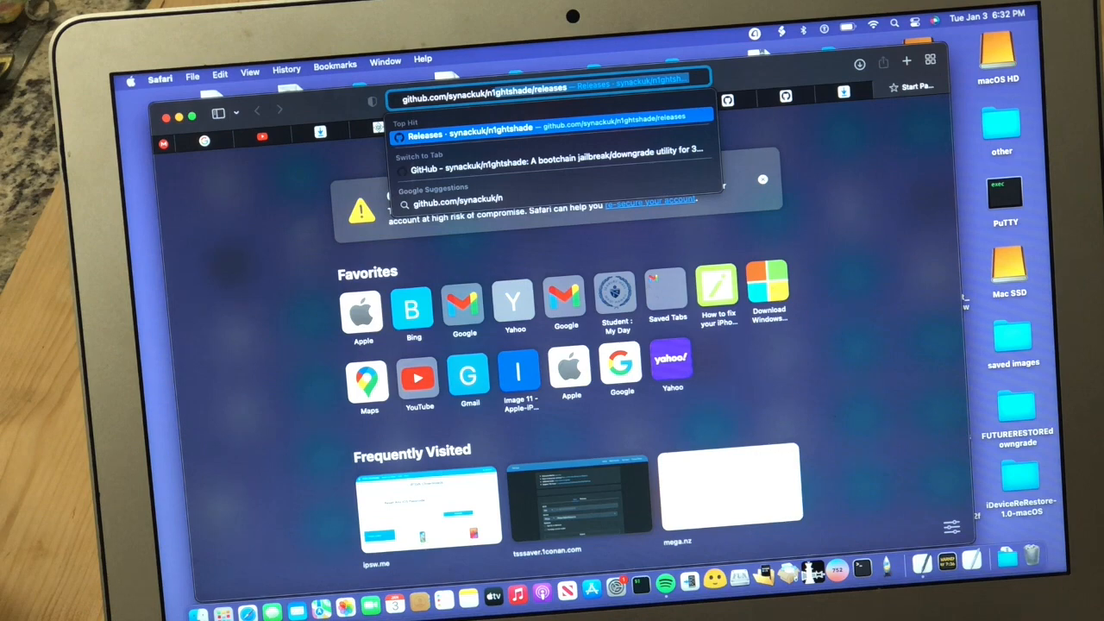
pyautogui.write('1ght')
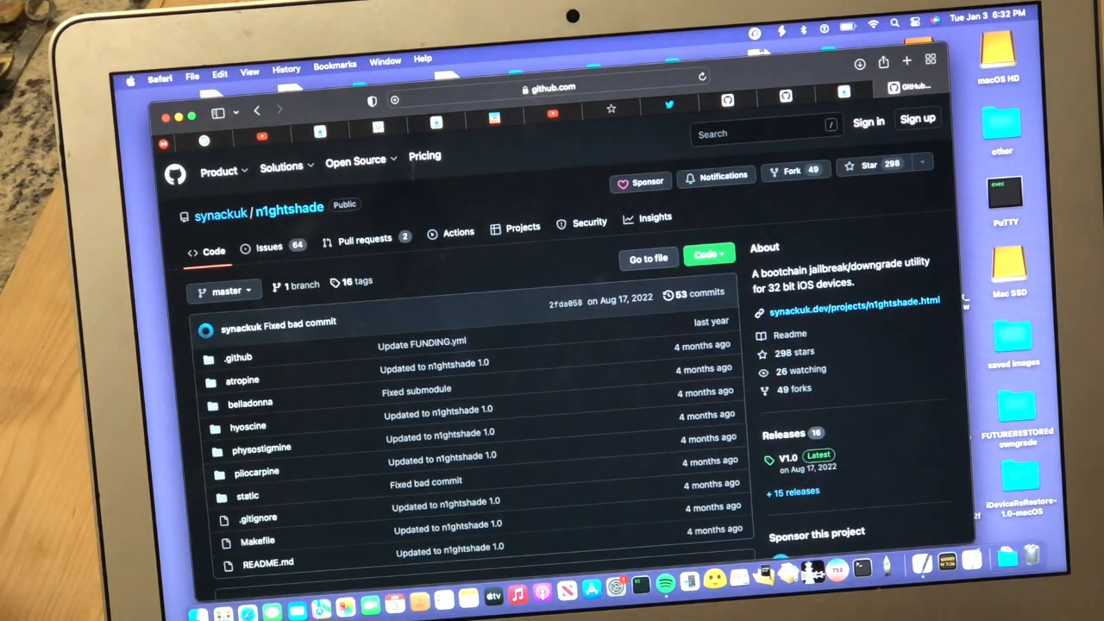
pyautogui.moveTo(432, 176)
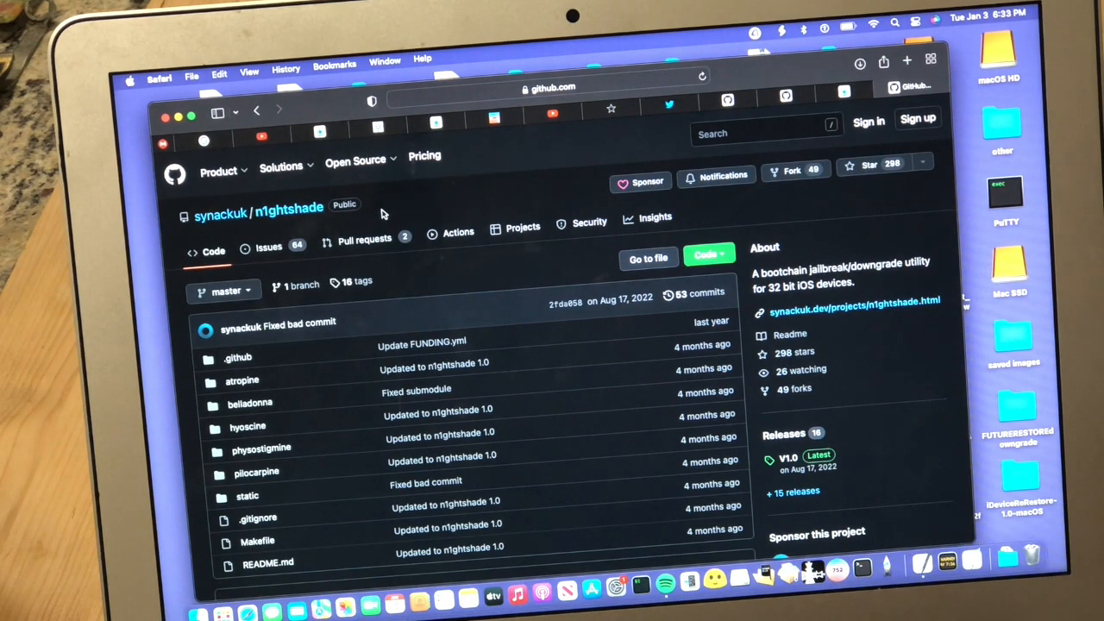
pyautogui.moveTo(750, 339)
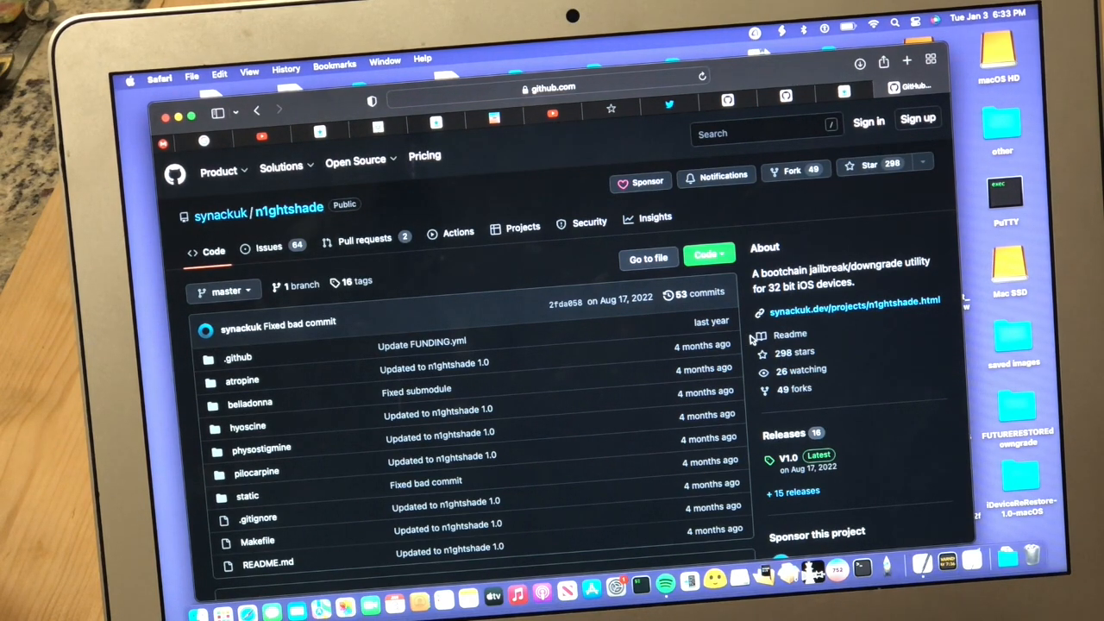
# Step: Open the n1ghtshade V1.0 release and scroll to its assets list
pyautogui.scroll(-3)
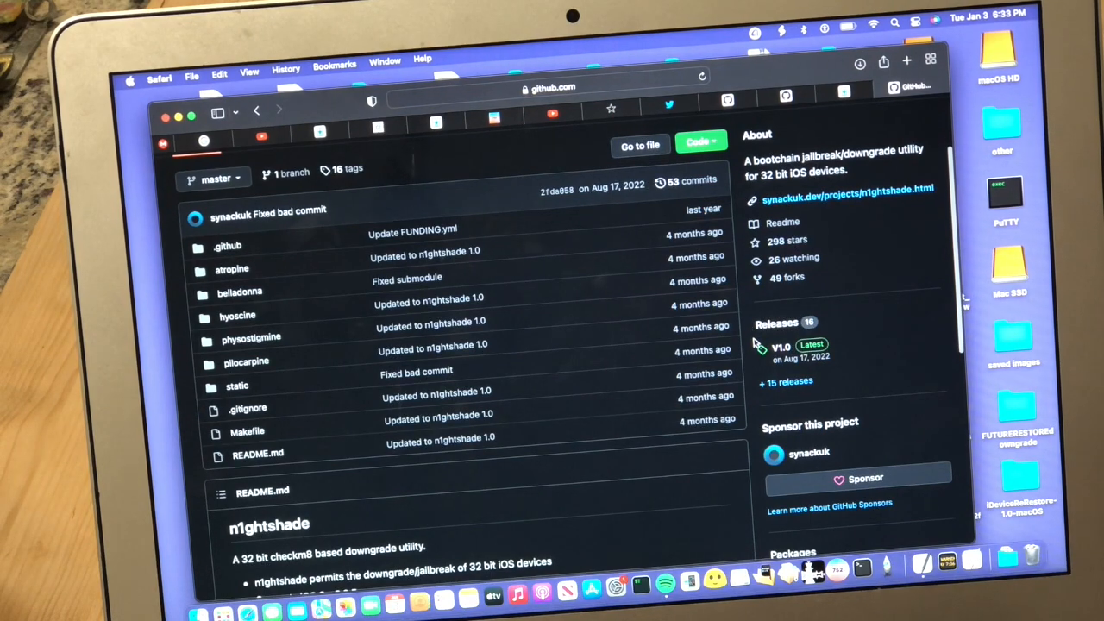
pyautogui.moveTo(772, 345)
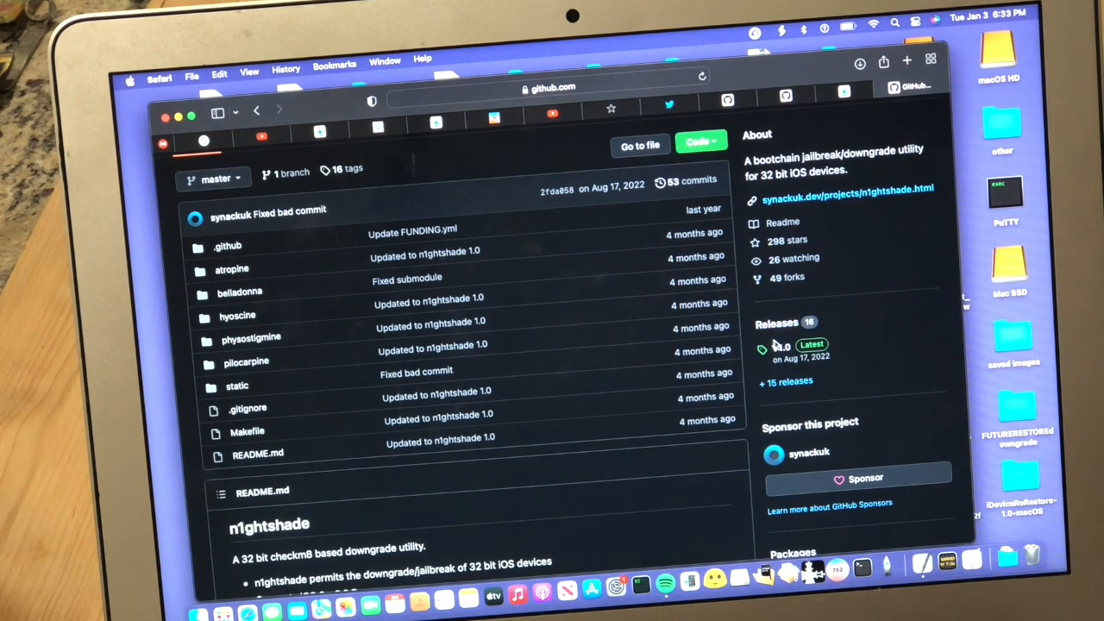
pyautogui.click(780, 346)
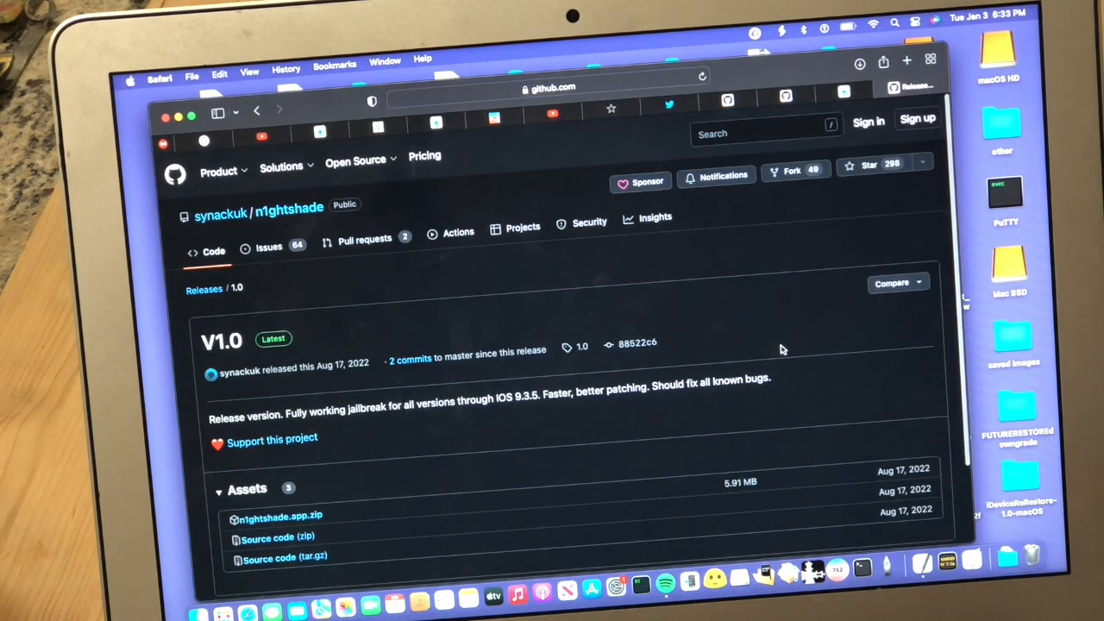
pyautogui.scroll(-3)
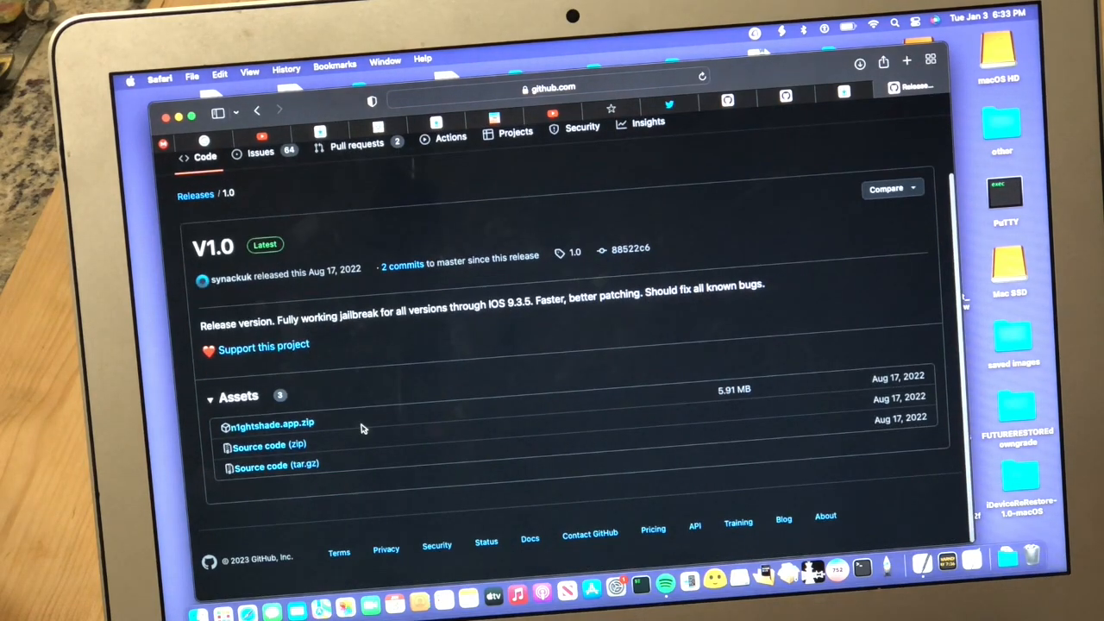
pyautogui.moveTo(271, 424)
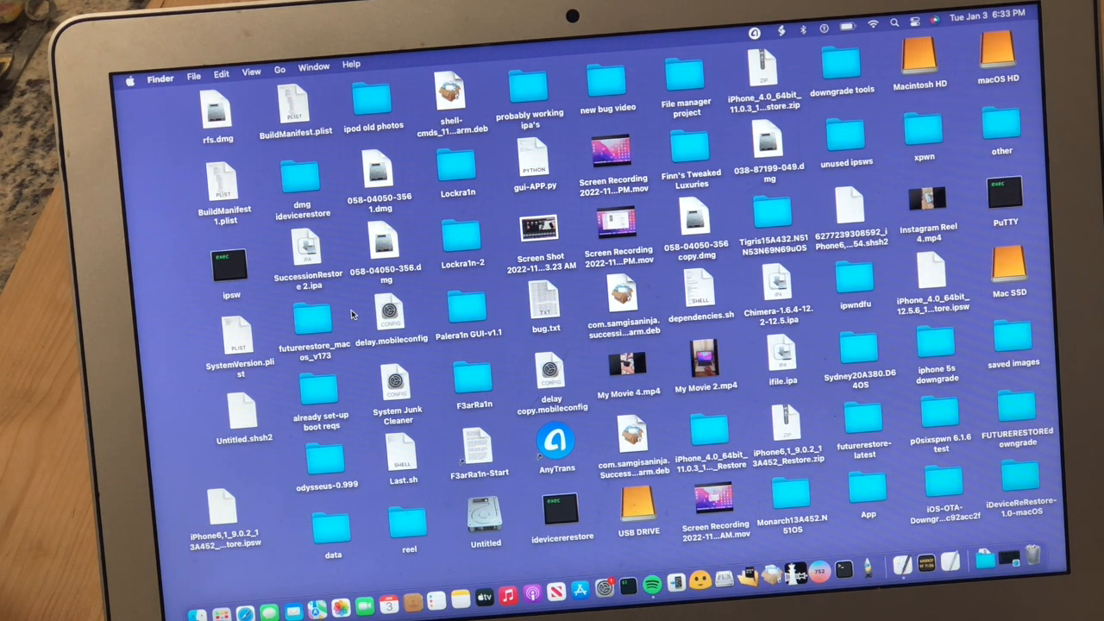
pyautogui.moveTo(323, 371)
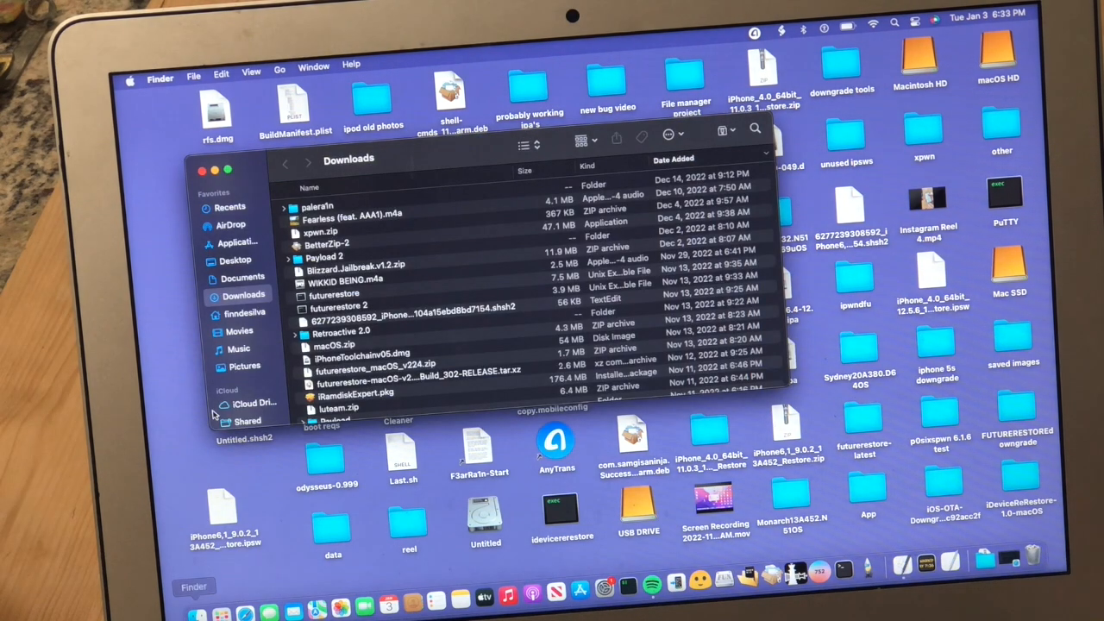
# Step: Launch n1ghtshade from Downloads and confirm opening the internet-downloaded app
pyautogui.click(248, 391)
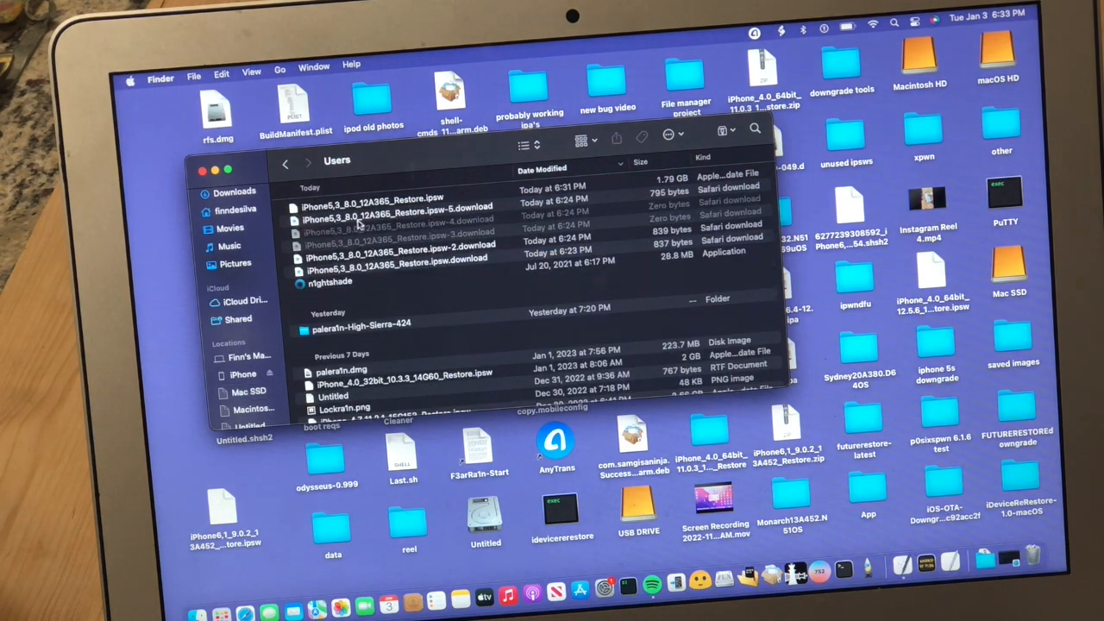
pyautogui.click(331, 282)
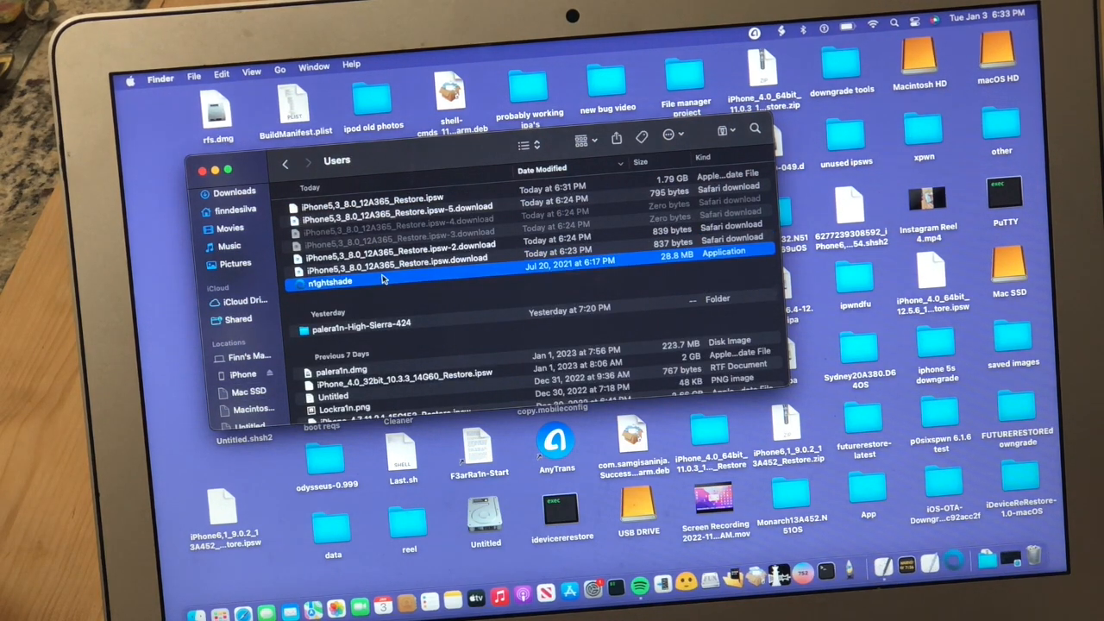
pyautogui.doubleClick(330, 282)
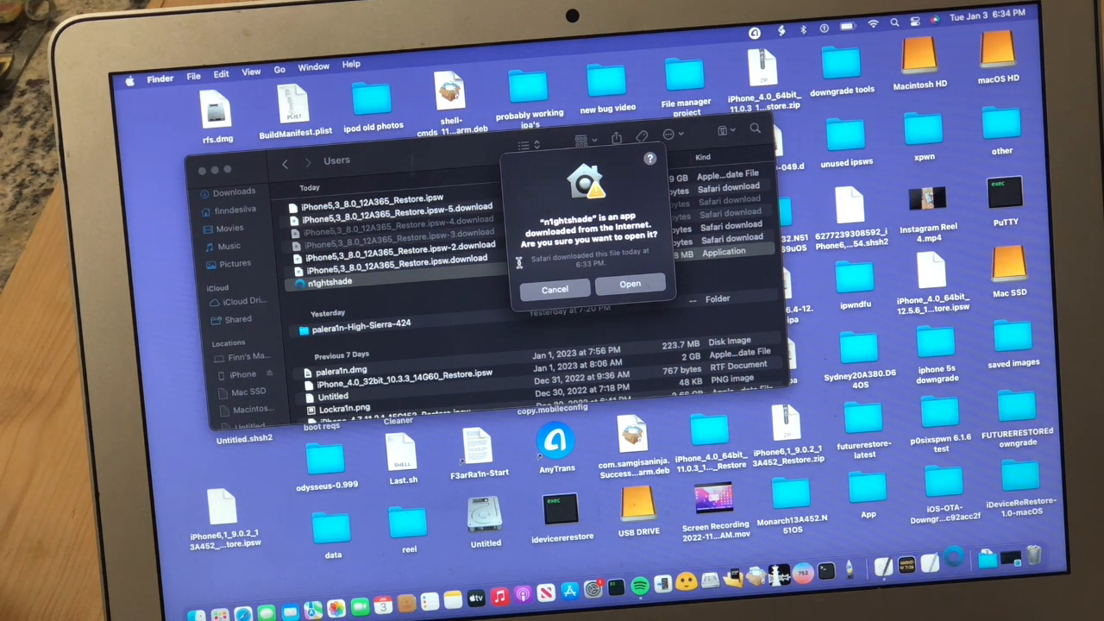
pyautogui.moveTo(591, 263)
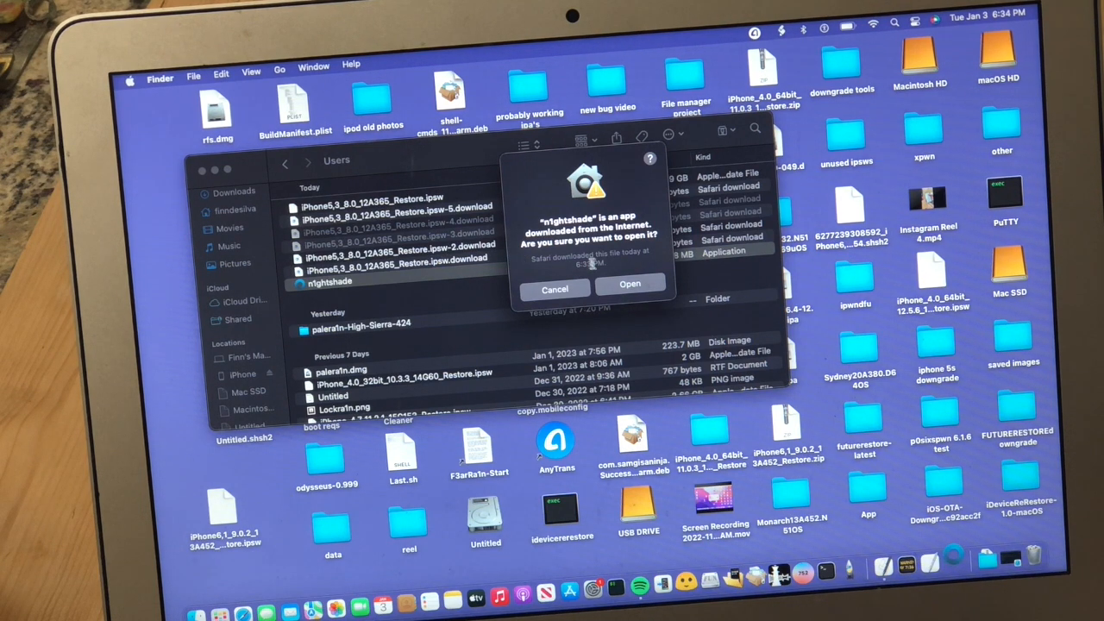
pyautogui.click(630, 284)
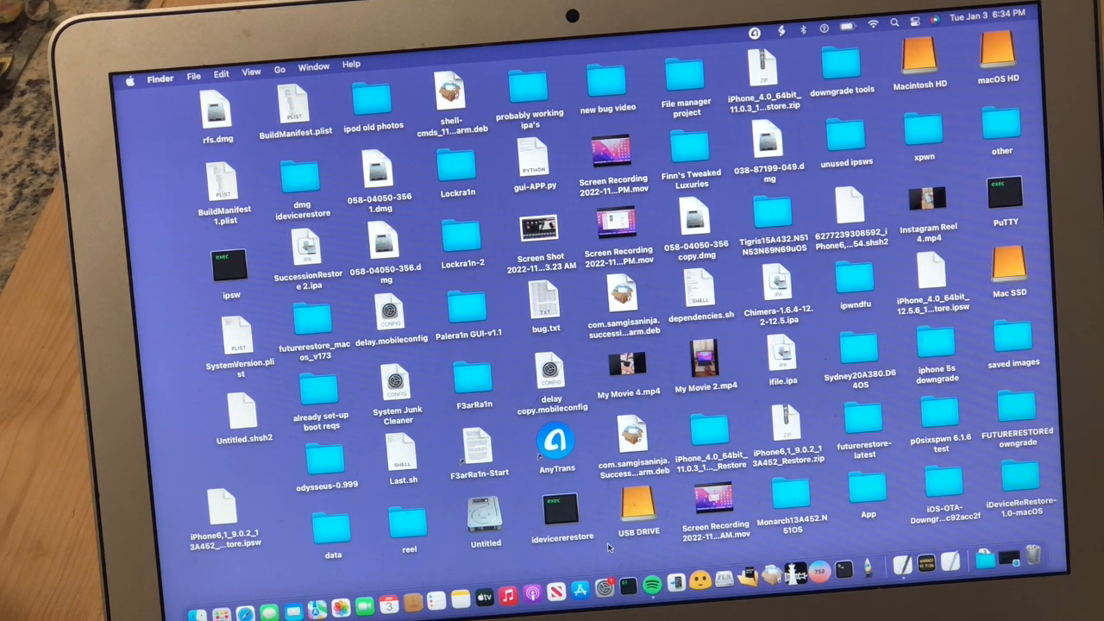
pyautogui.moveTo(602, 589)
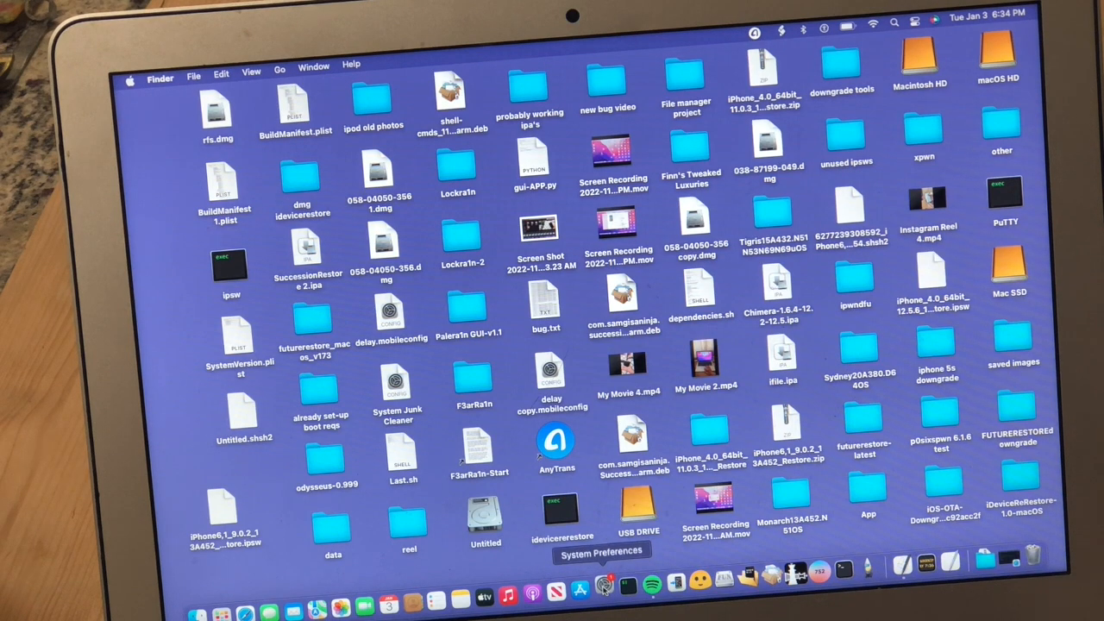
# Step: Check the Security & Privacy 'Allow apps downloaded from' setting, then close the window
pyautogui.click(601, 579)
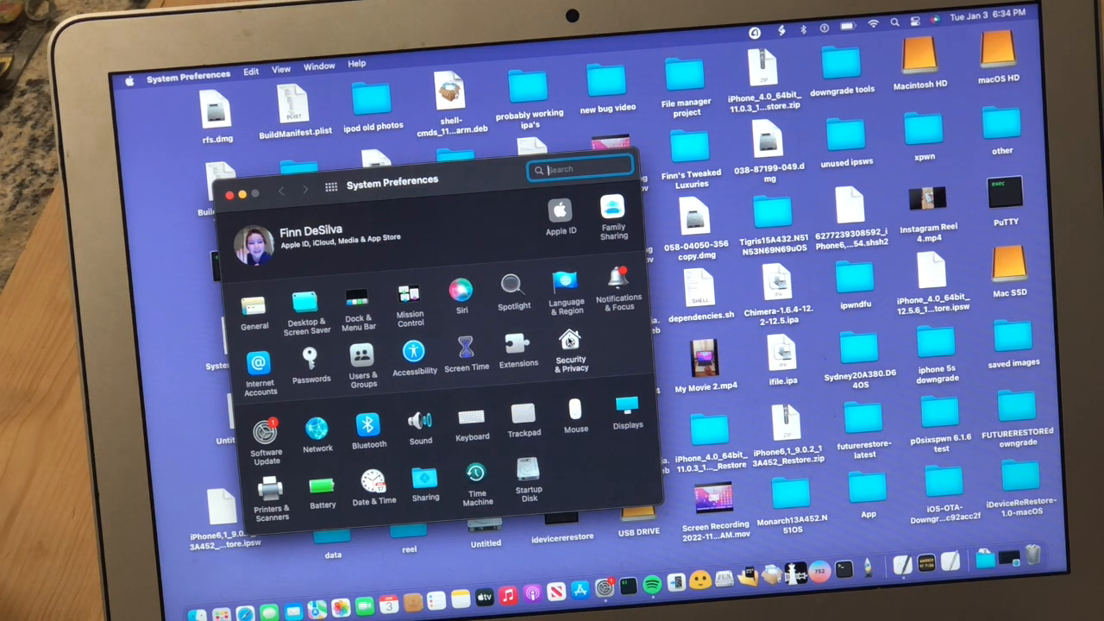
pyautogui.click(570, 353)
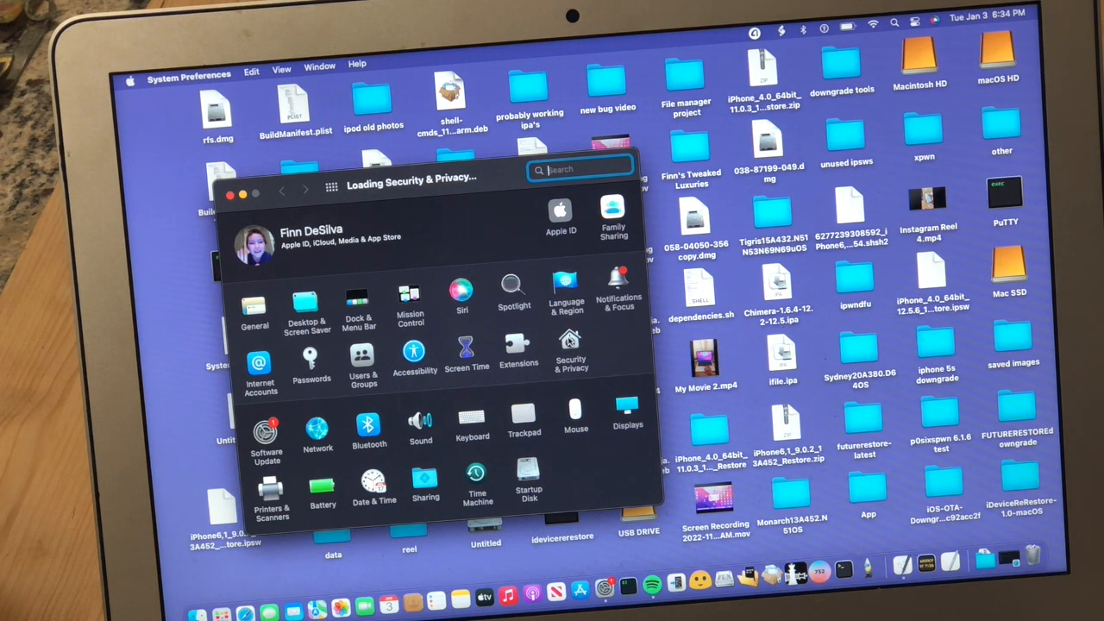
pyautogui.click(571, 353)
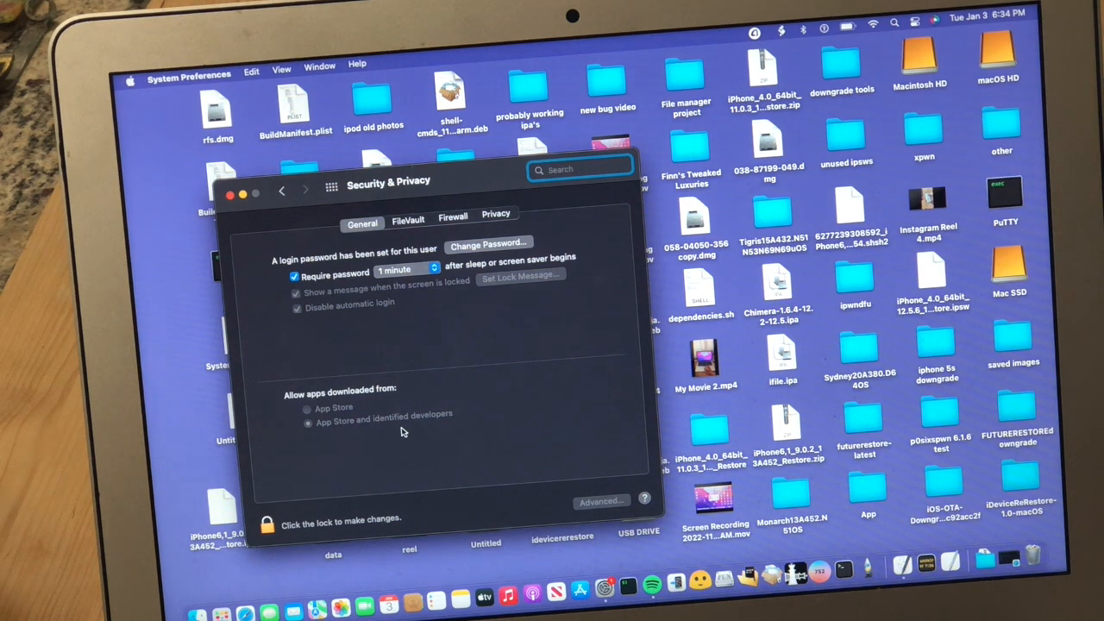
pyautogui.moveTo(363, 438)
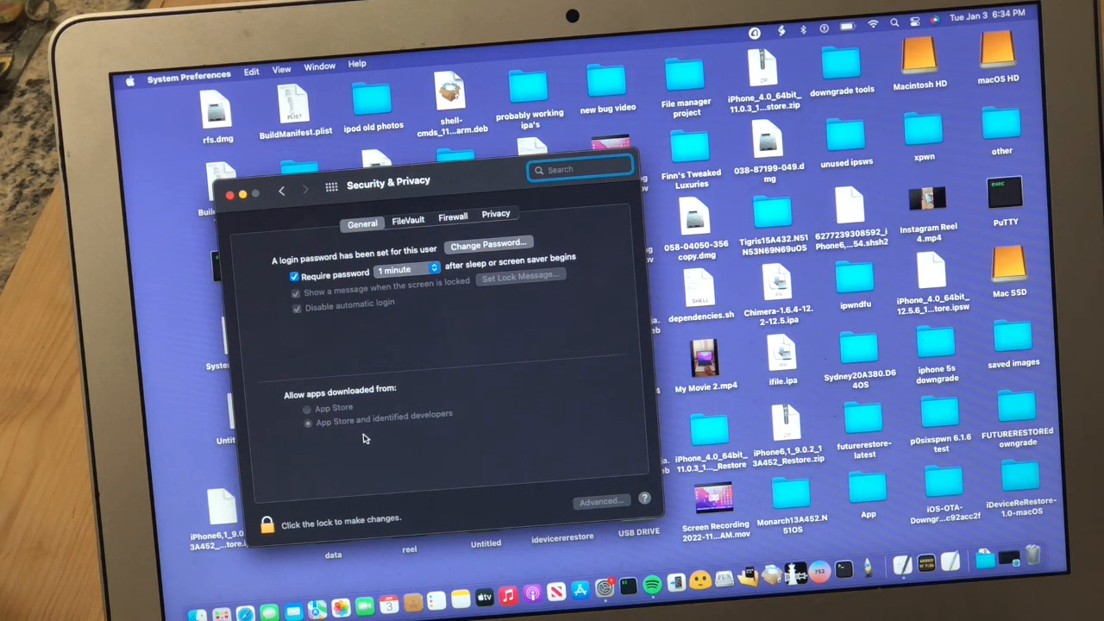
pyautogui.moveTo(504, 441)
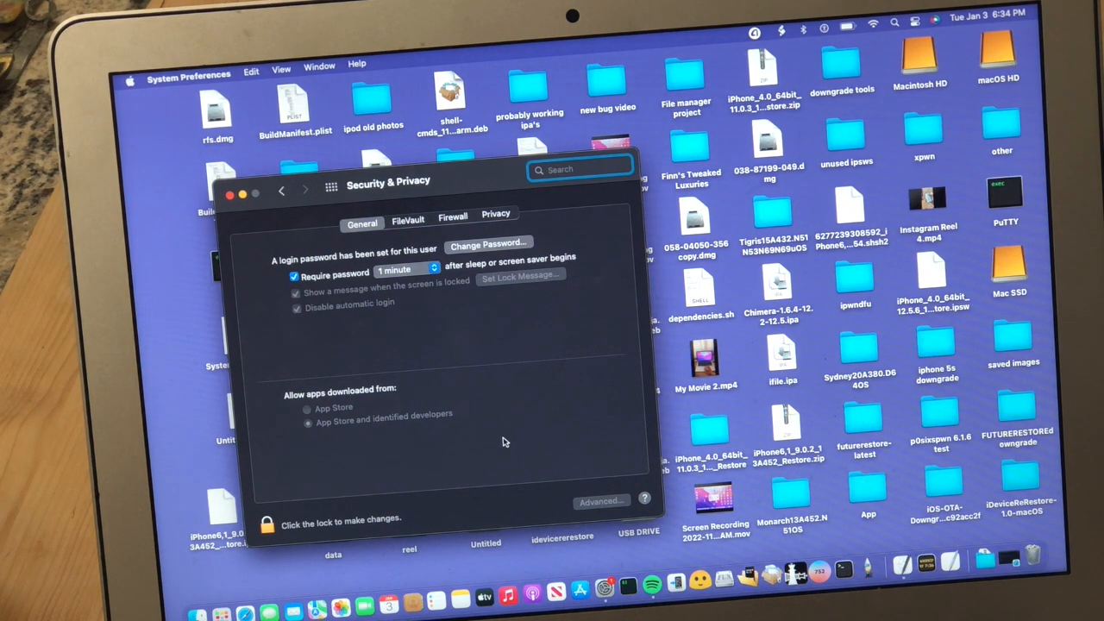
pyautogui.moveTo(578, 424)
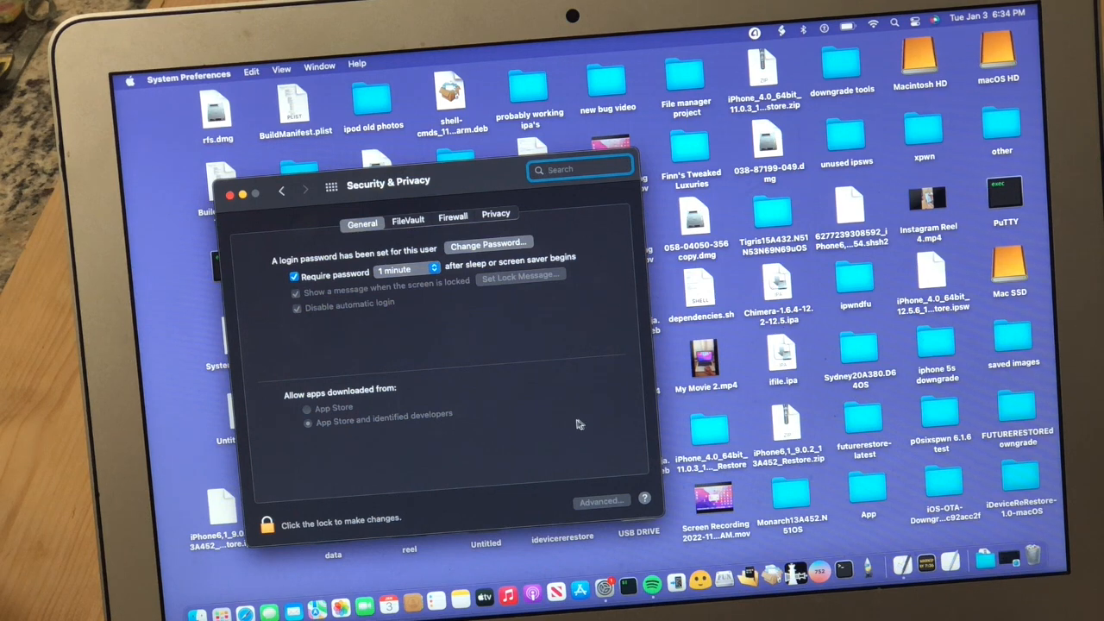
pyautogui.moveTo(578, 361)
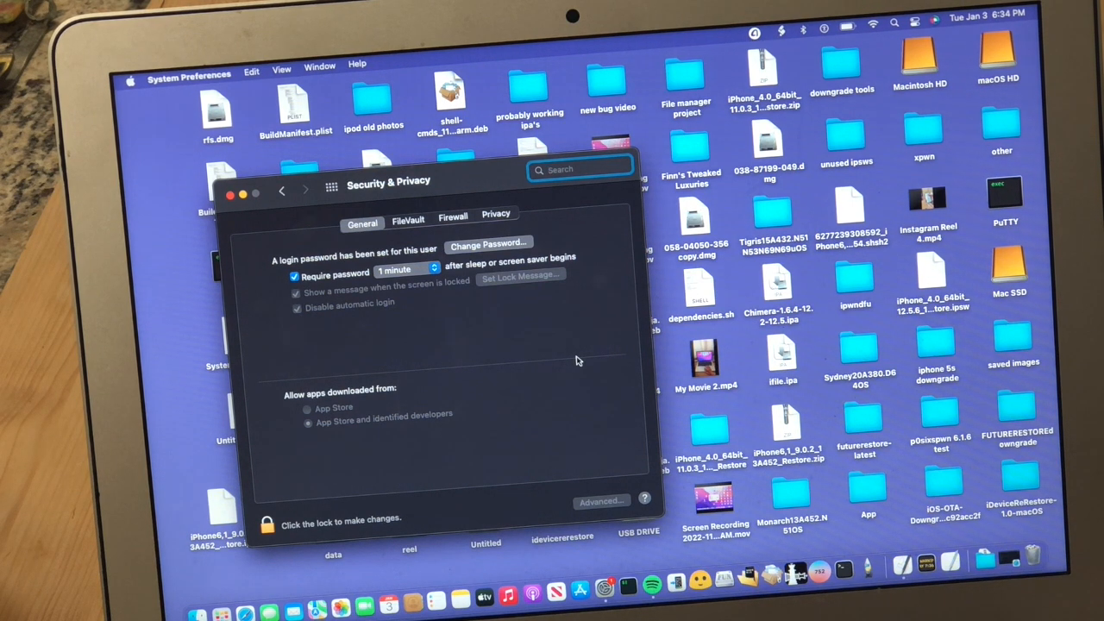
pyautogui.click(230, 195)
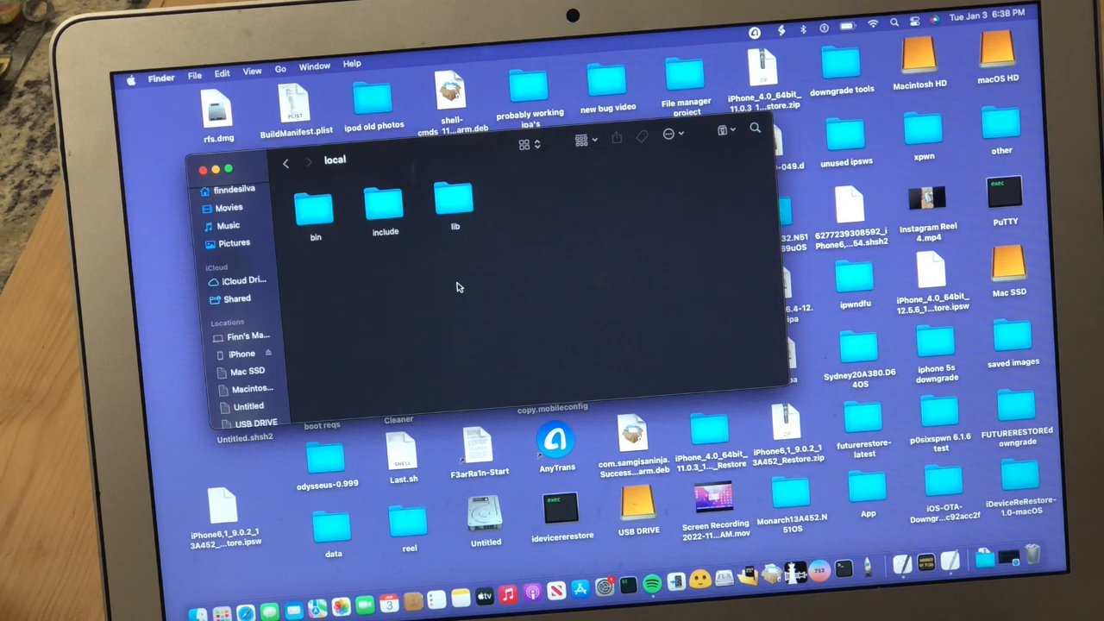
# Step: Try running img4tool from the bin folder and dismiss the unidentified-developer alert
pyautogui.doubleClick(315, 207)
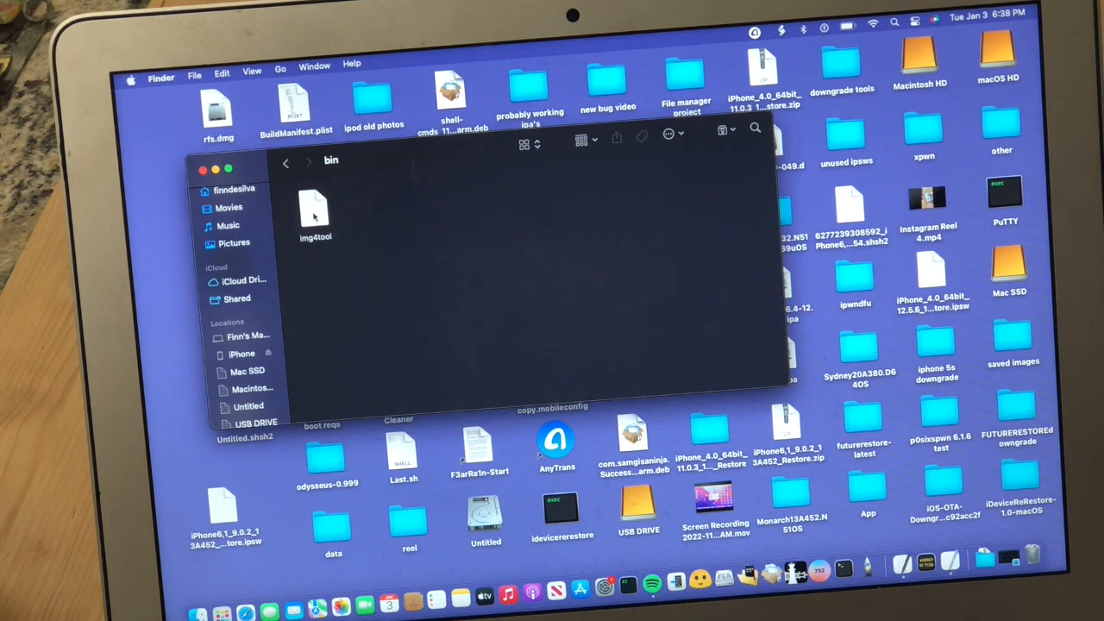
pyautogui.doubleClick(315, 212)
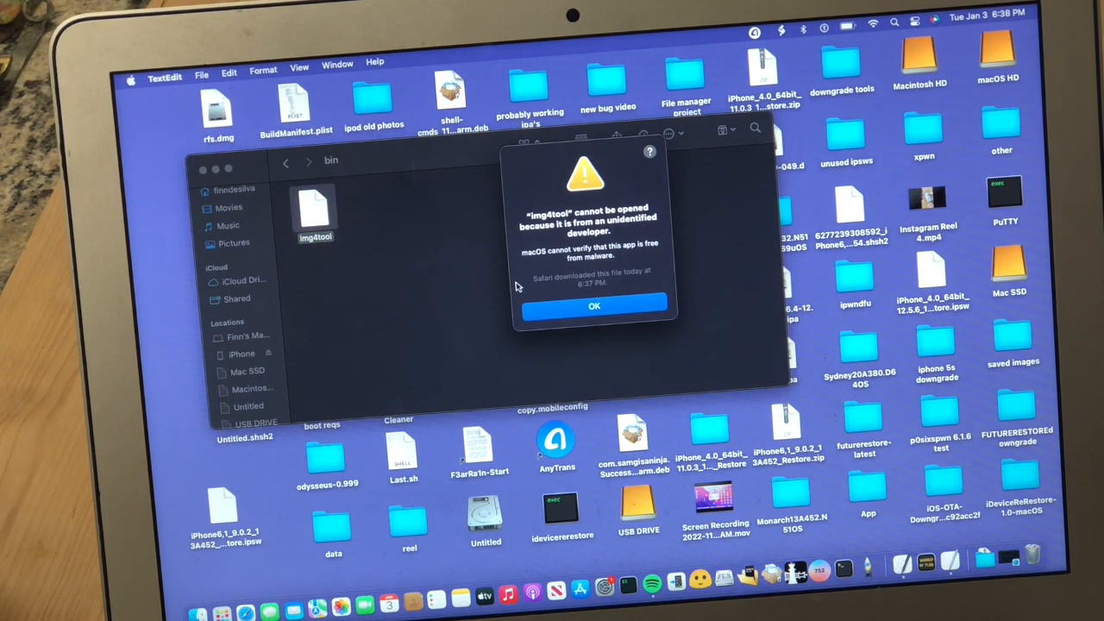
pyautogui.moveTo(524, 285)
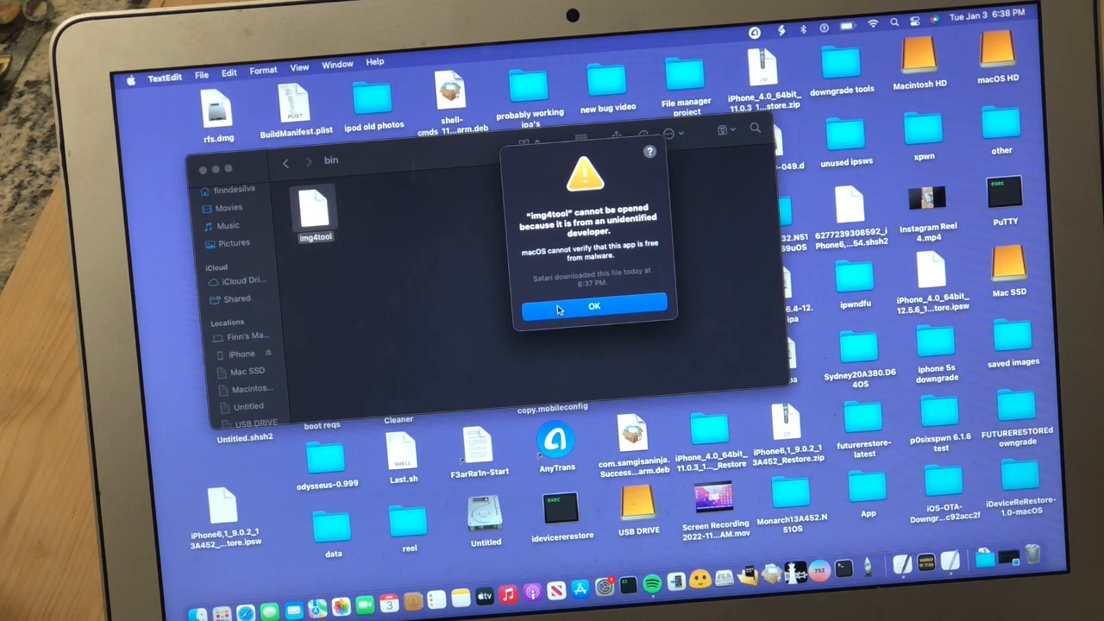
pyautogui.click(594, 307)
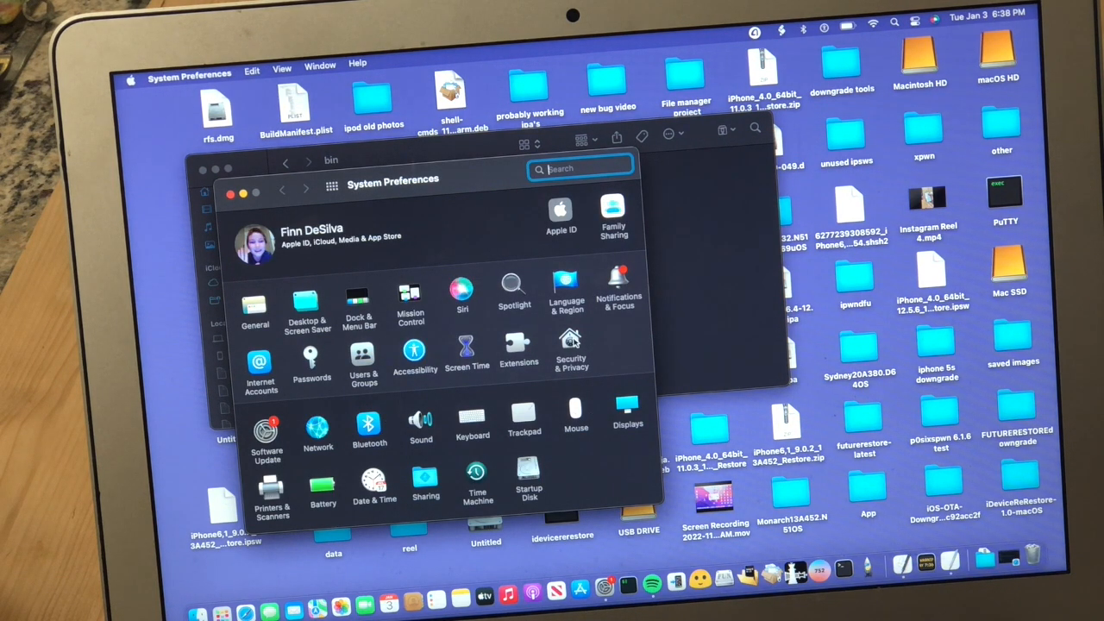
# Step: In Security & Privacy, allow the blocked img4tool to run with Open Anyway
pyautogui.click(570, 358)
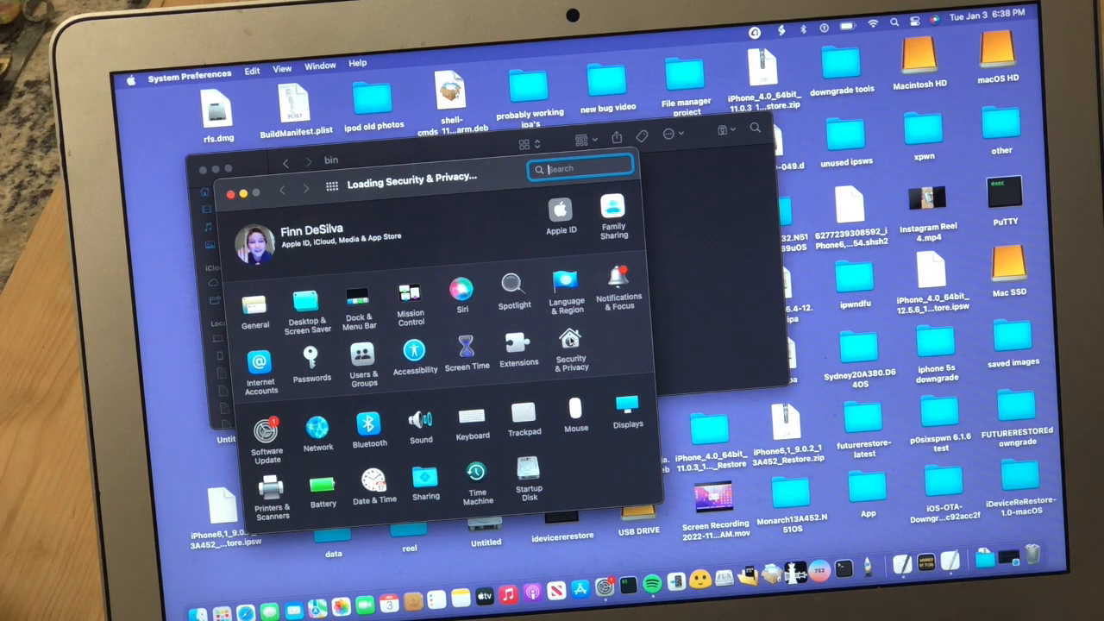
pyautogui.click(570, 354)
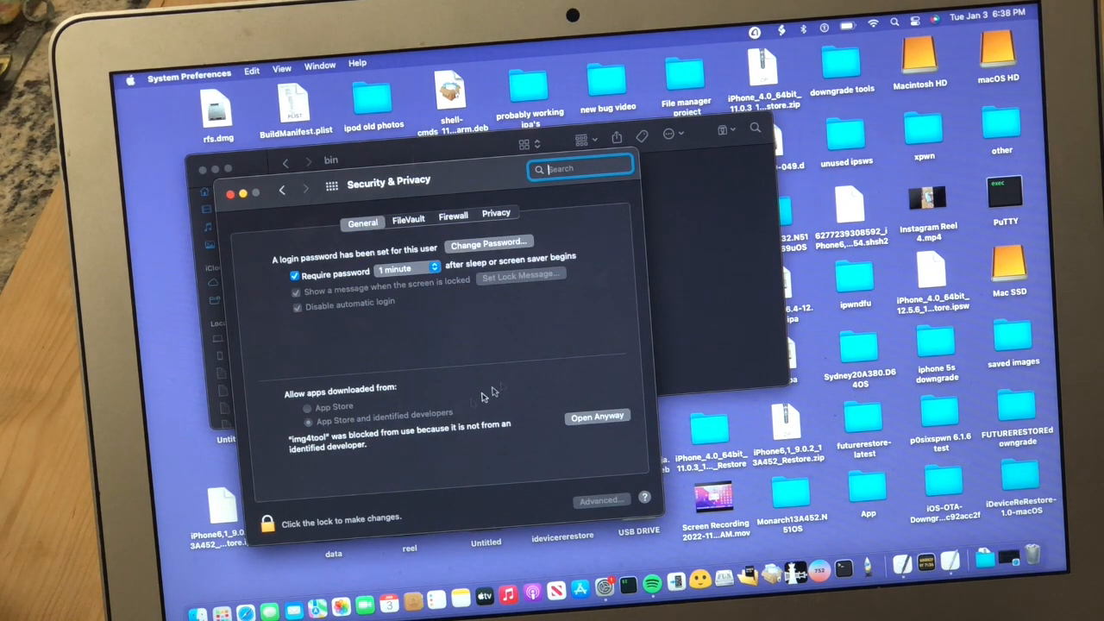
pyautogui.moveTo(389, 455)
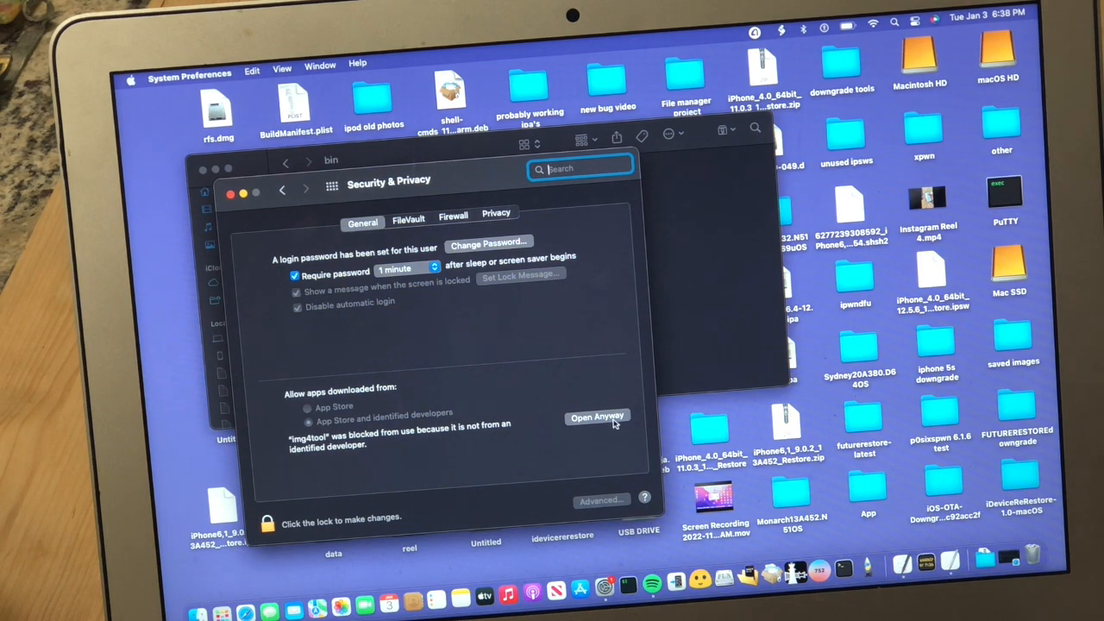
pyautogui.click(597, 416)
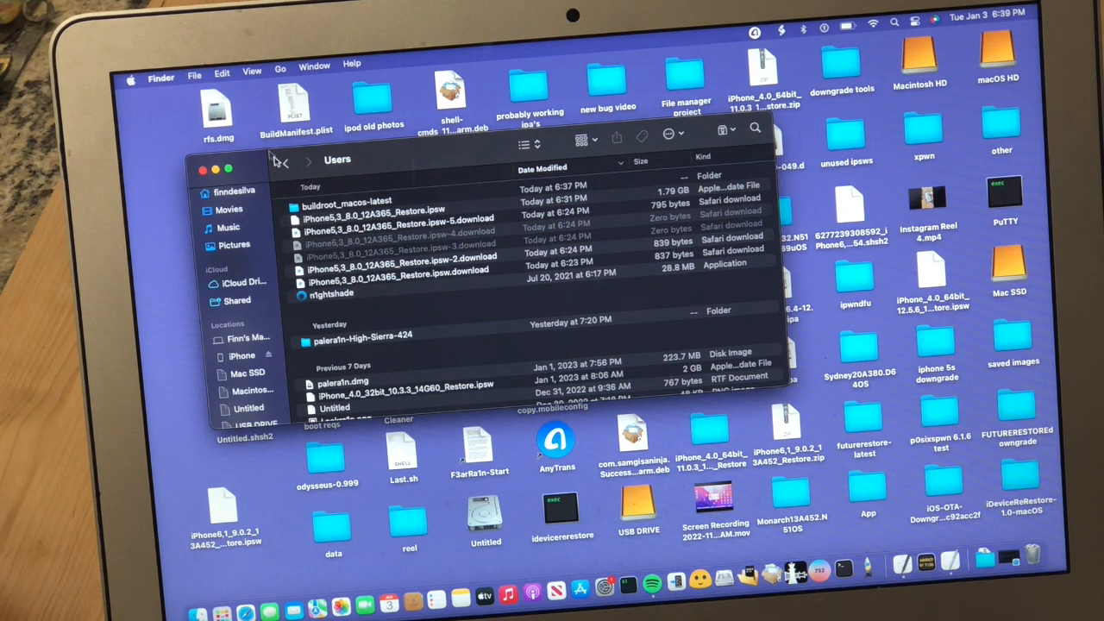
# Step: Open a Finder window and browse the Applications folder to find n1ghtshade
pyautogui.click(194, 65)
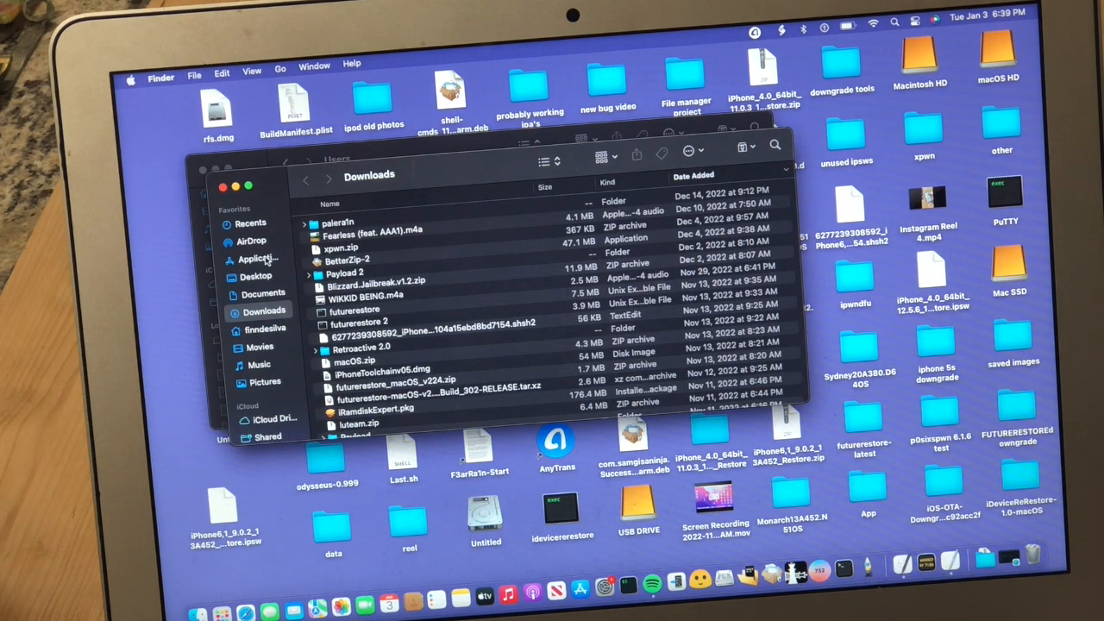
pyautogui.click(257, 258)
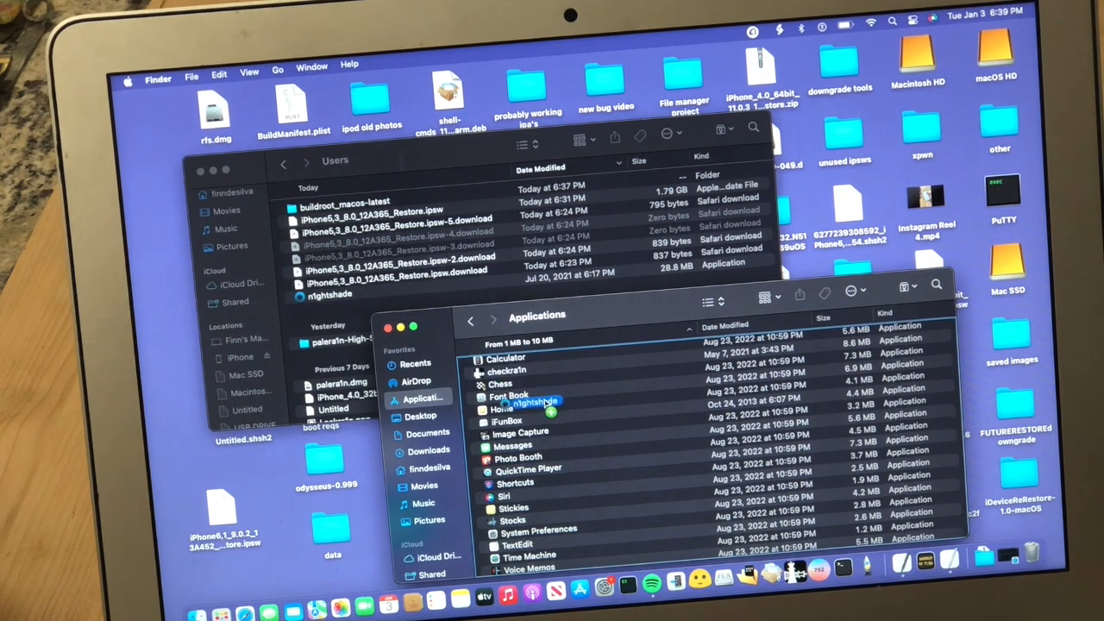
pyautogui.scroll(3)
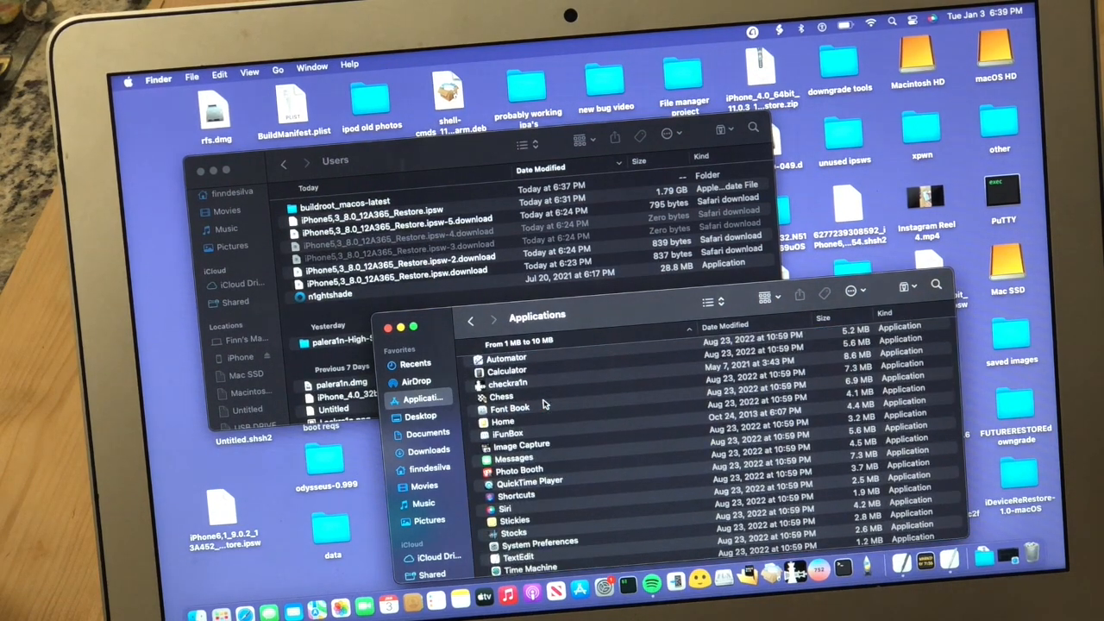
pyautogui.scroll(3)
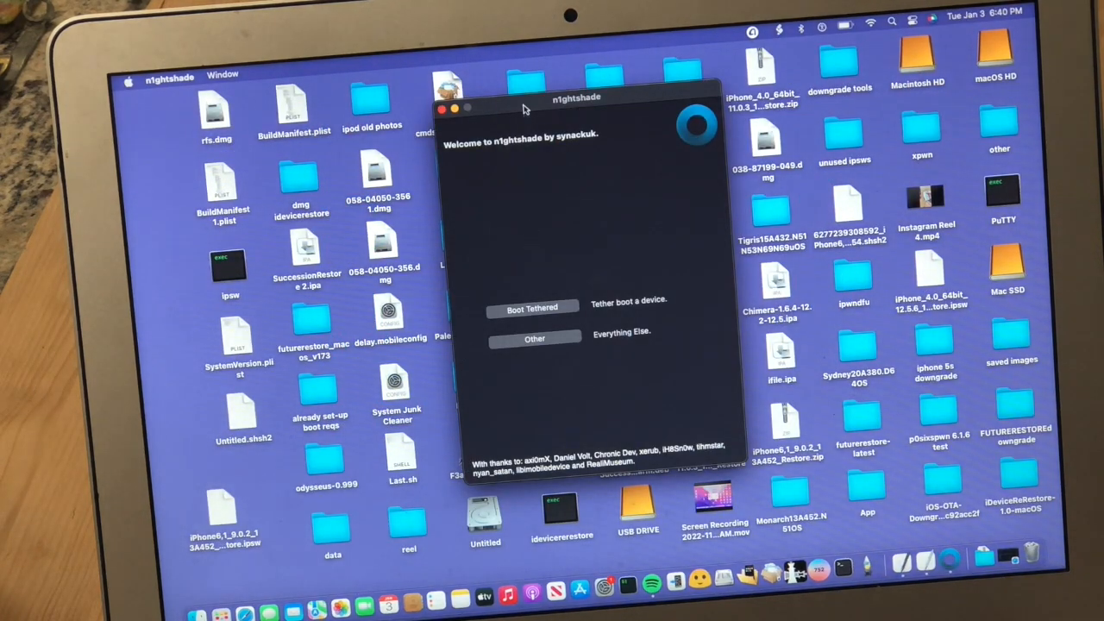
# Step: Move the n1ghtshade window and choose Other, then Restore without SHSH blobs
pyautogui.moveTo(576, 98); pyautogui.dragTo(532, 103)
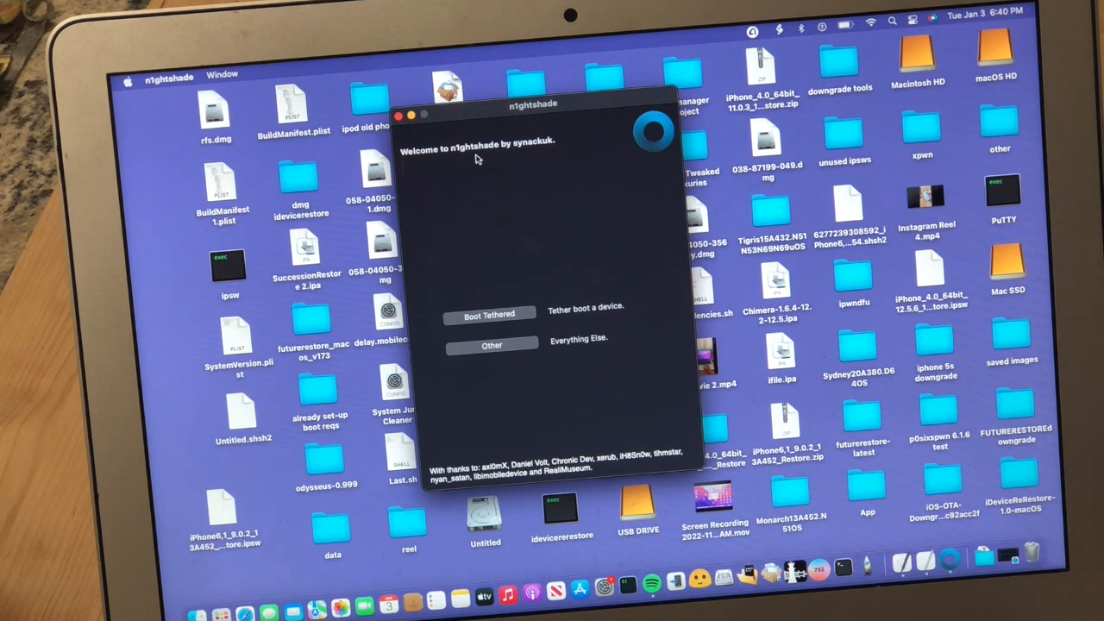
pyautogui.moveTo(530, 233)
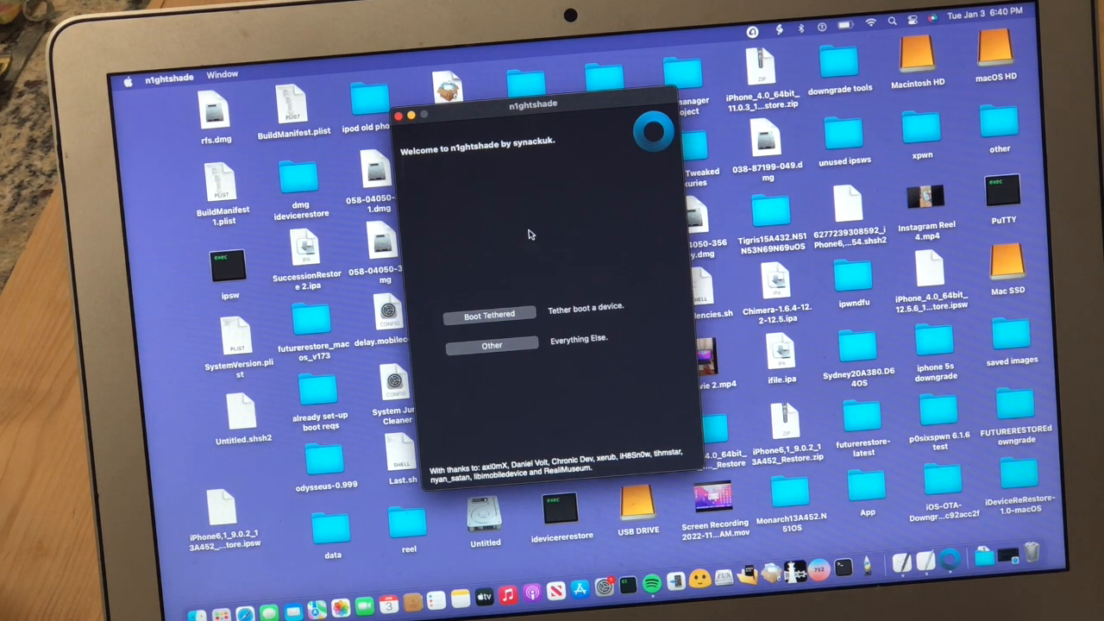
pyautogui.moveTo(526, 313)
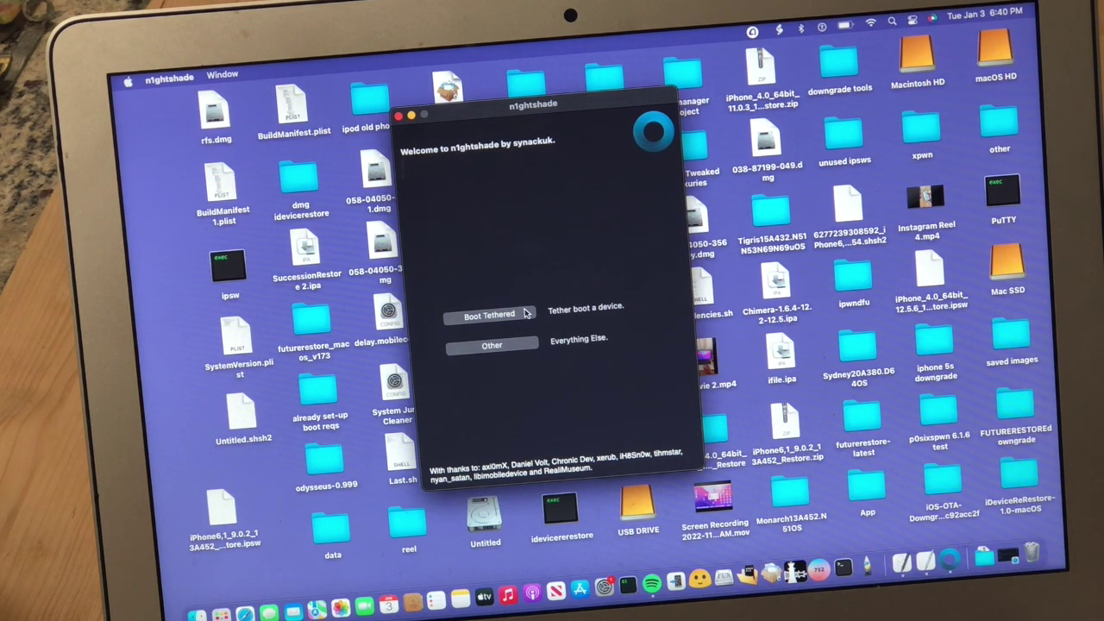
pyautogui.moveTo(515, 345)
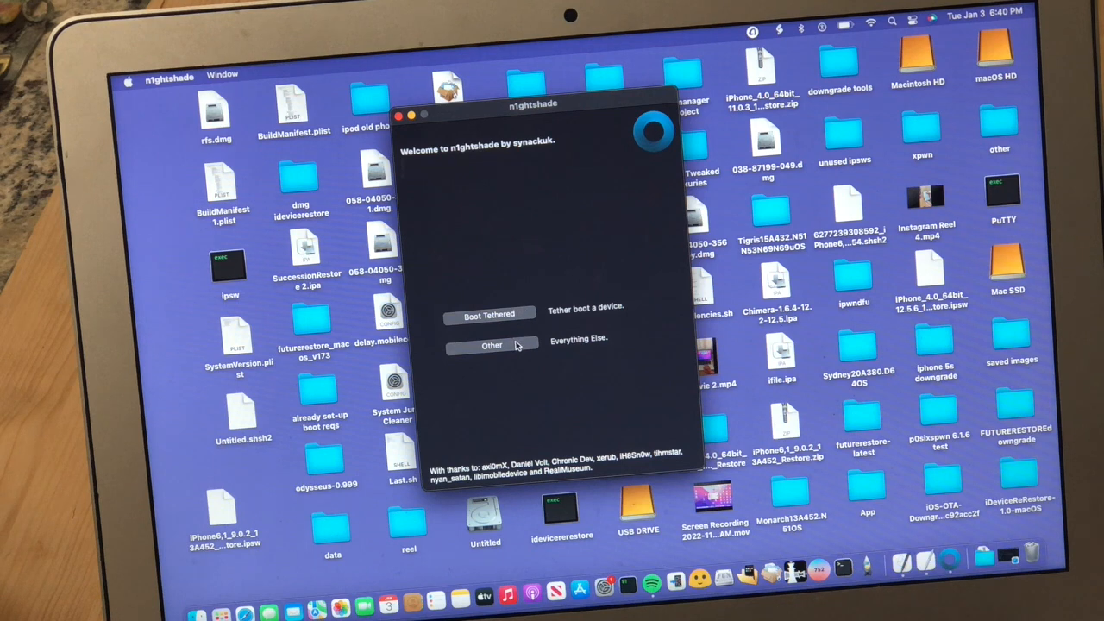
pyautogui.click(491, 345)
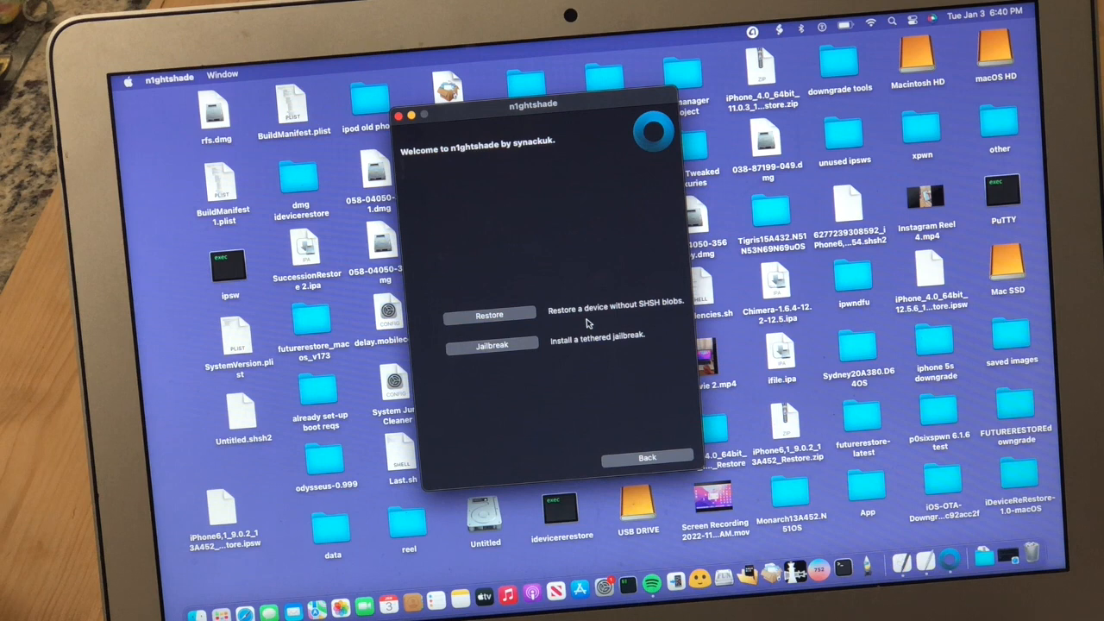
pyautogui.click(489, 314)
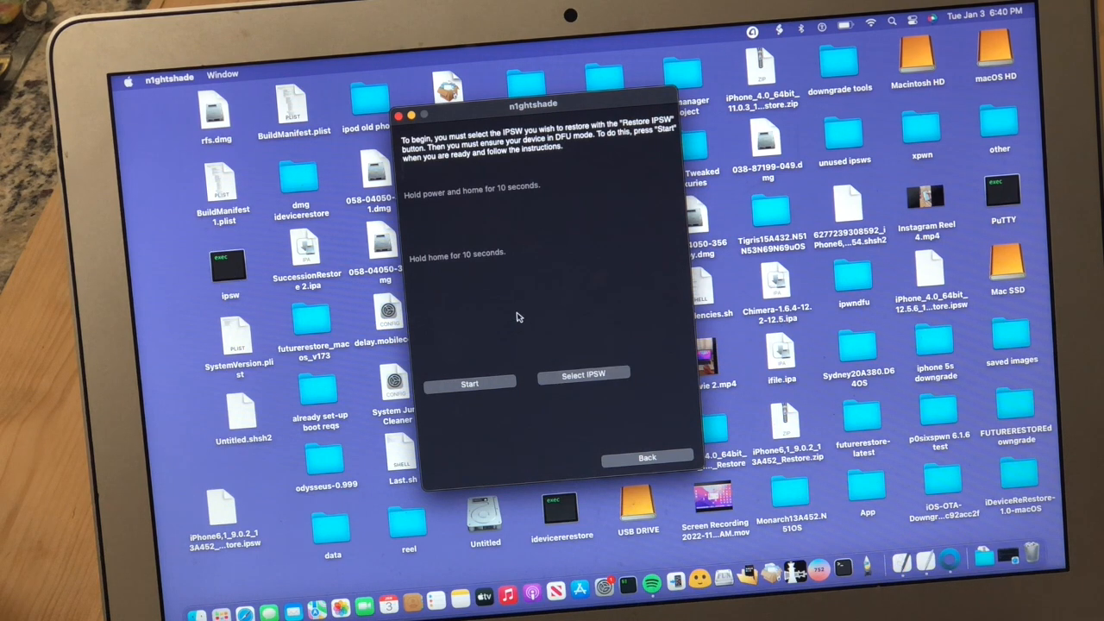
pyautogui.moveTo(578, 347)
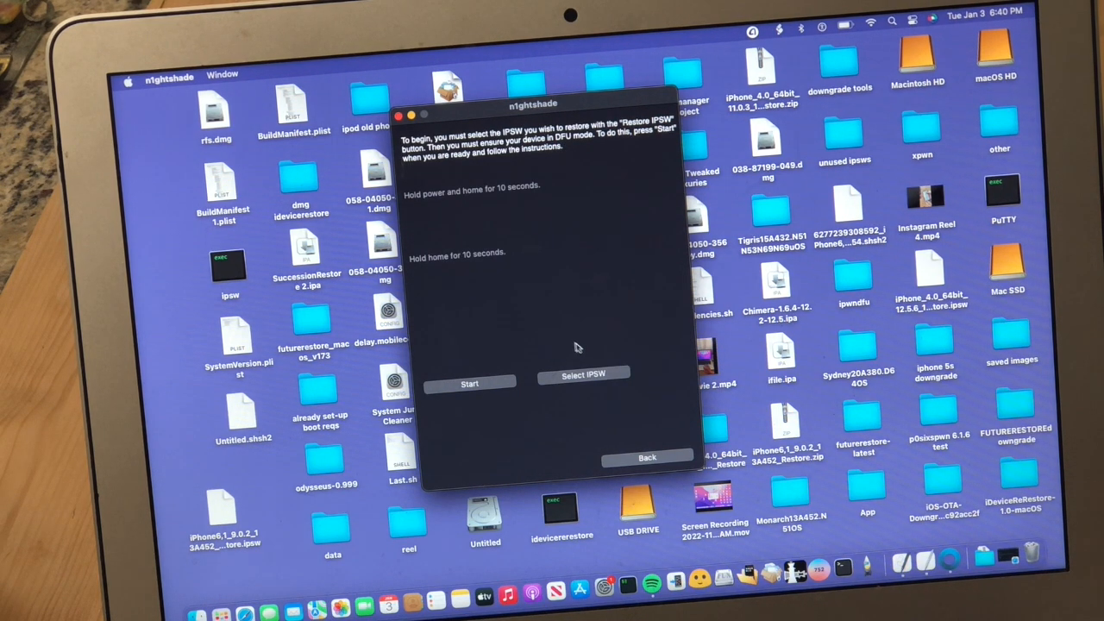
pyautogui.moveTo(584, 375)
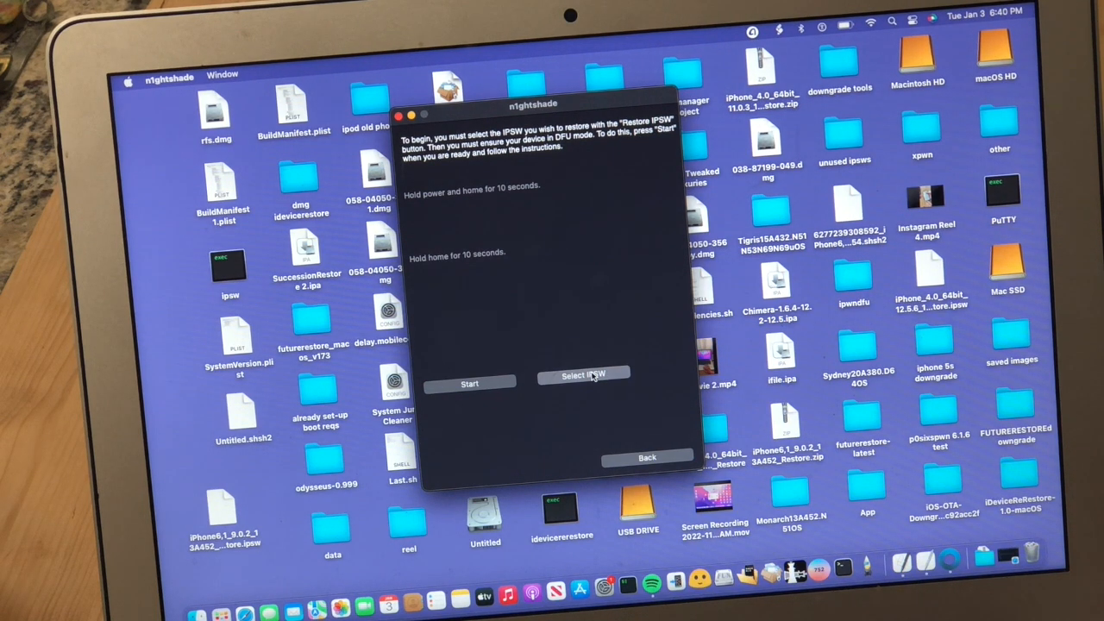
# Step: Select the iPhone5,3 iOS 8.0 IPSW from the Users folder on Mac SSD
pyautogui.click(583, 375)
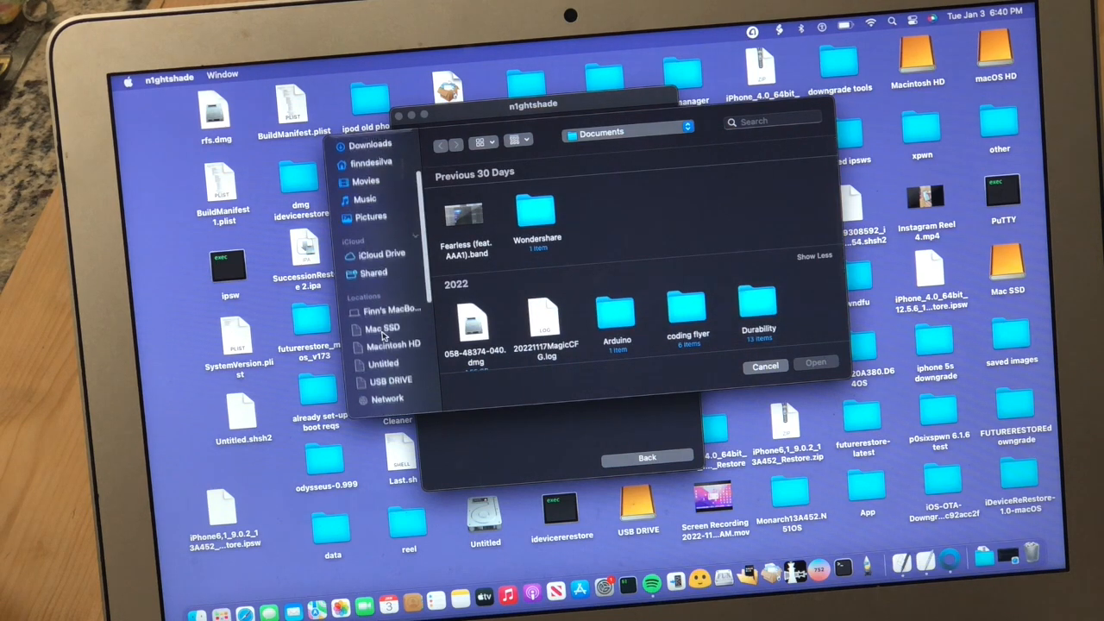
pyautogui.click(380, 328)
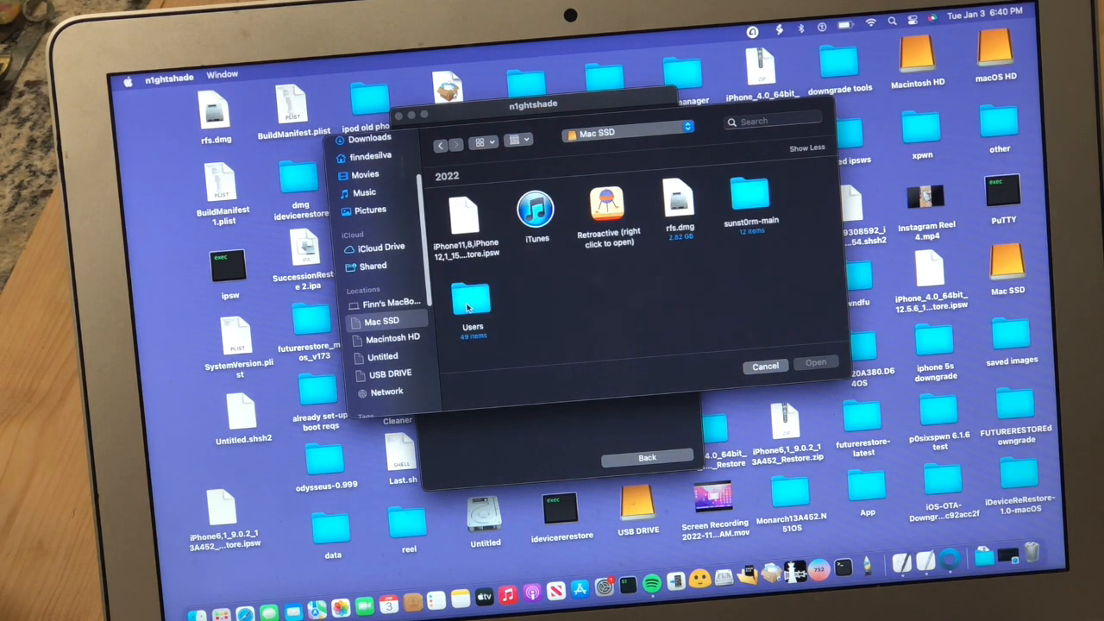
pyautogui.doubleClick(473, 302)
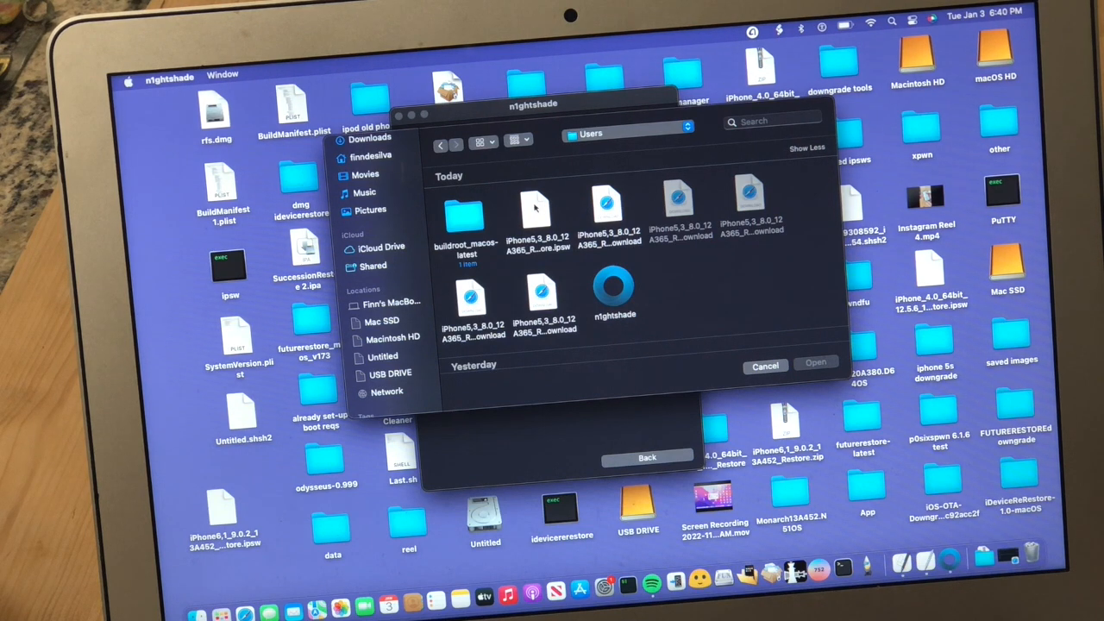
pyautogui.click(538, 212)
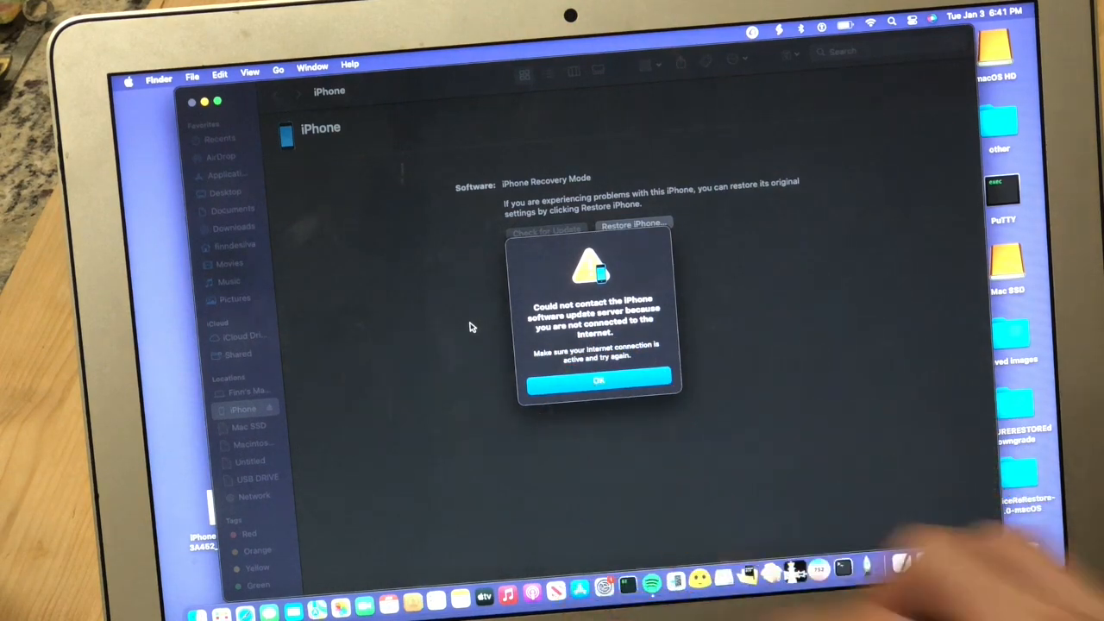
# Step: Dismiss the 'Could not contact the iPhone software update server' alert with OK
pyautogui.click(599, 382)
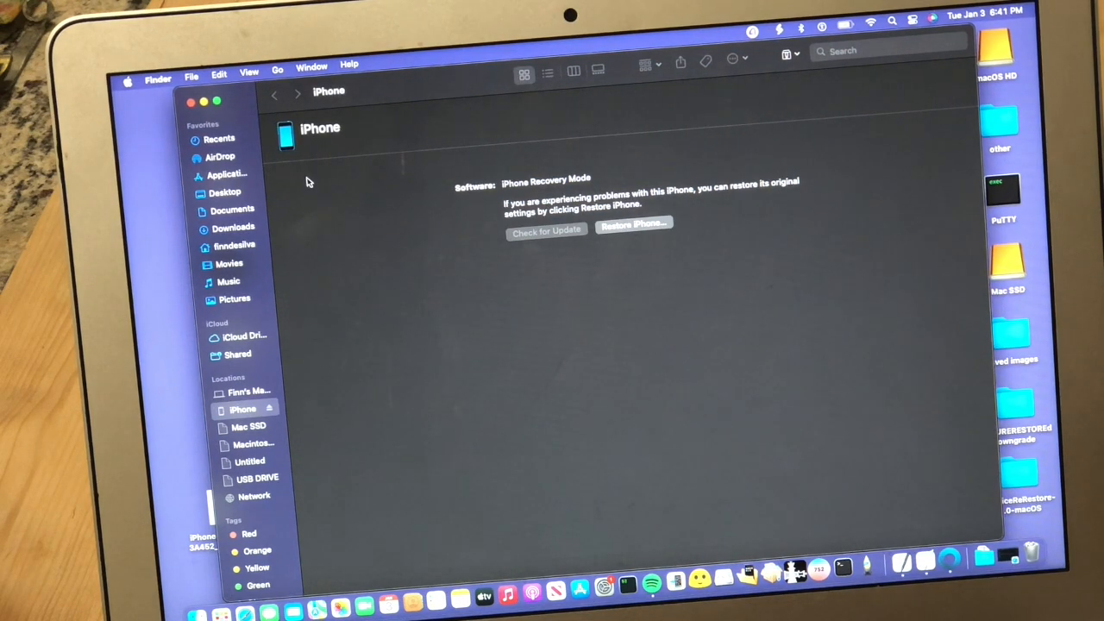
pyautogui.moveTo(303, 187)
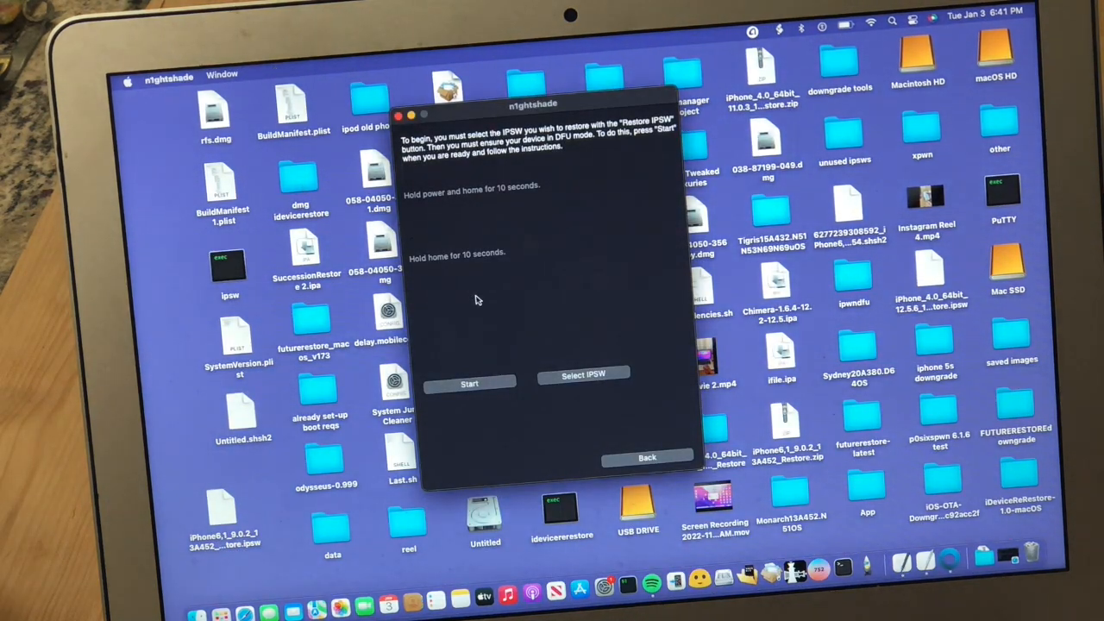
pyautogui.moveTo(496, 377)
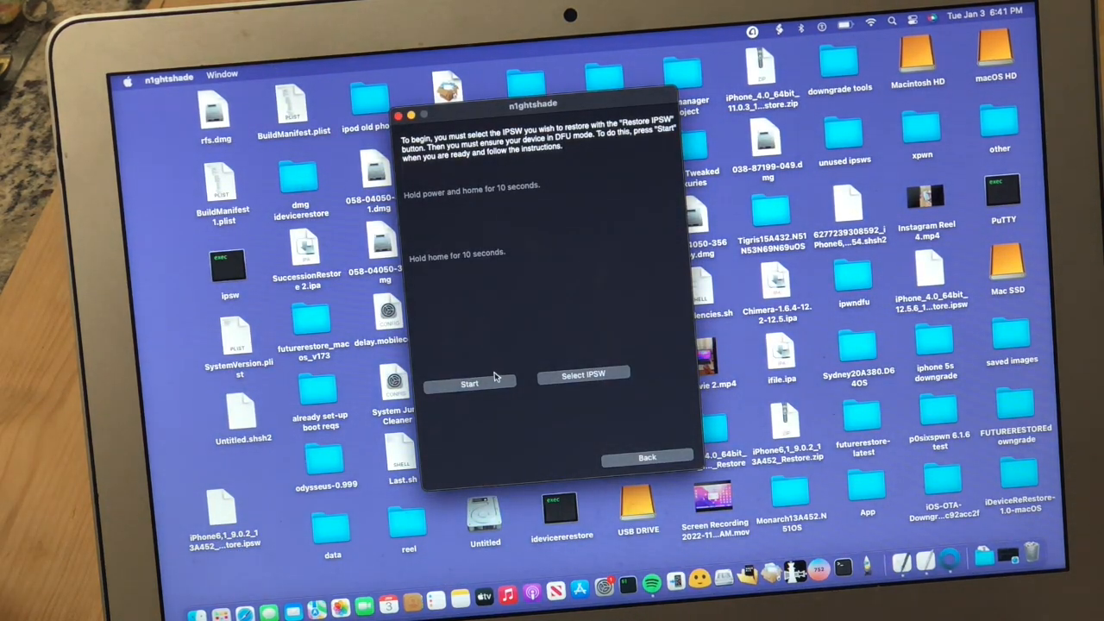
# Step: Start the n1ghtshade restore and its power-and-home DFU countdown
pyautogui.click(469, 383)
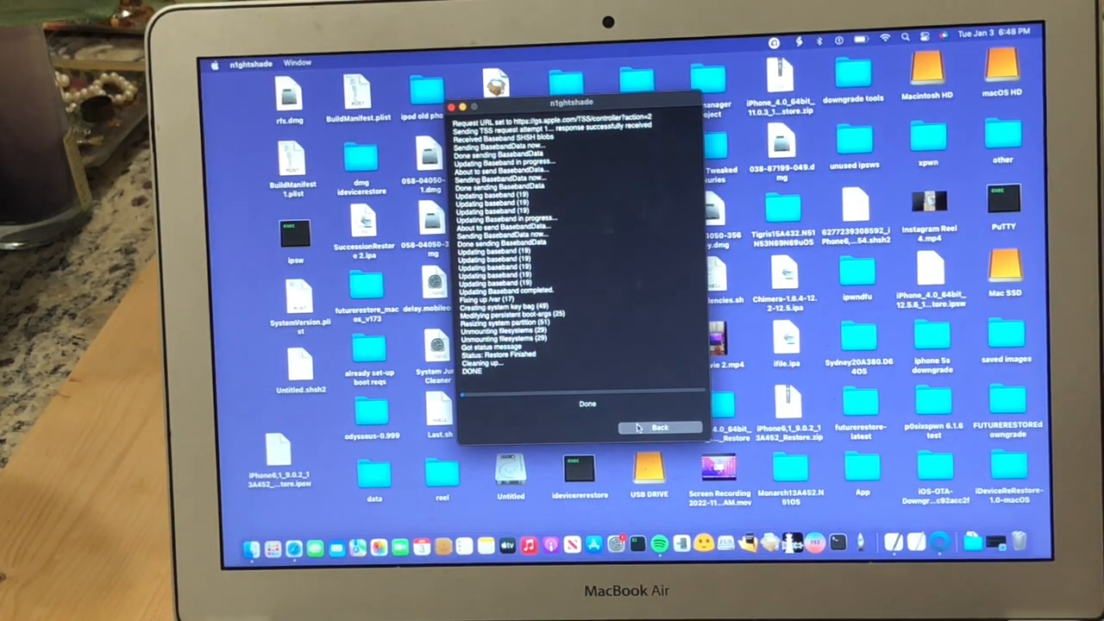
# Step: Go Back to n1ghtshade's welcome screen once the restore log shows DONE
pyautogui.click(659, 428)
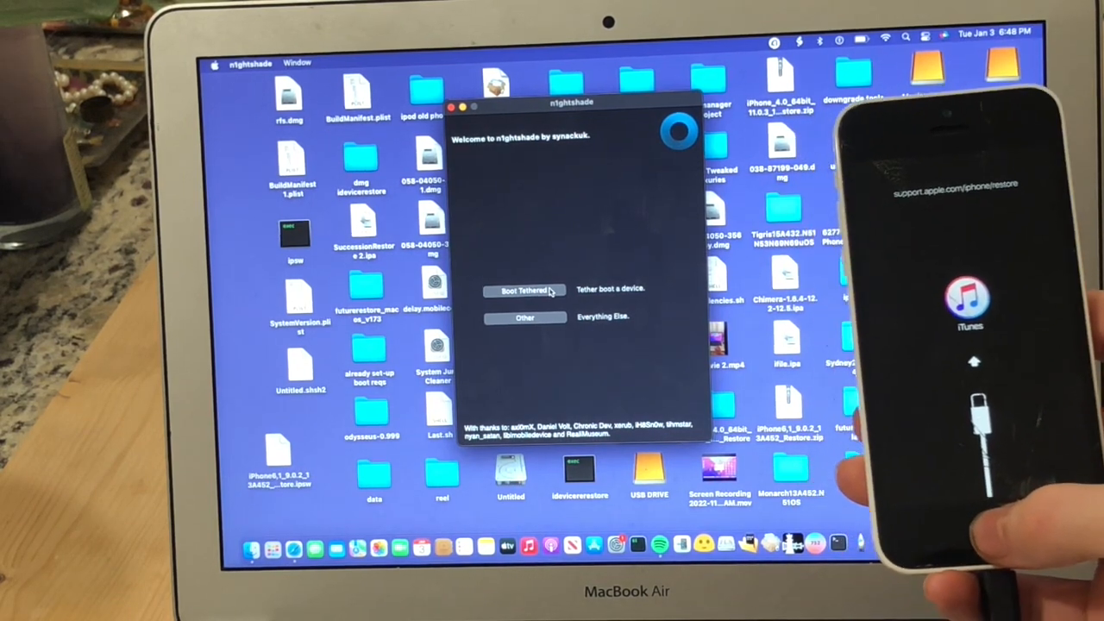
# Step: Open Boot Tethered with '-v' boot args and start the DFU countdown
pyautogui.click(523, 289)
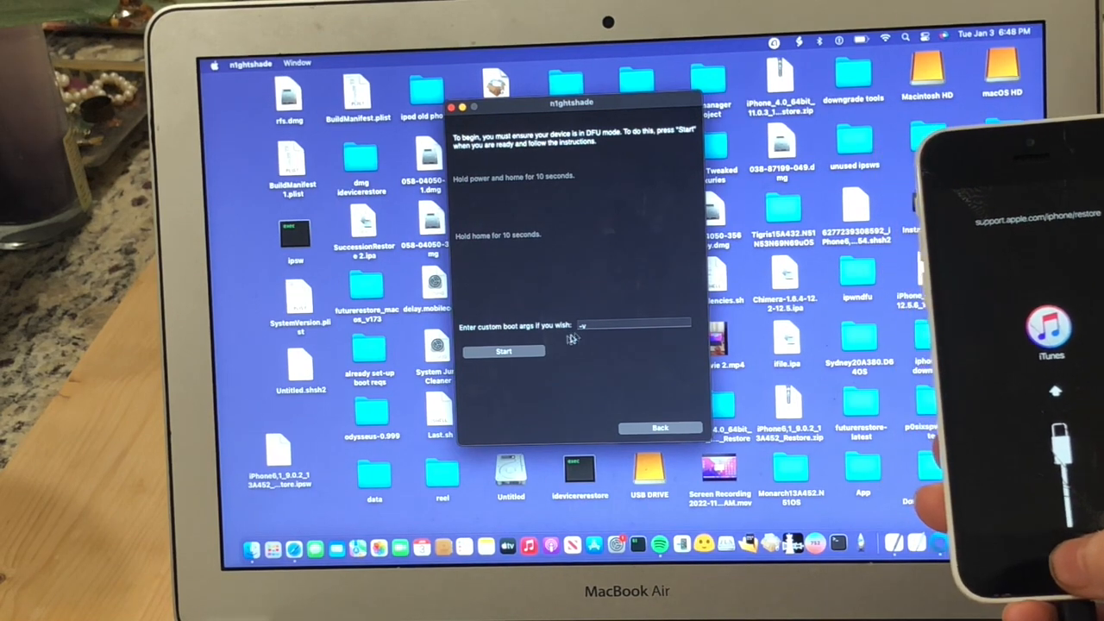
pyautogui.click(504, 351)
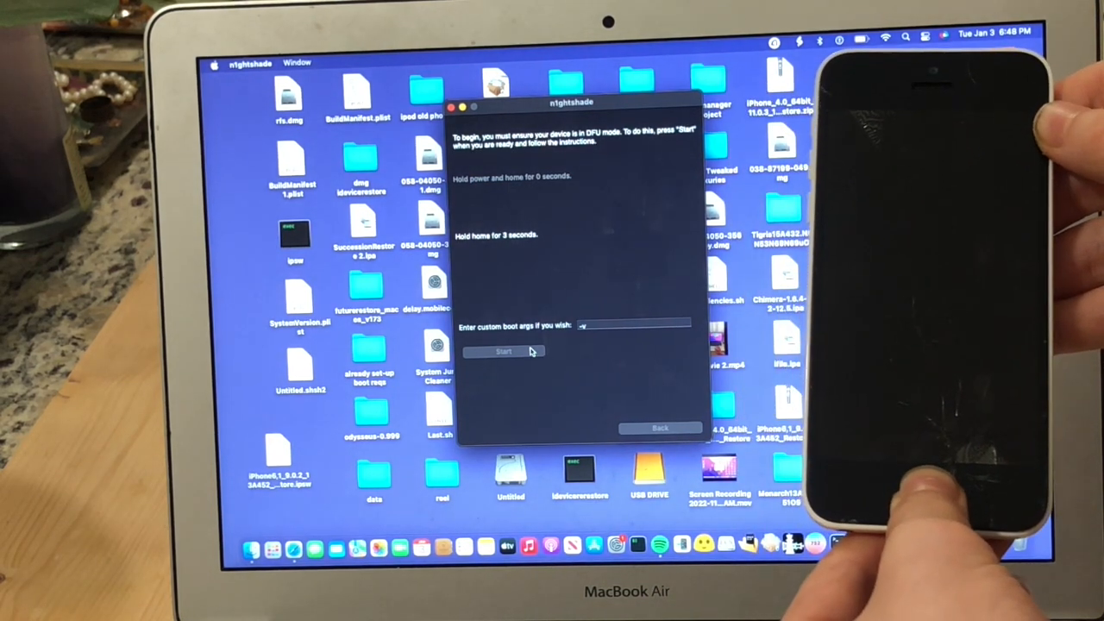
# Step: Continue the tethered-boot DFU countdown so n1ghtshade sends the boot files
pyautogui.click(503, 351)
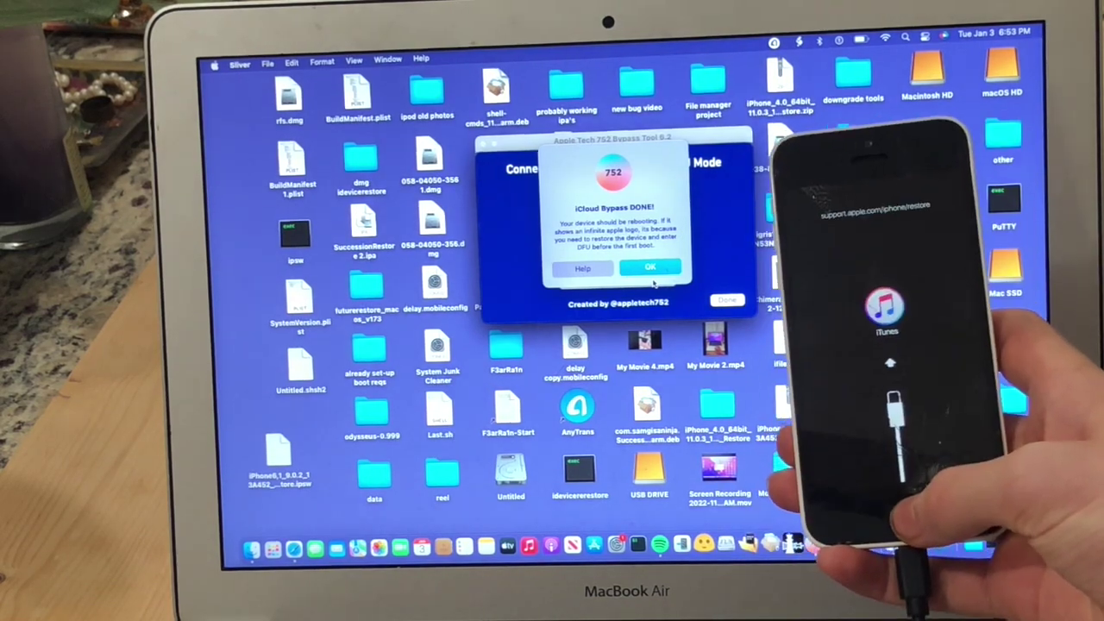
# Step: Acknowledge the 'iCloud Bypass DONE!' message in Apple Tech 752 Bypass Tool
pyautogui.click(649, 267)
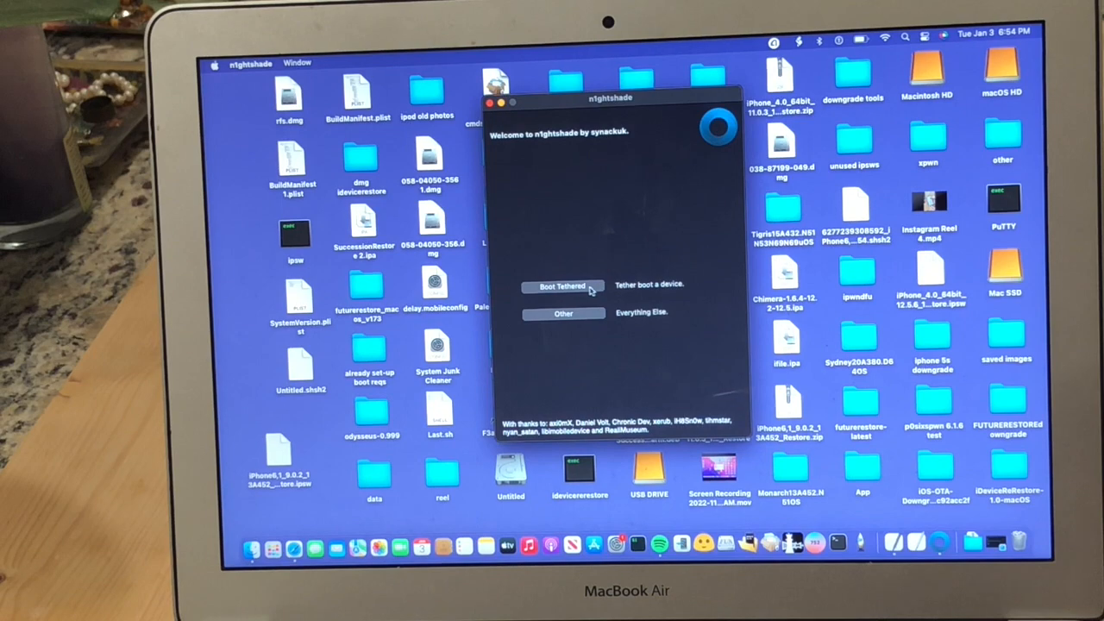
# Step: Choose Boot Tethered again and start its DFU mode entry countdown
pyautogui.click(562, 286)
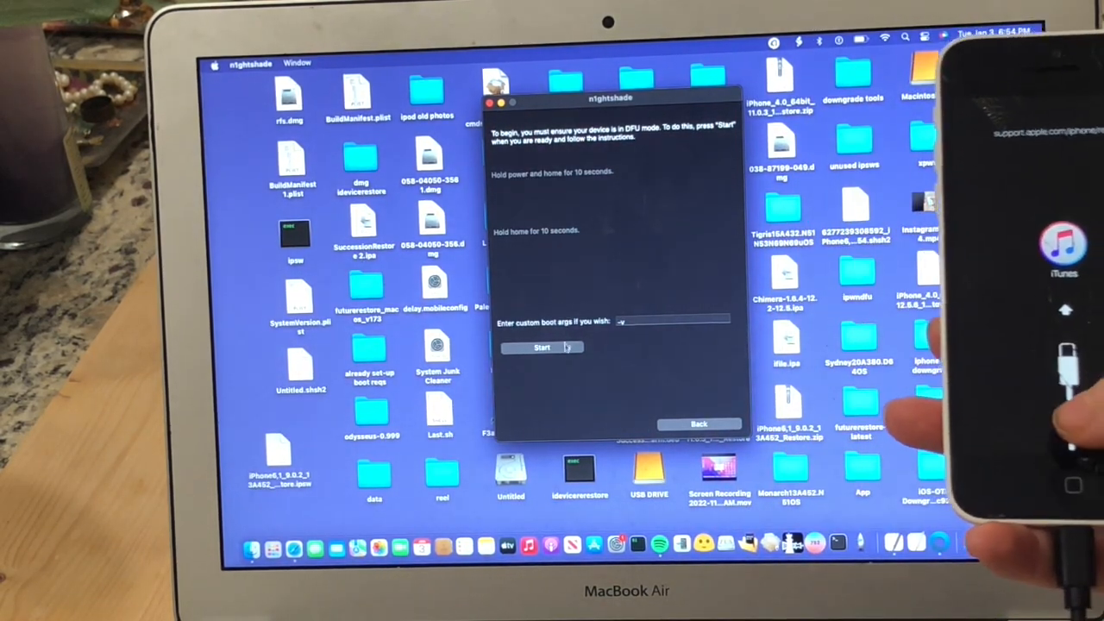
pyautogui.click(541, 347)
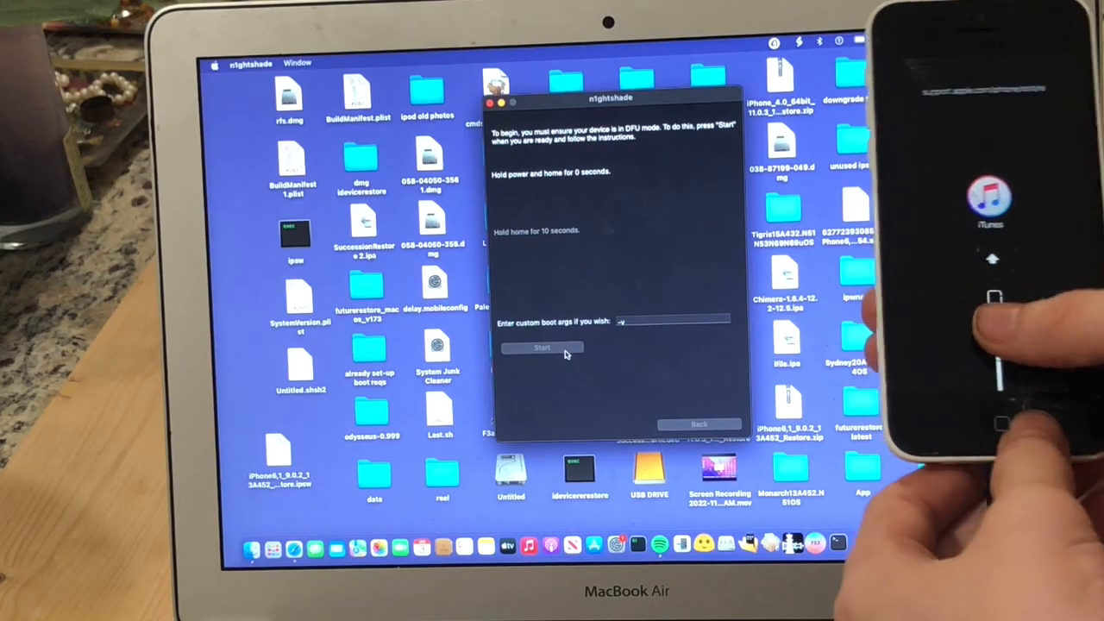